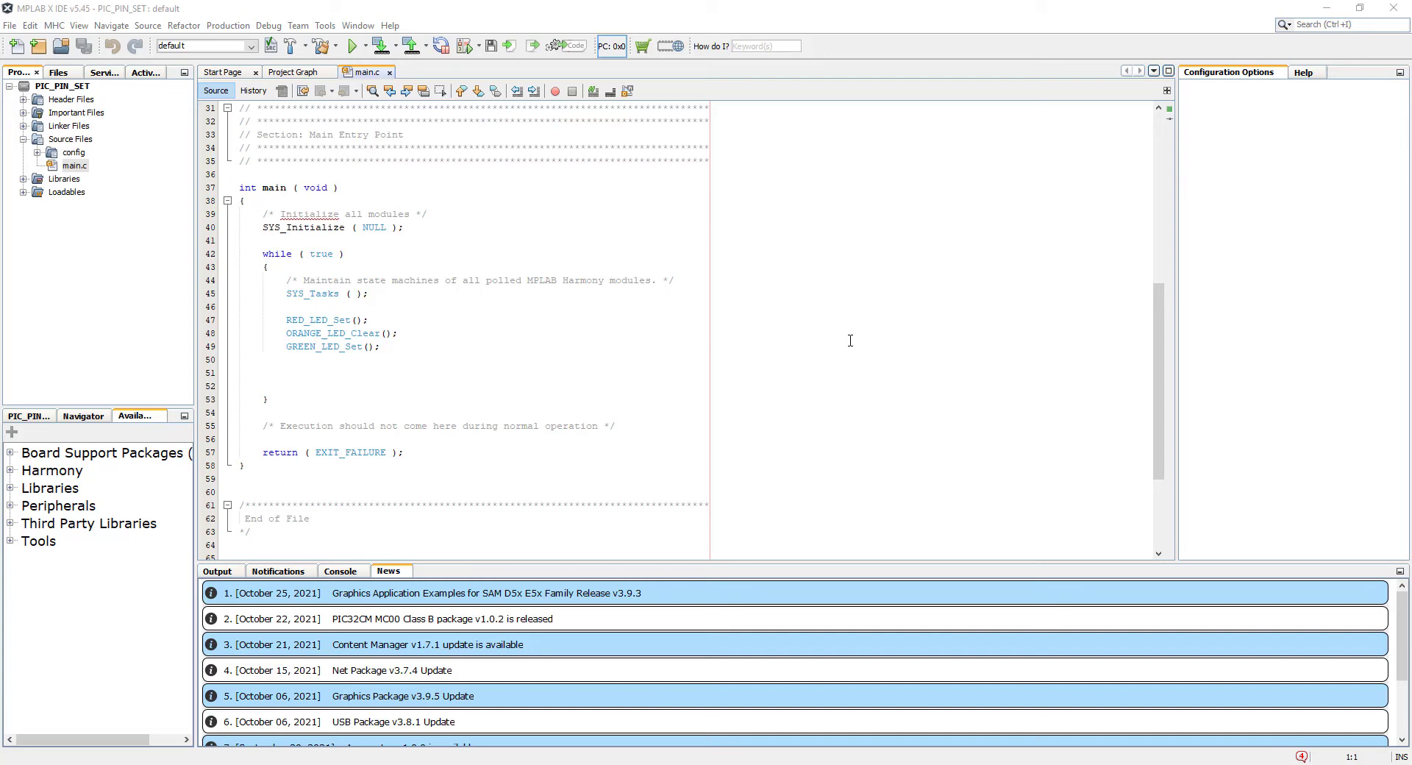
mouse_move(830, 342)
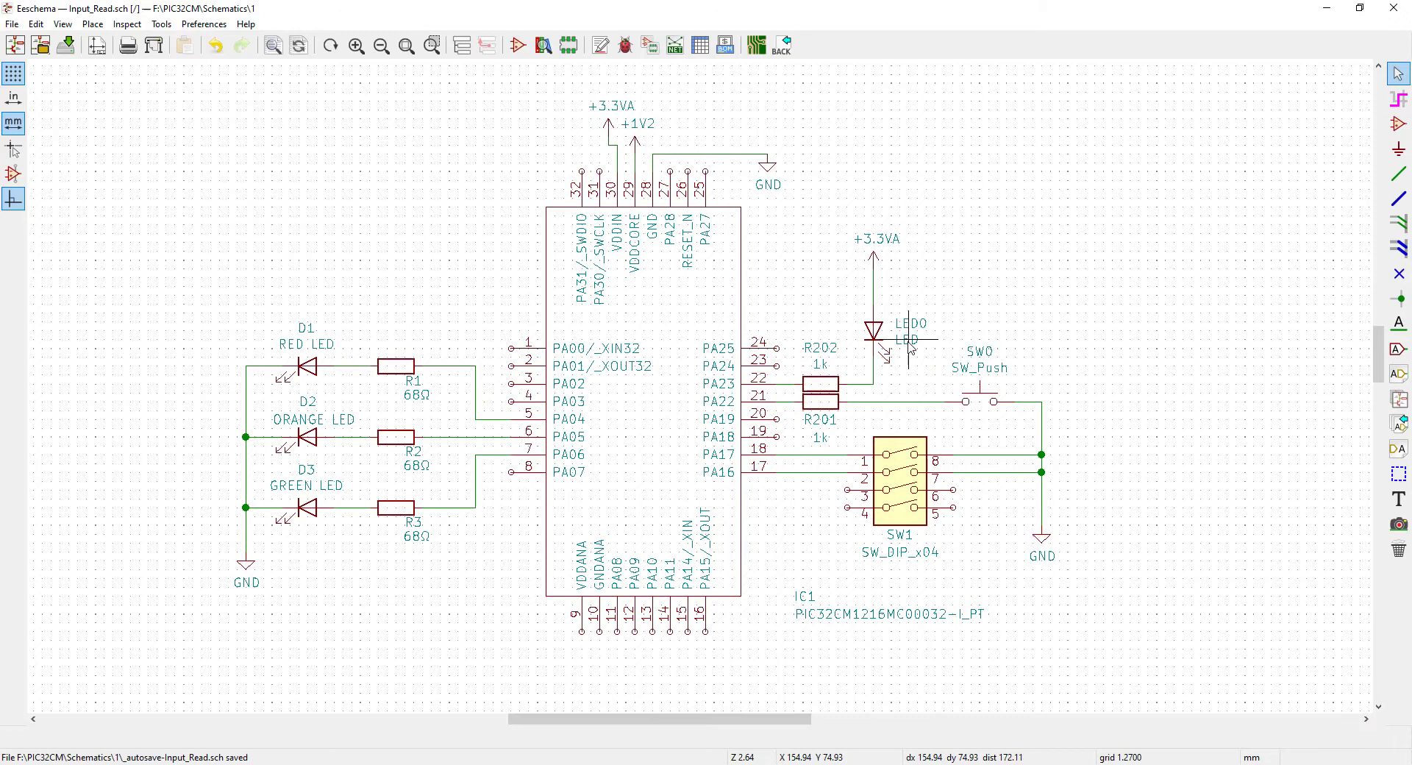
mouse_move(879, 469)
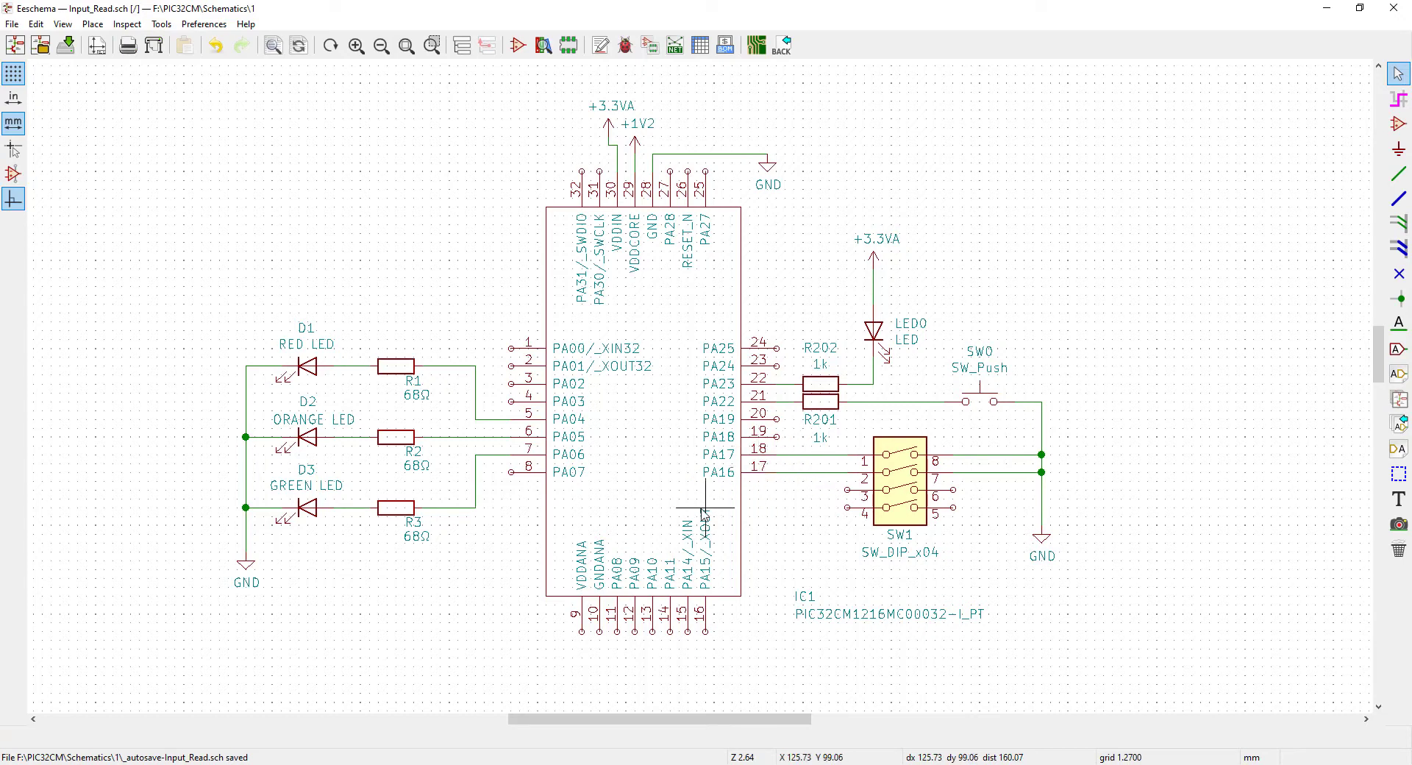
mouse_move(530, 703)
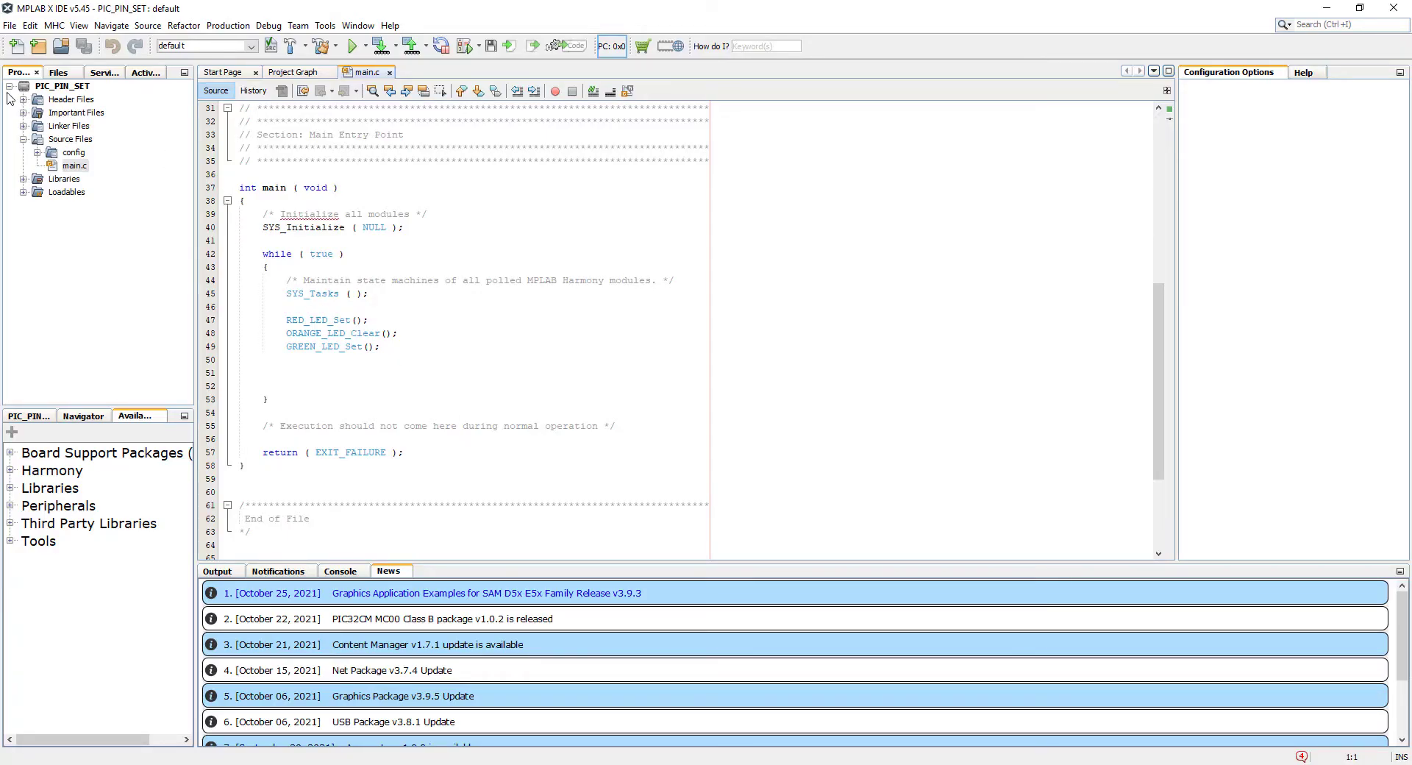
Copy the PIC_PIN_SET project under the new name PIC_PIN_READ.
right_click(44, 87)
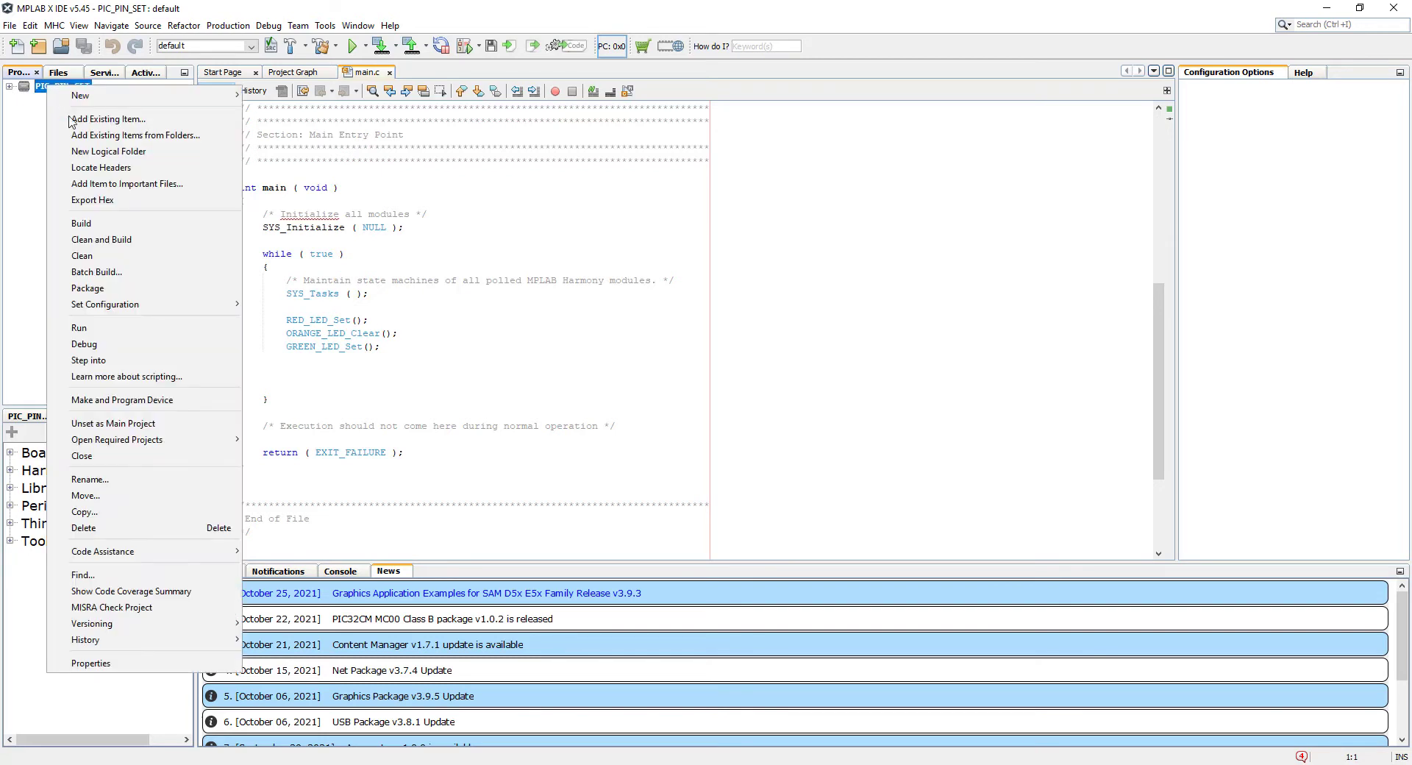
mouse_move(85, 495)
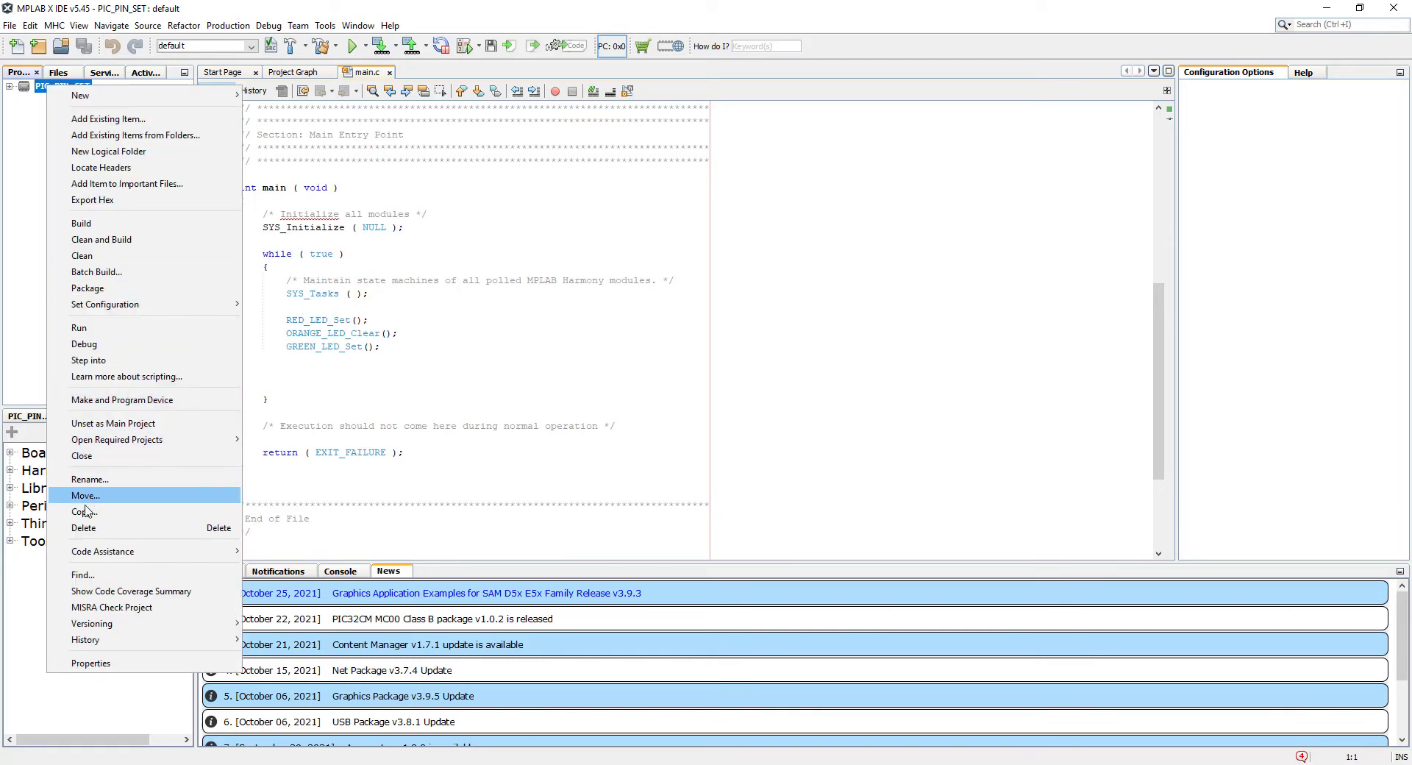
left_click(81, 511)
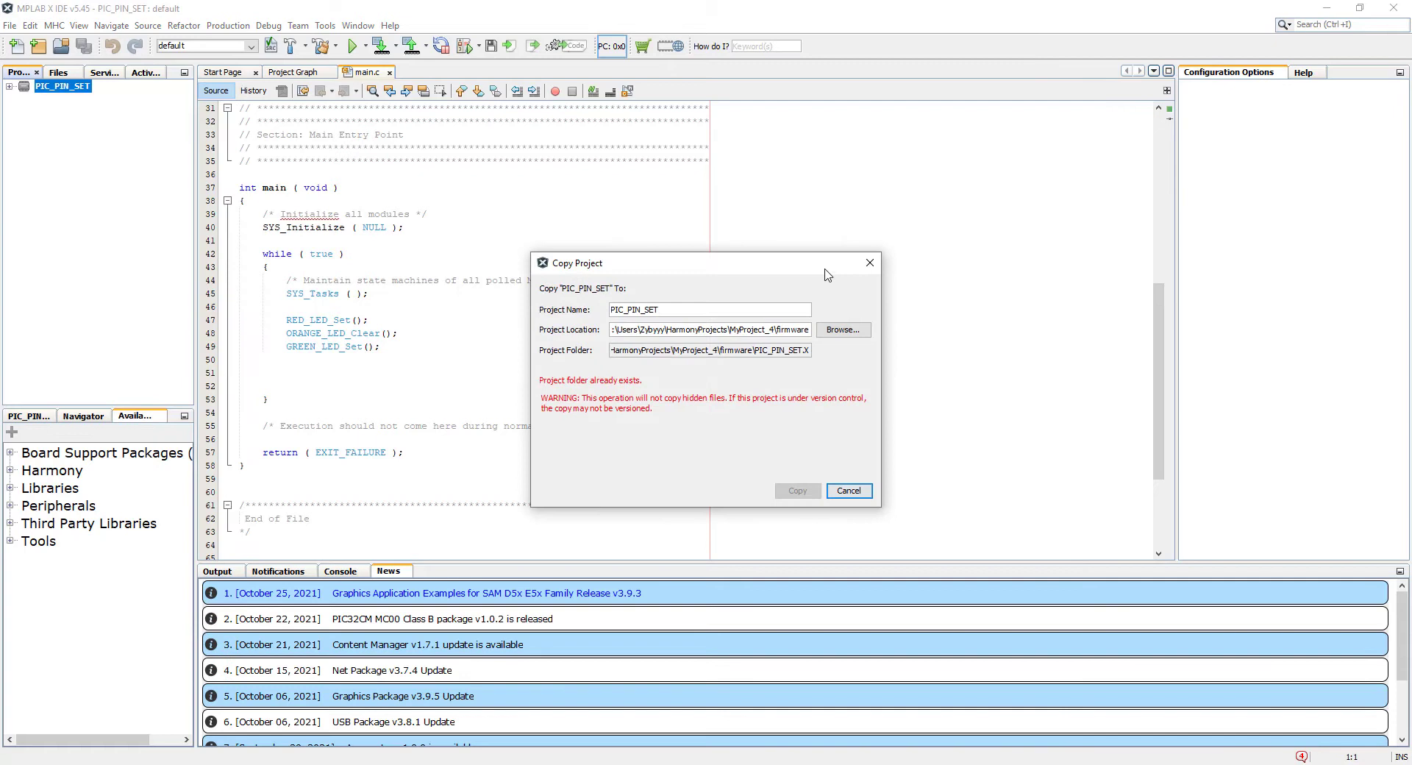
left_click(669, 310)
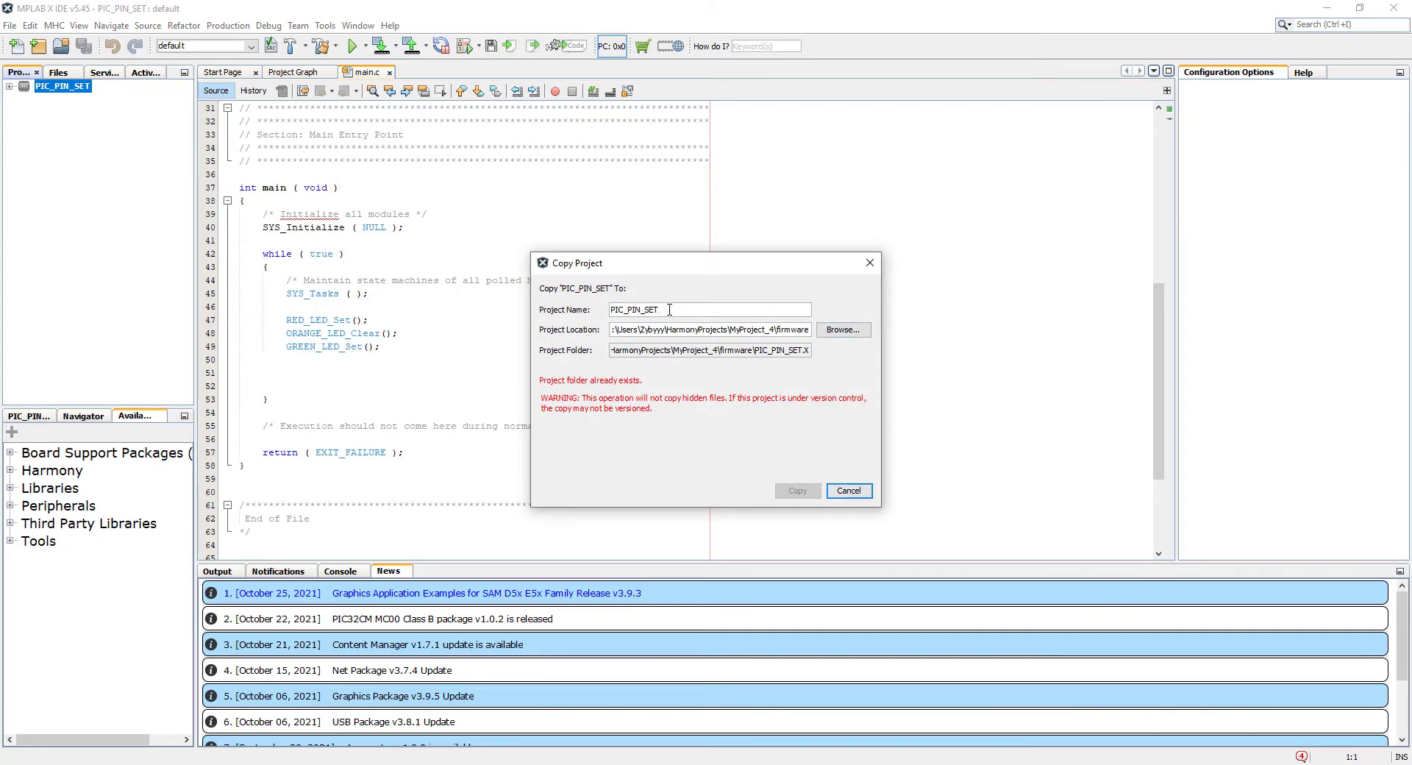
key("BackSpace")
type("READ")
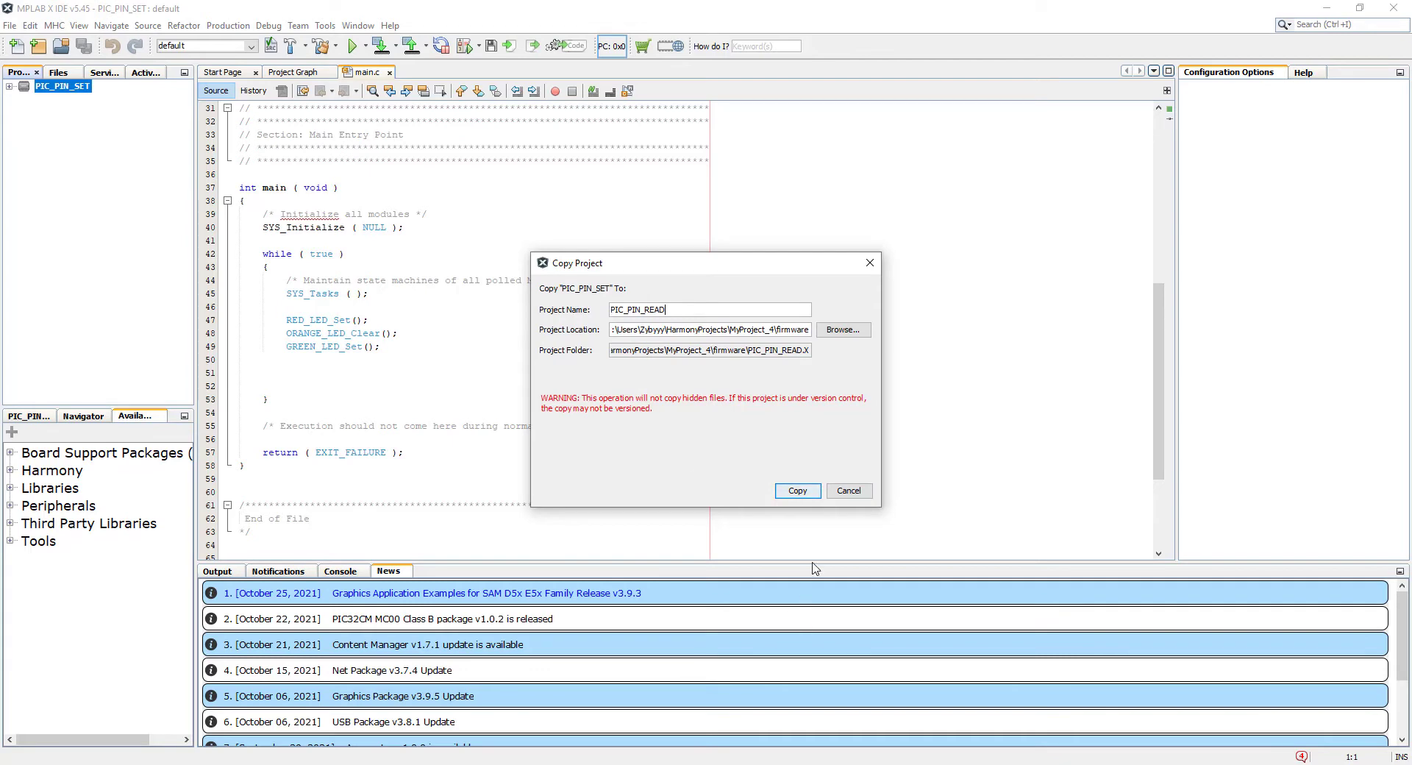
left_click(797, 491)
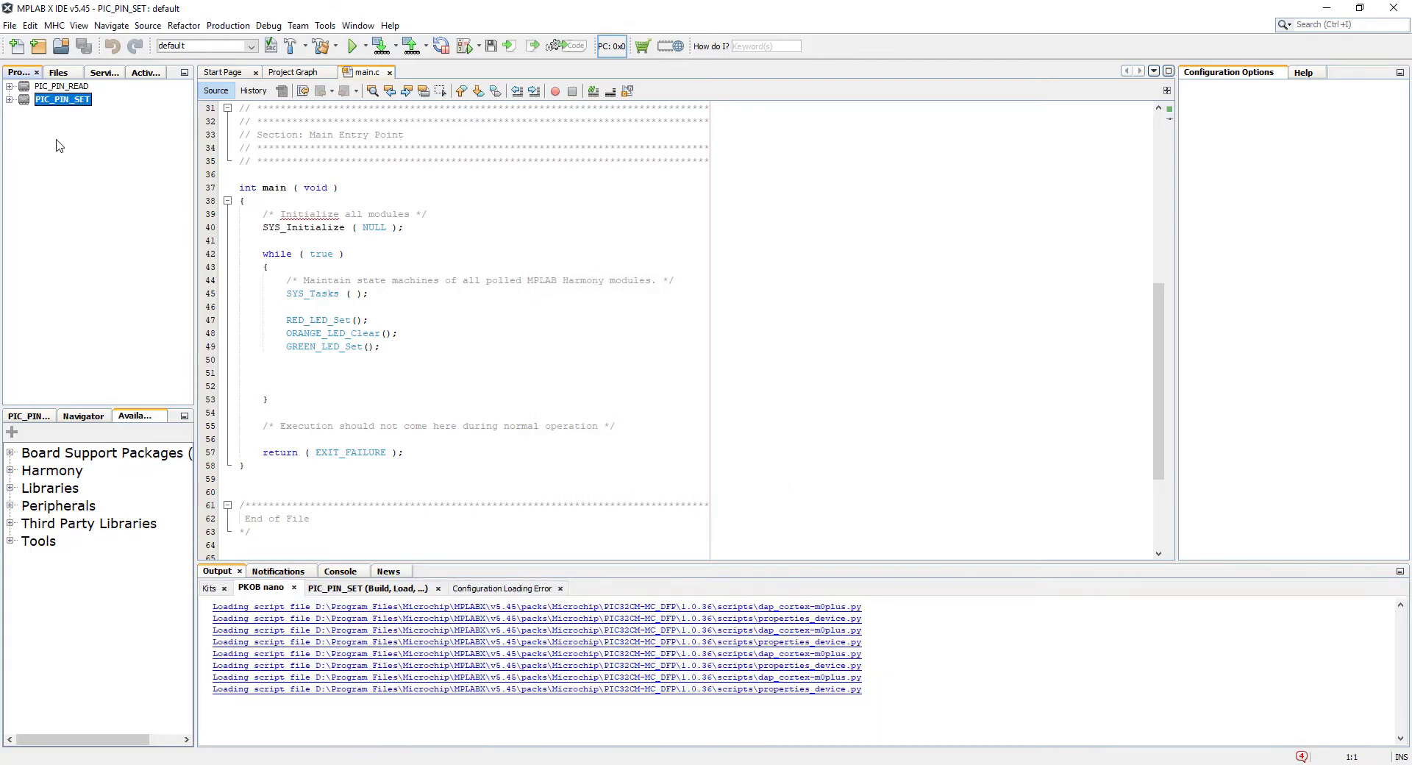
Set PIC_PIN_READ as the main project.
left_click(57, 86)
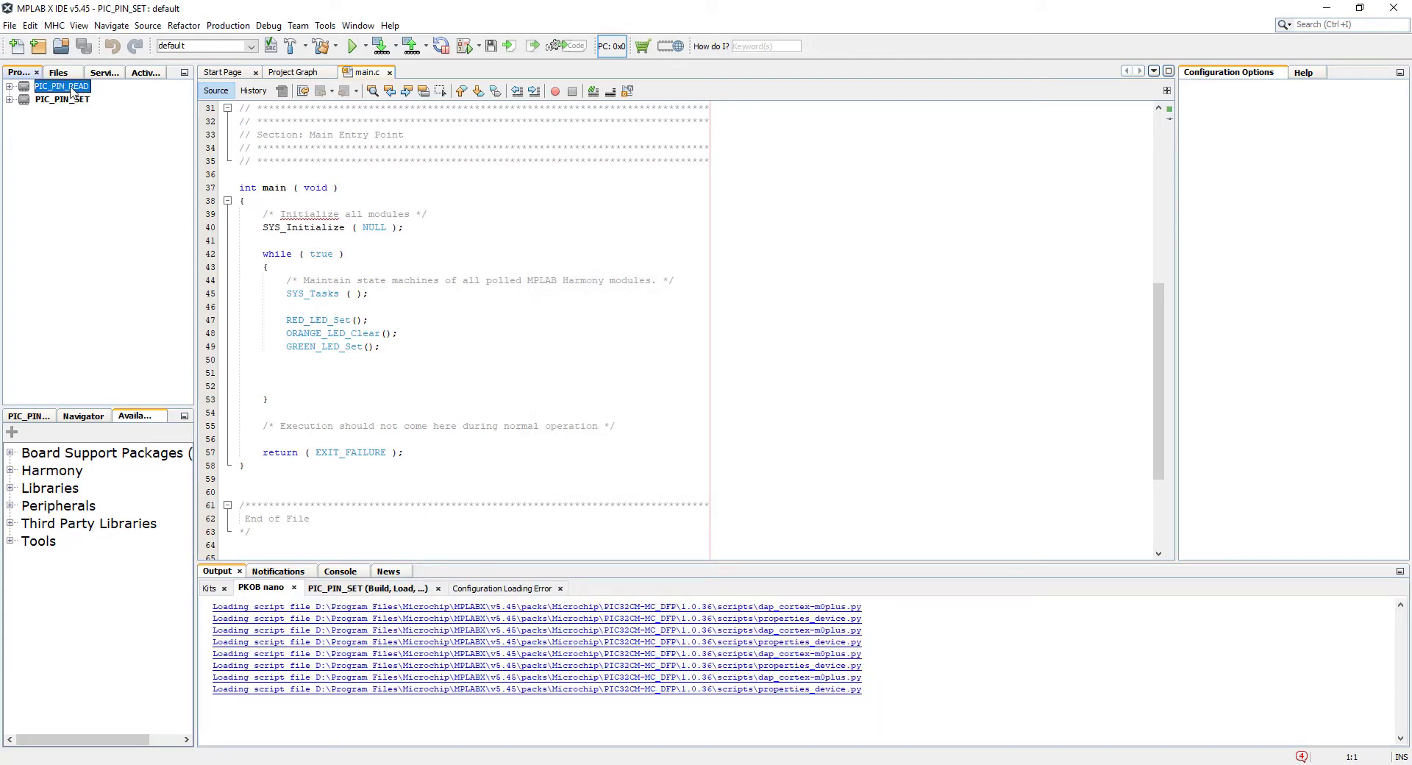
right_click(53, 85)
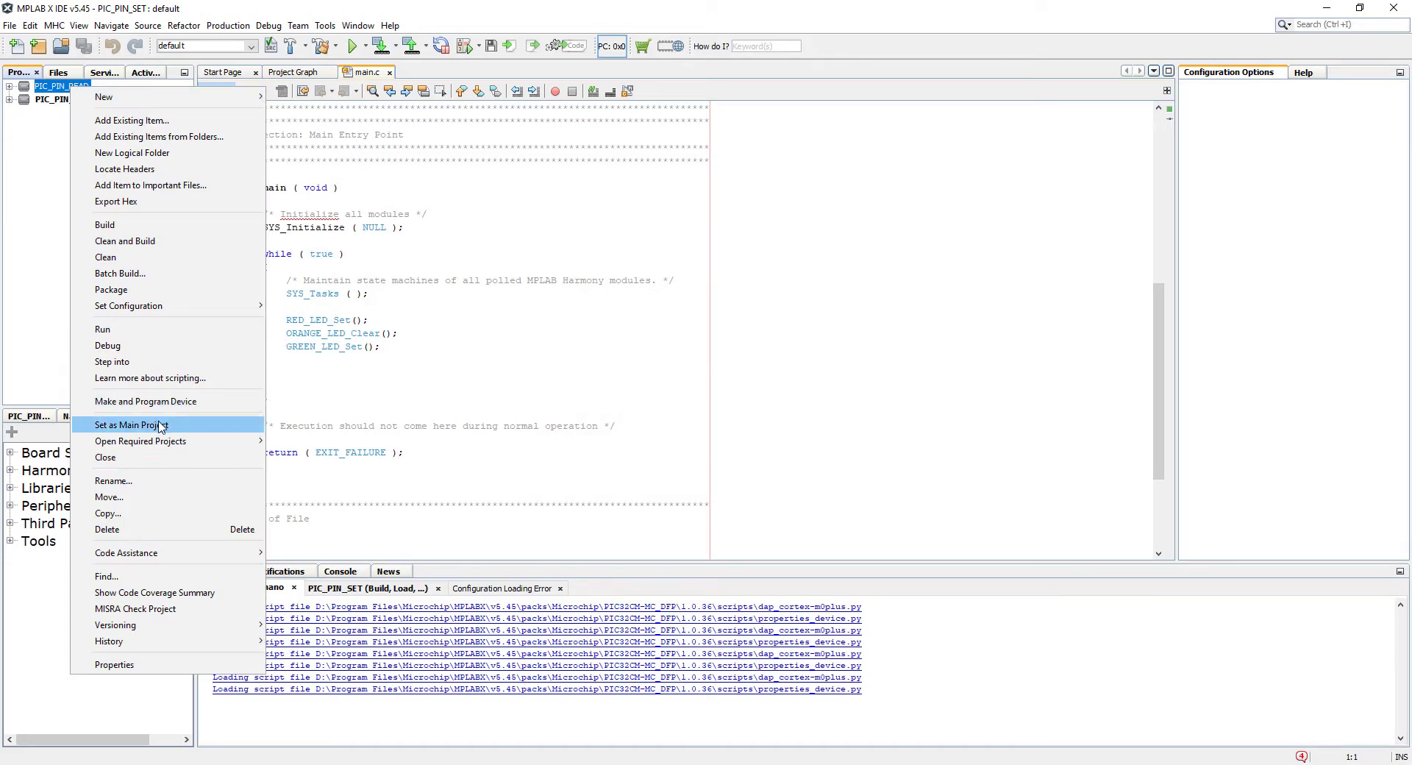
left_click(131, 424)
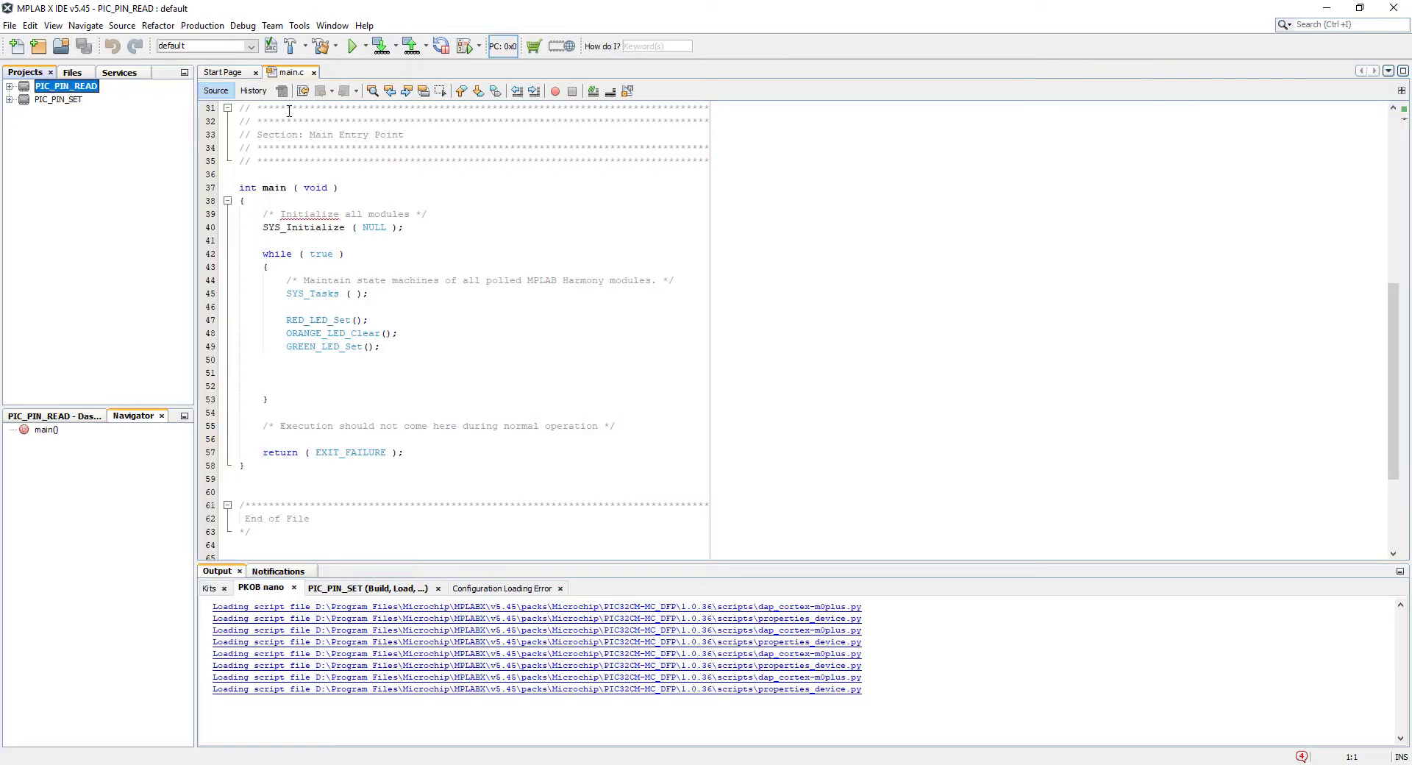
Launch MHC for PIC_PIN_READ with the listed packs and open its Tools menu.
left_click(299, 25)
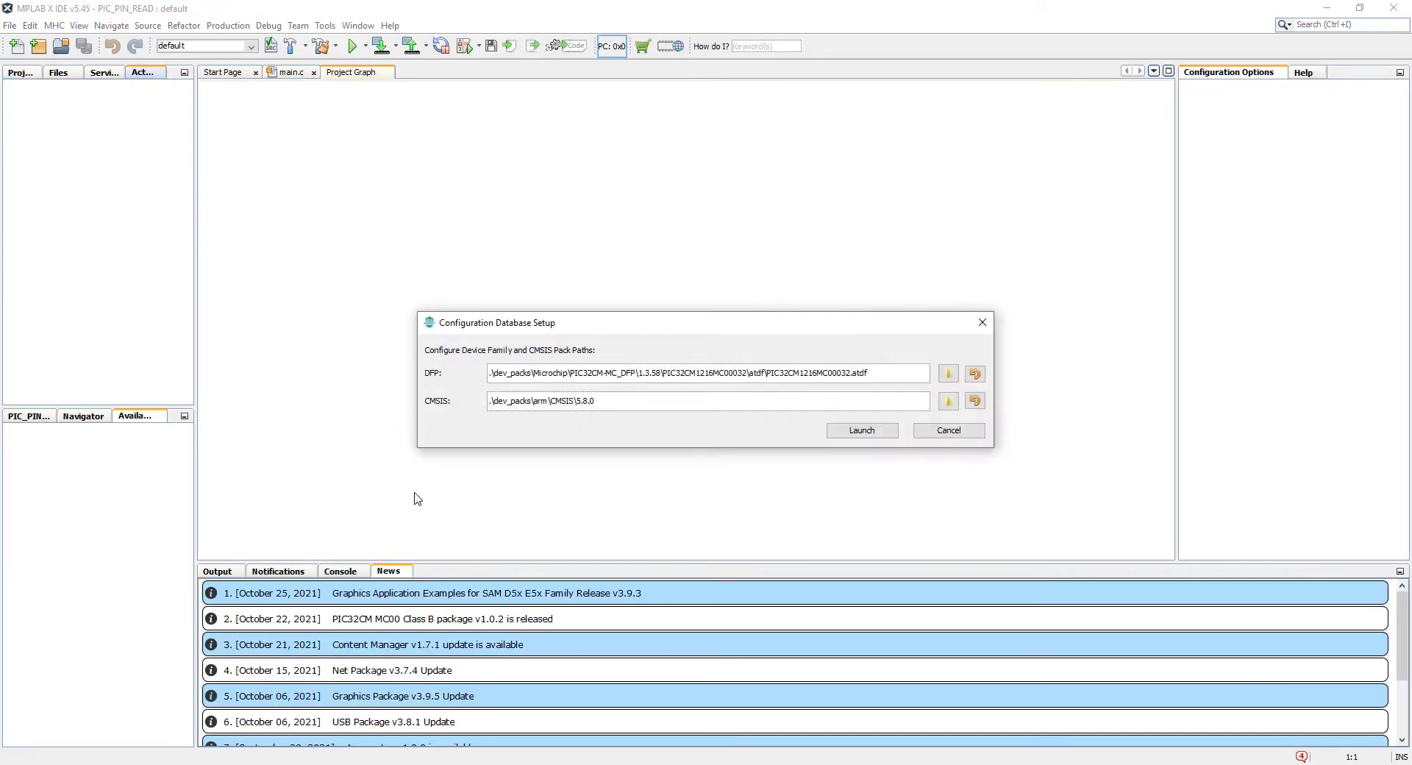
left_click(862, 430)
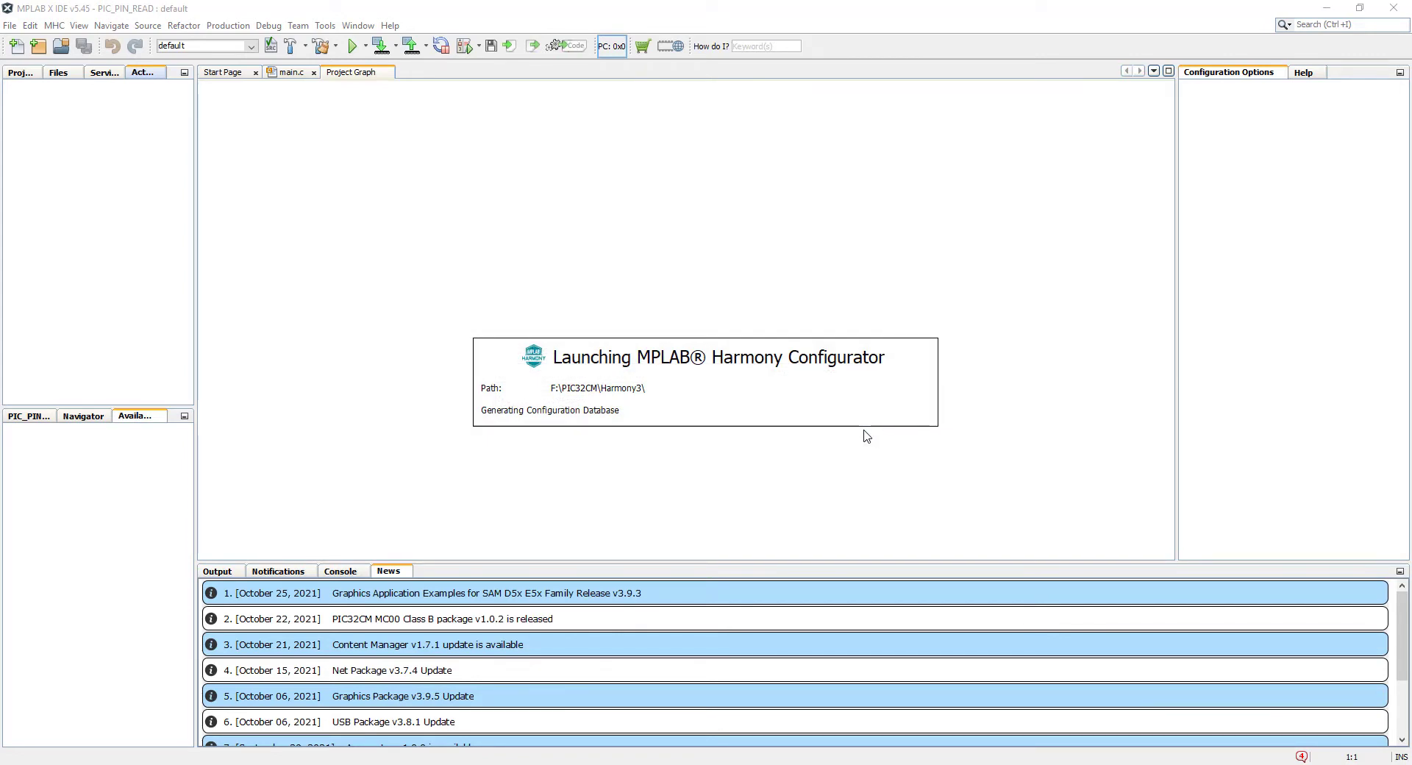
mouse_move(897, 422)
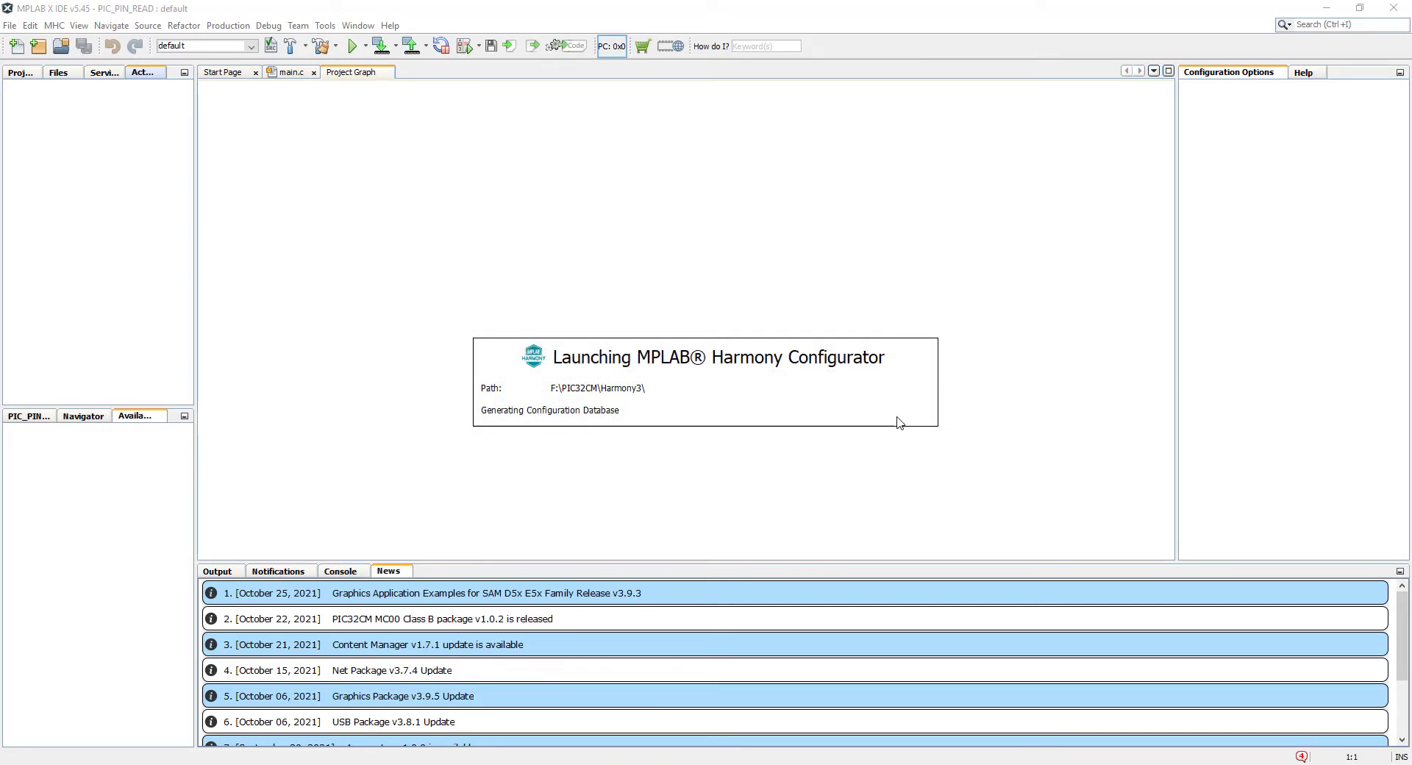
mouse_move(858, 457)
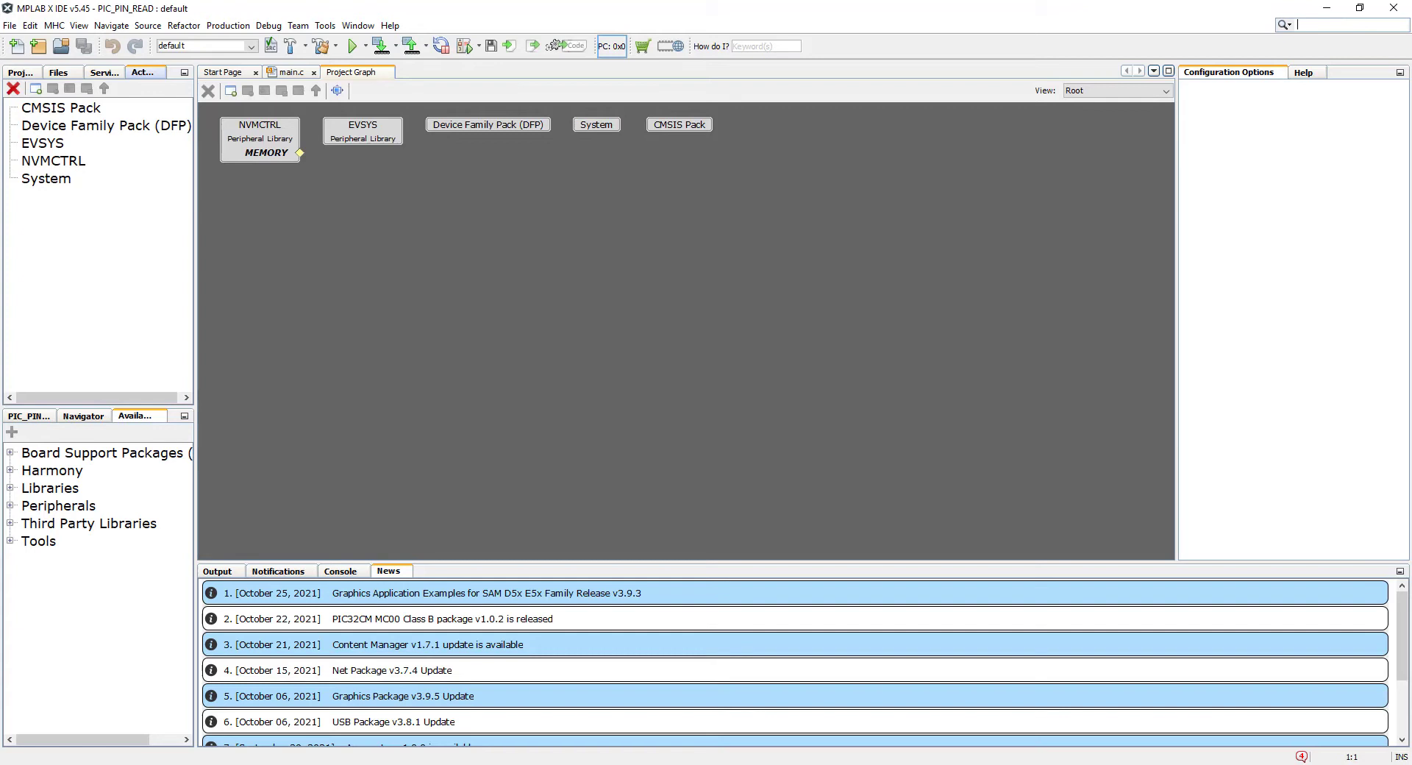
left_click(53, 26)
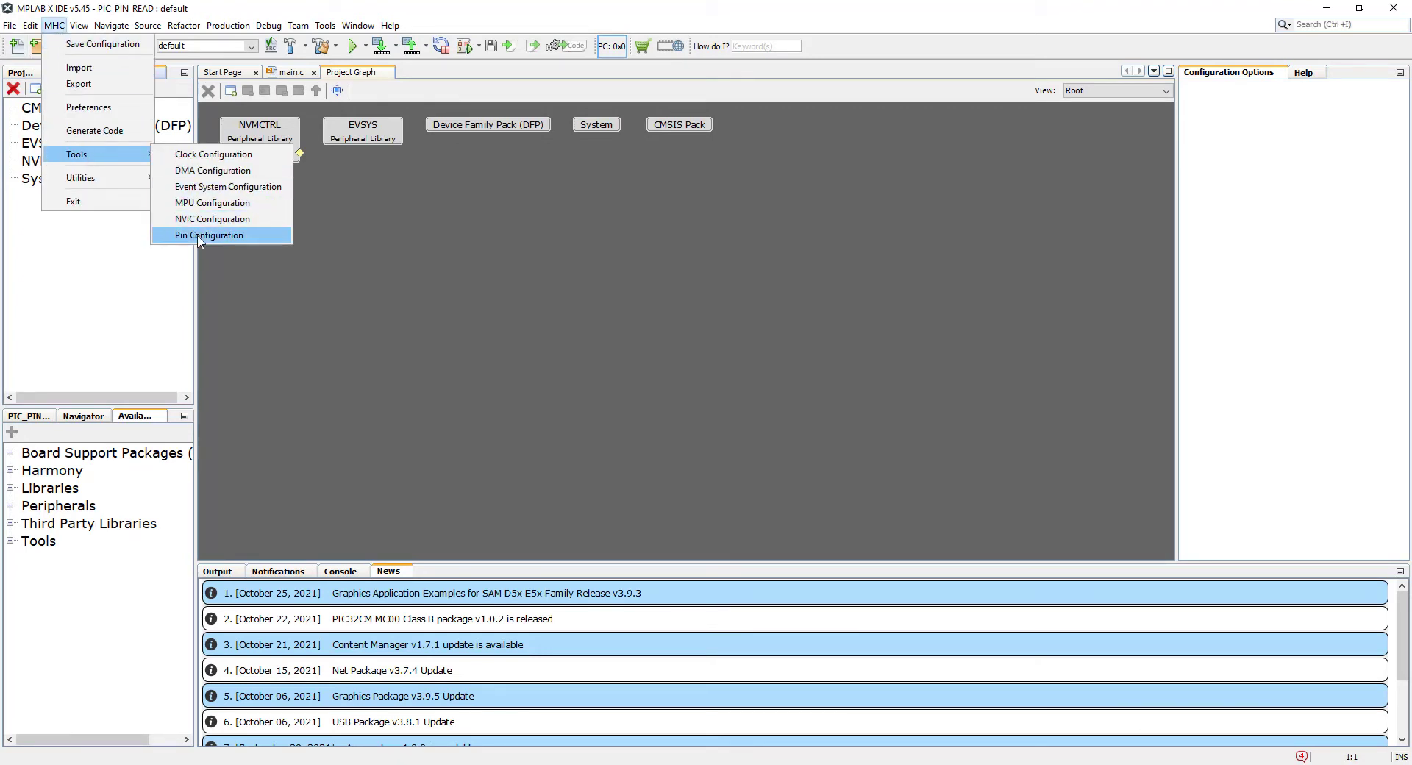
Set pins PA16, PA17, PA22 and PA23 to the GPIO function in Pin Settings.
left_click(208, 235)
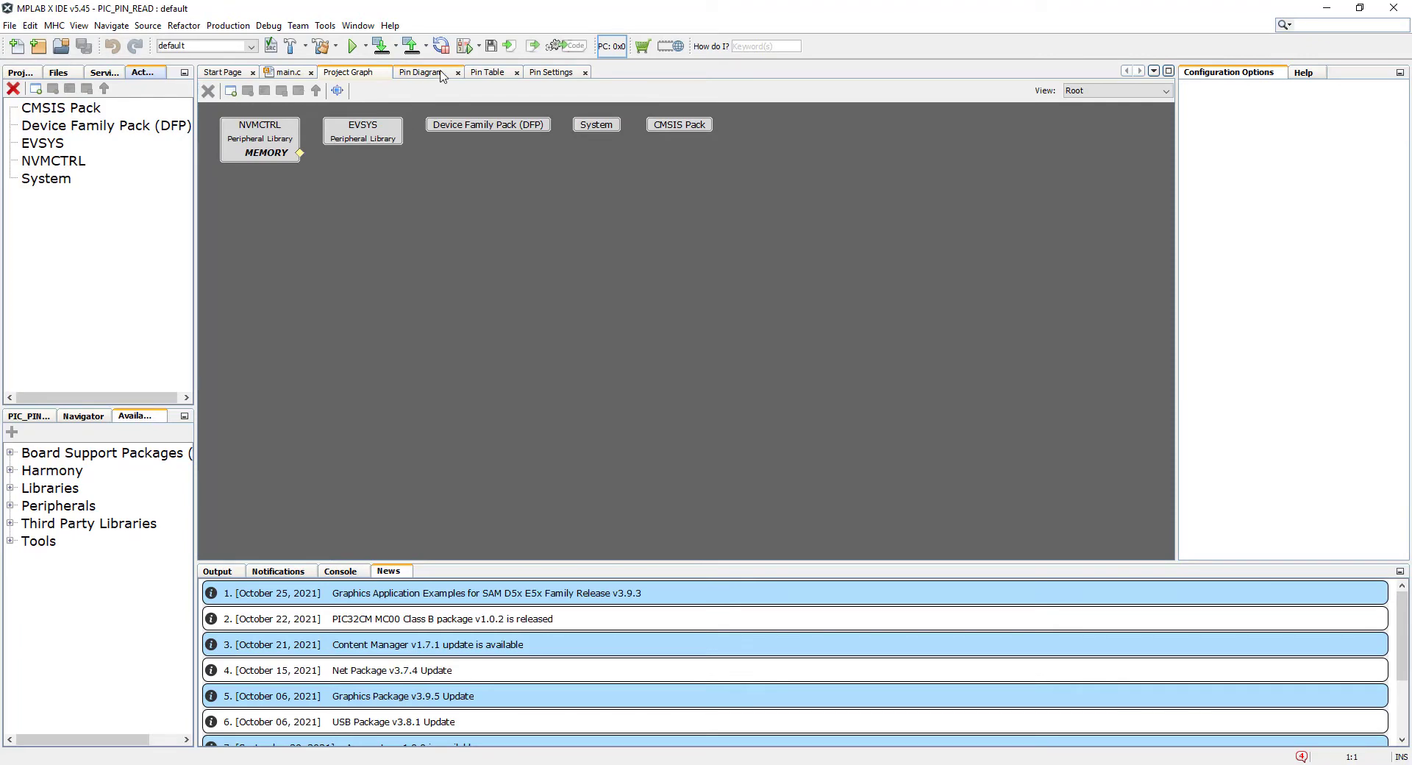
left_click(490, 72)
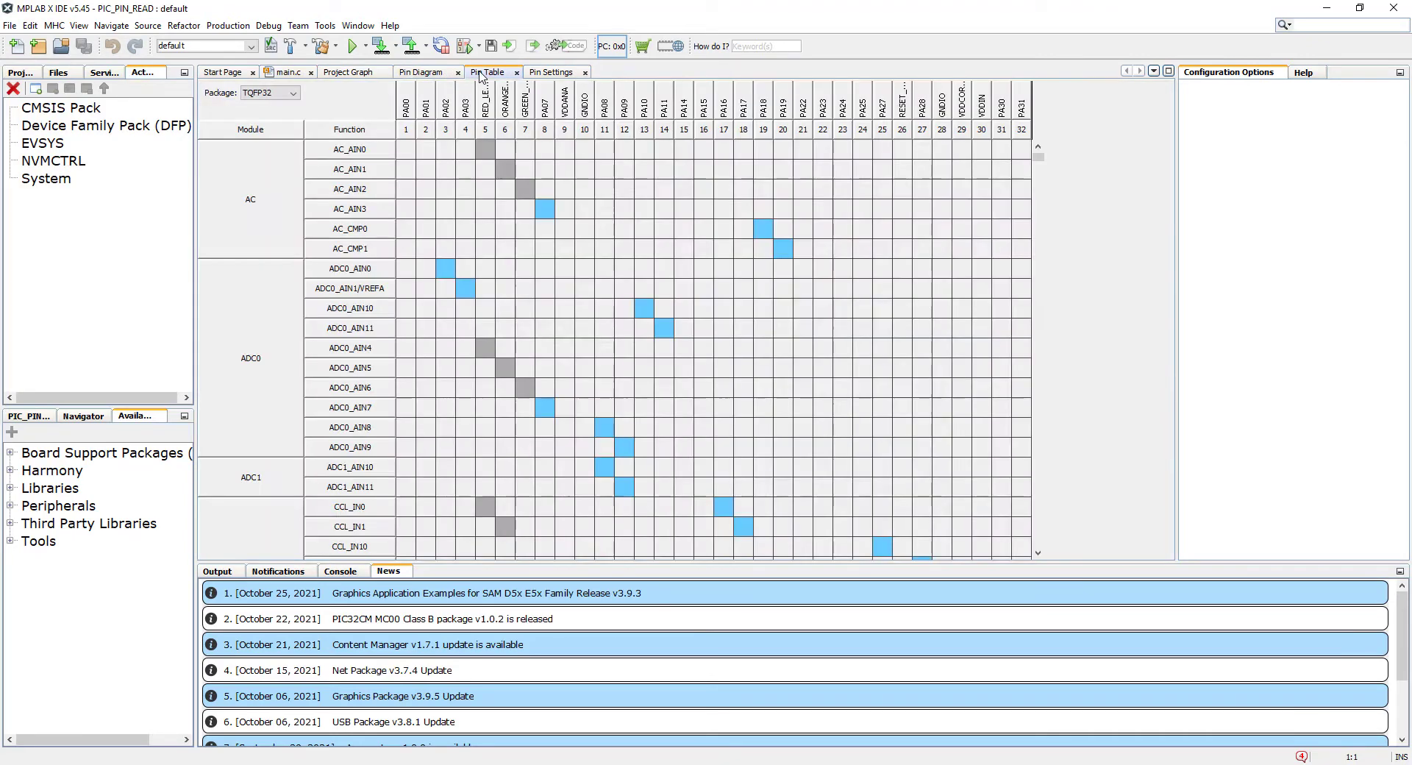
left_click(555, 71)
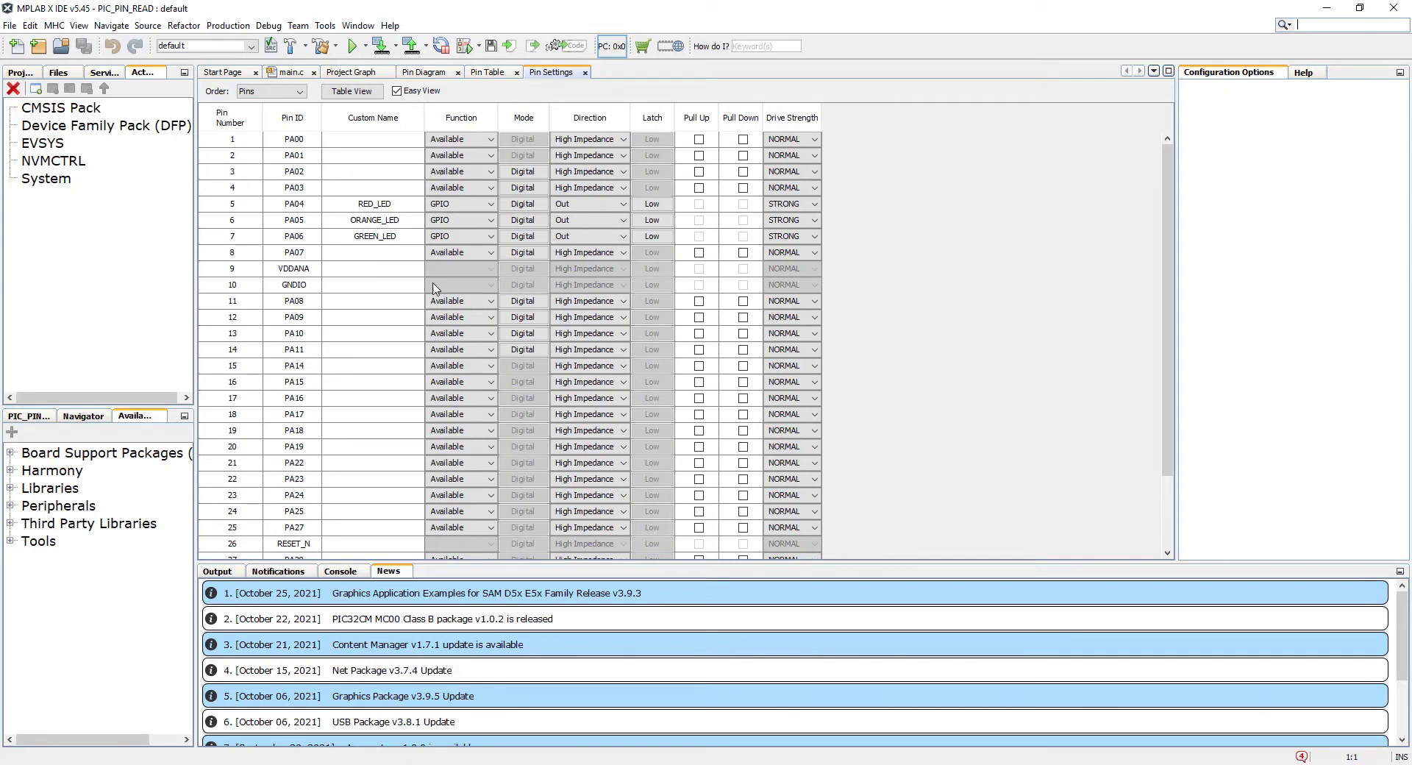
mouse_move(485, 463)
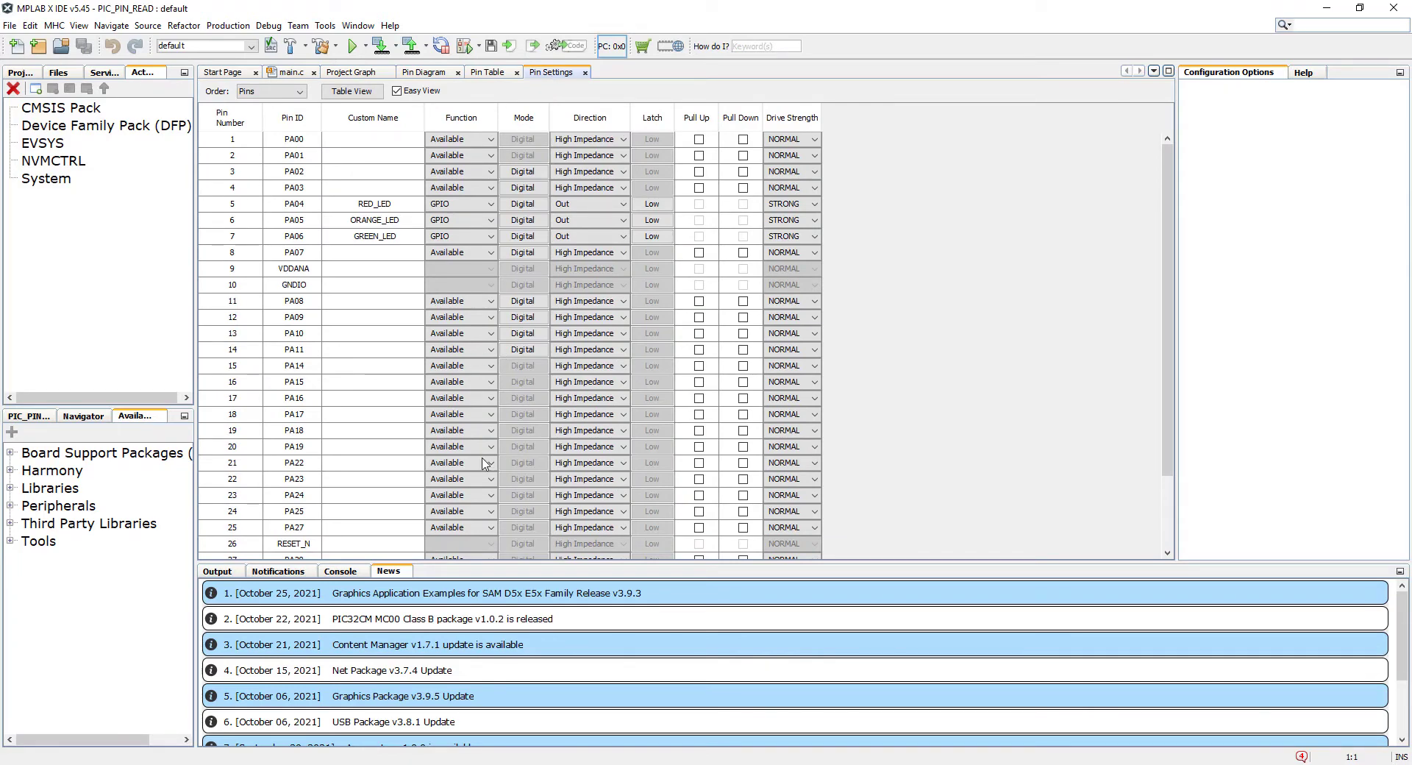
mouse_move(477, 463)
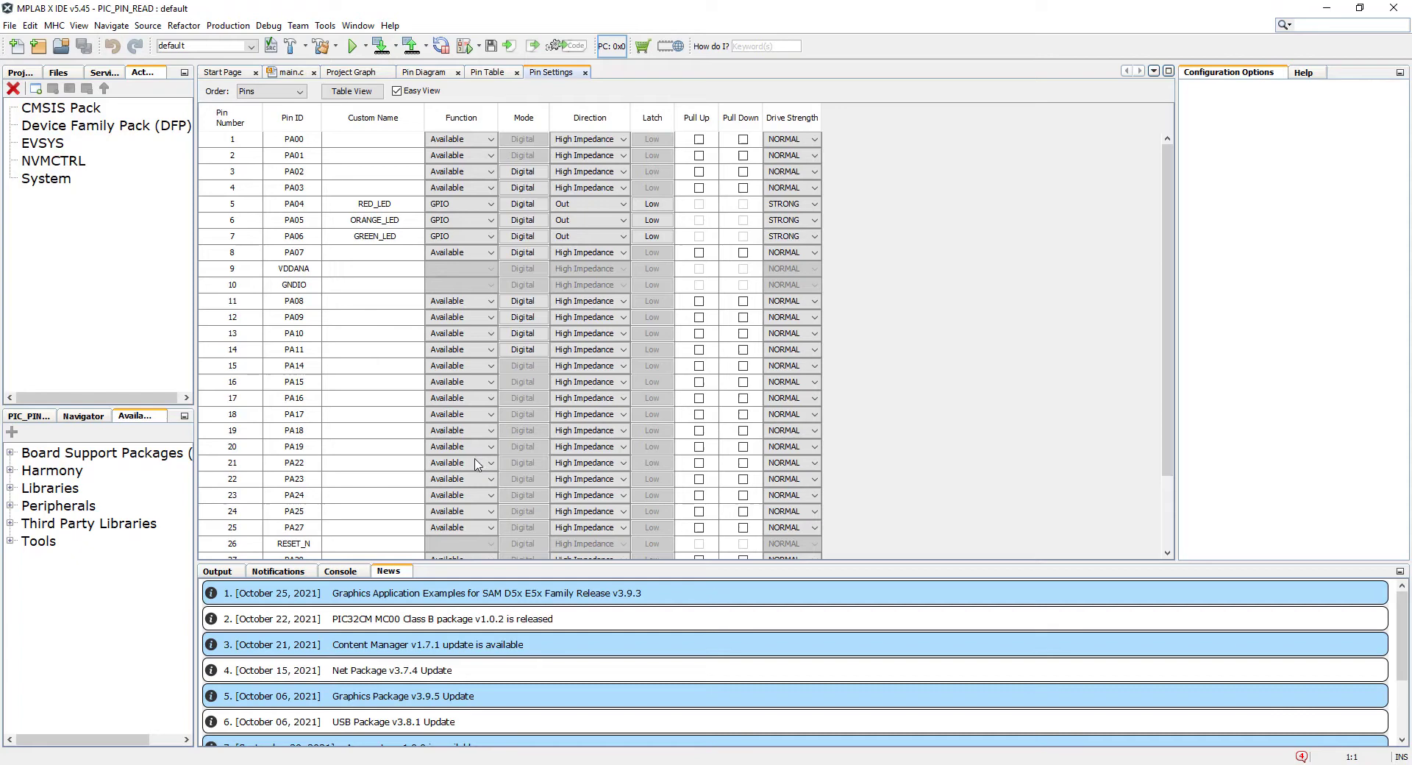
mouse_move(333, 402)
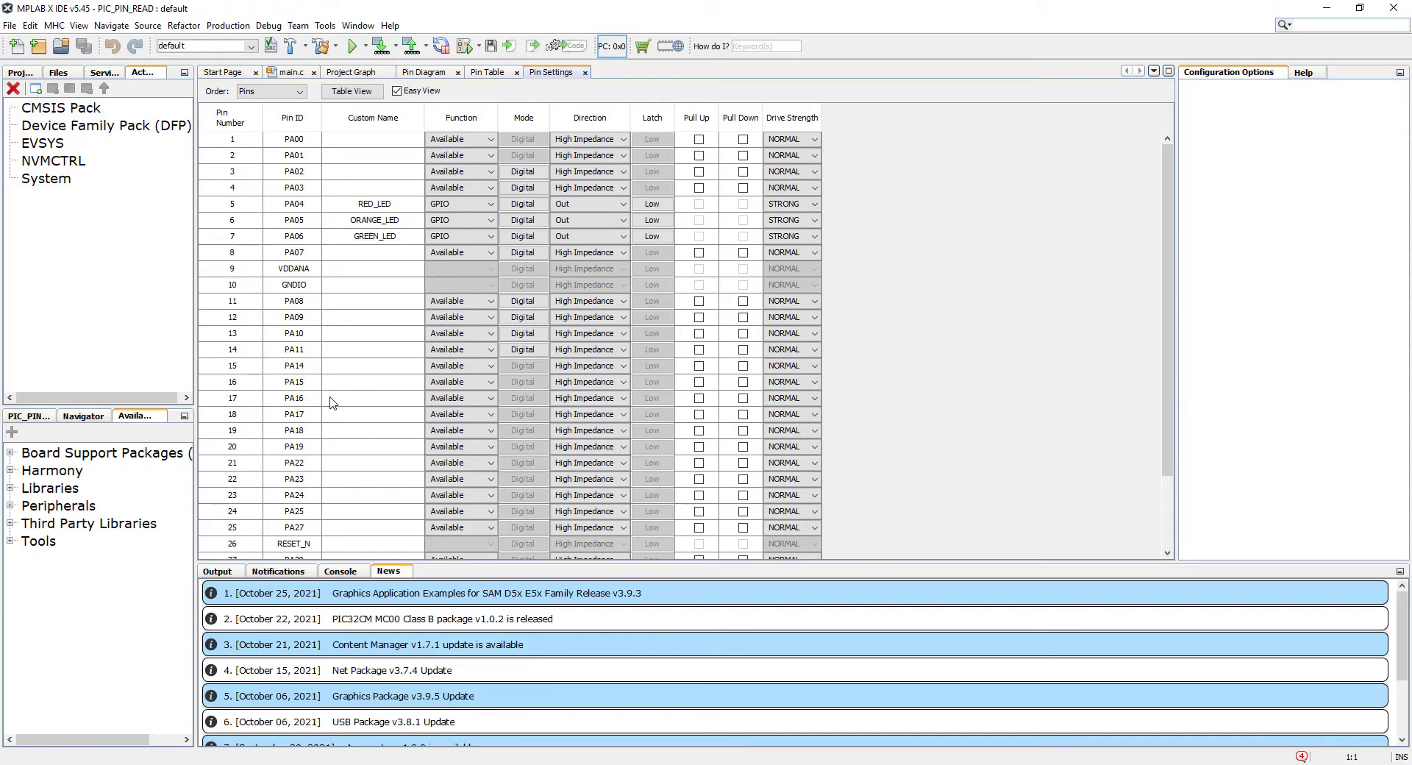
left_click(489, 398)
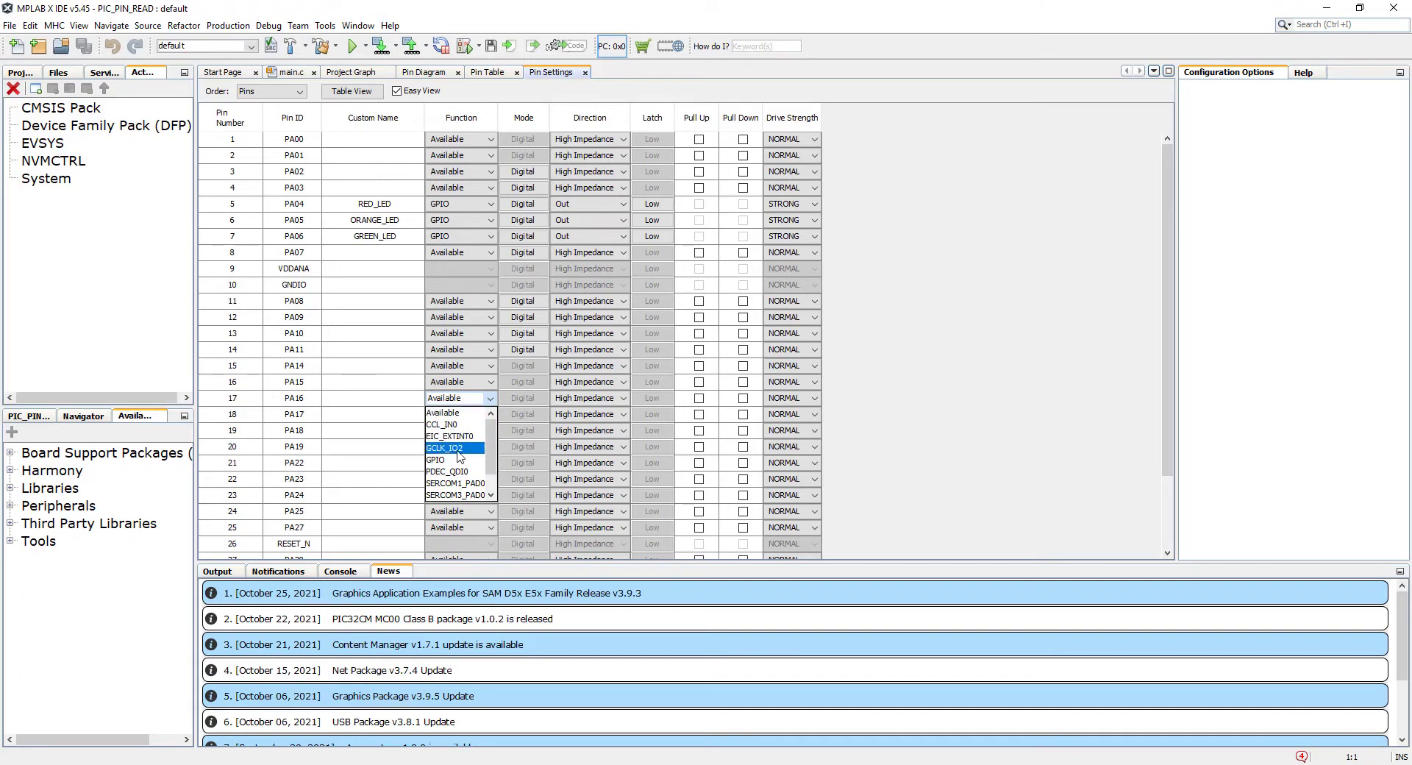
left_click(437, 459)
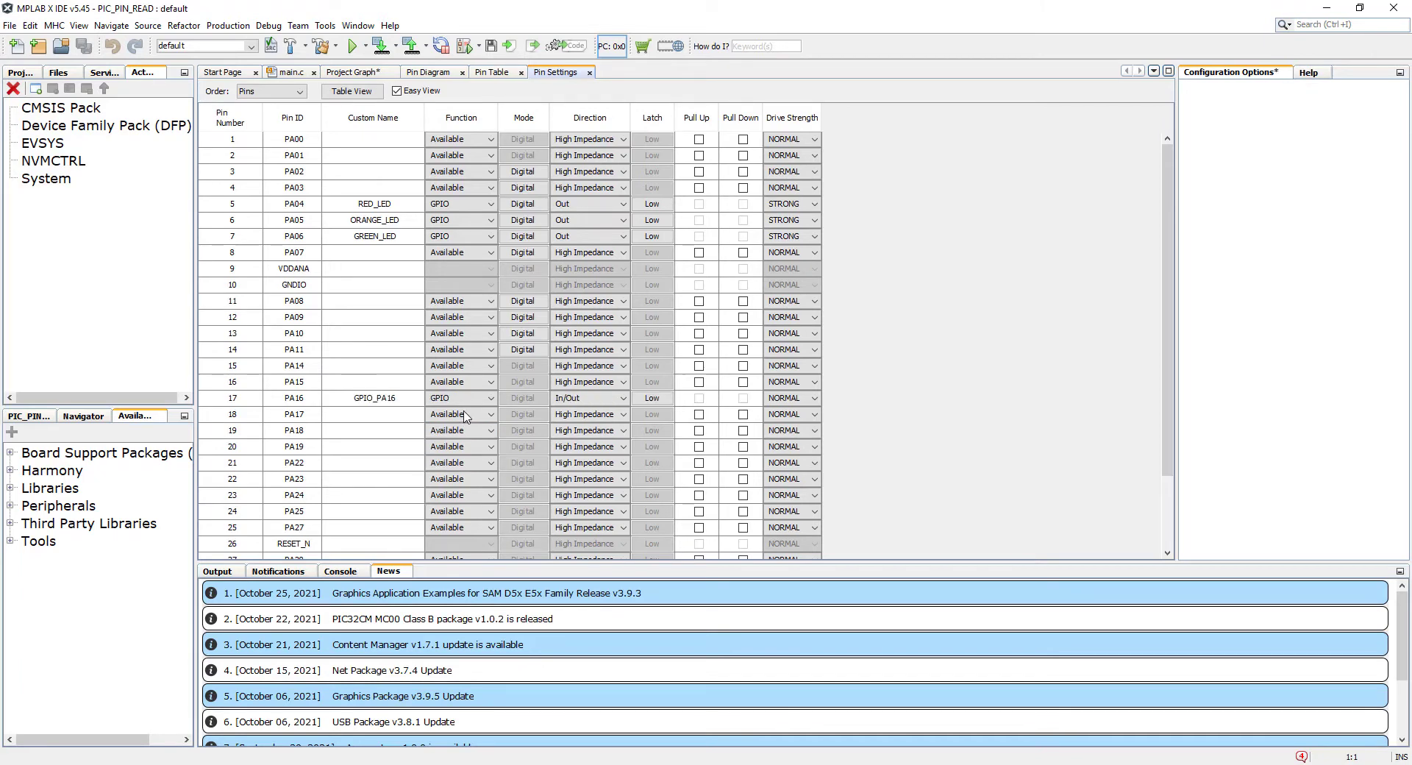
left_click(484, 414)
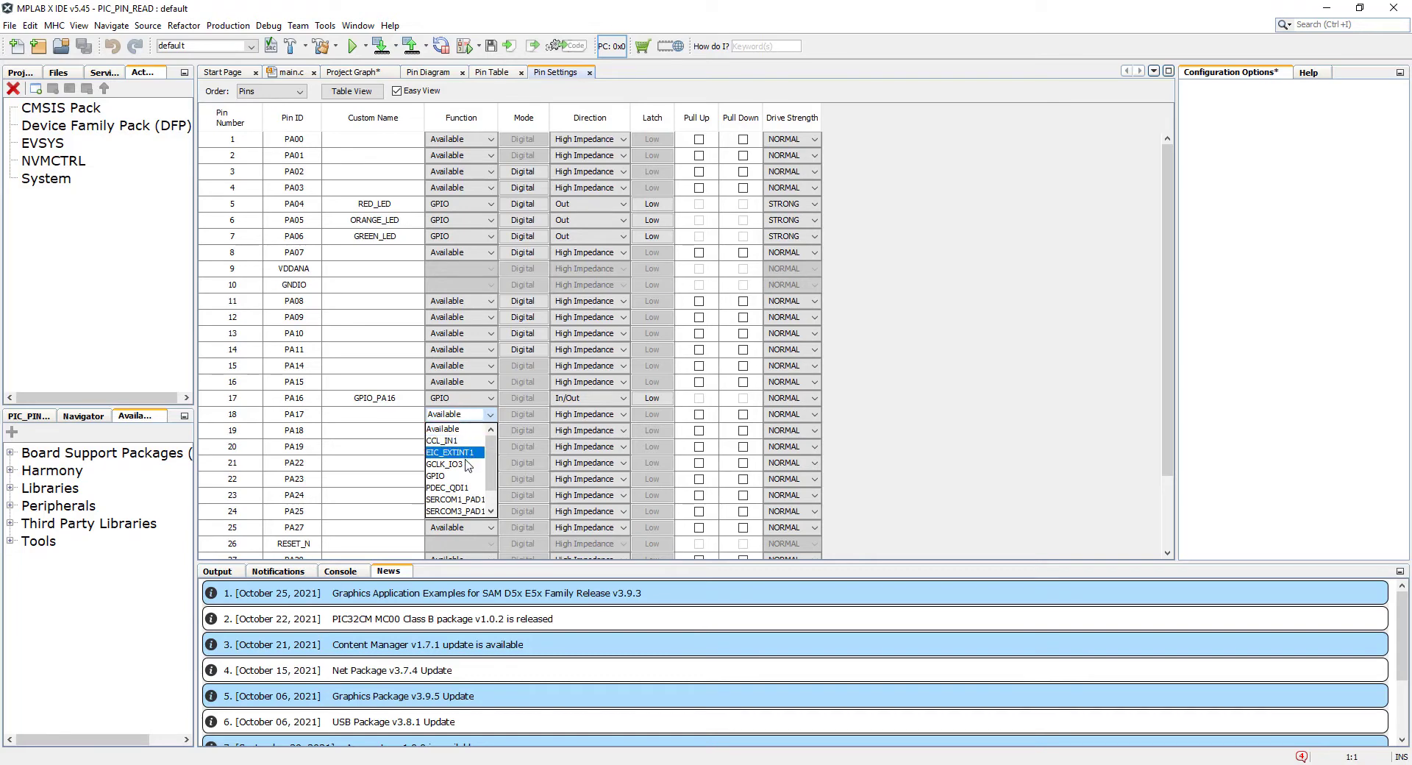
left_click(435, 475)
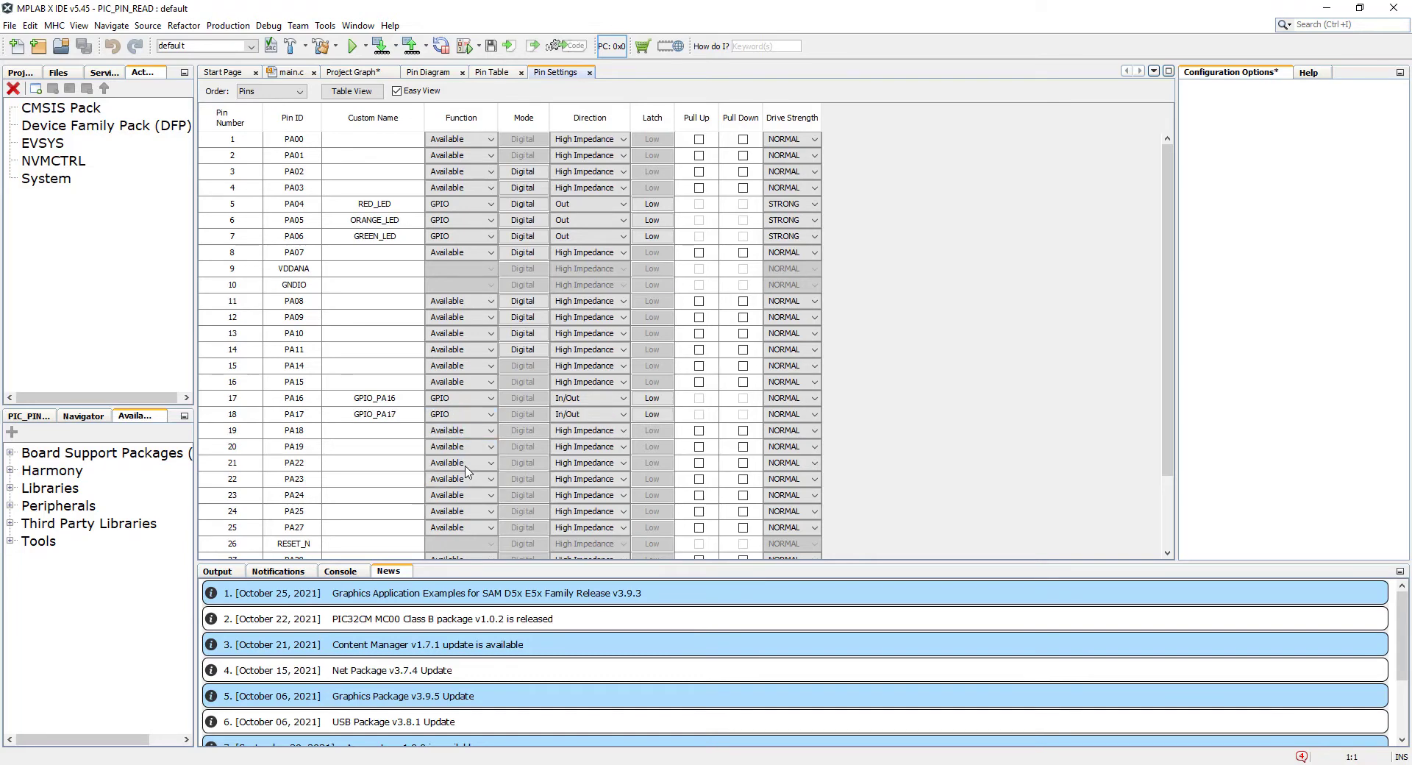
left_click(490, 462)
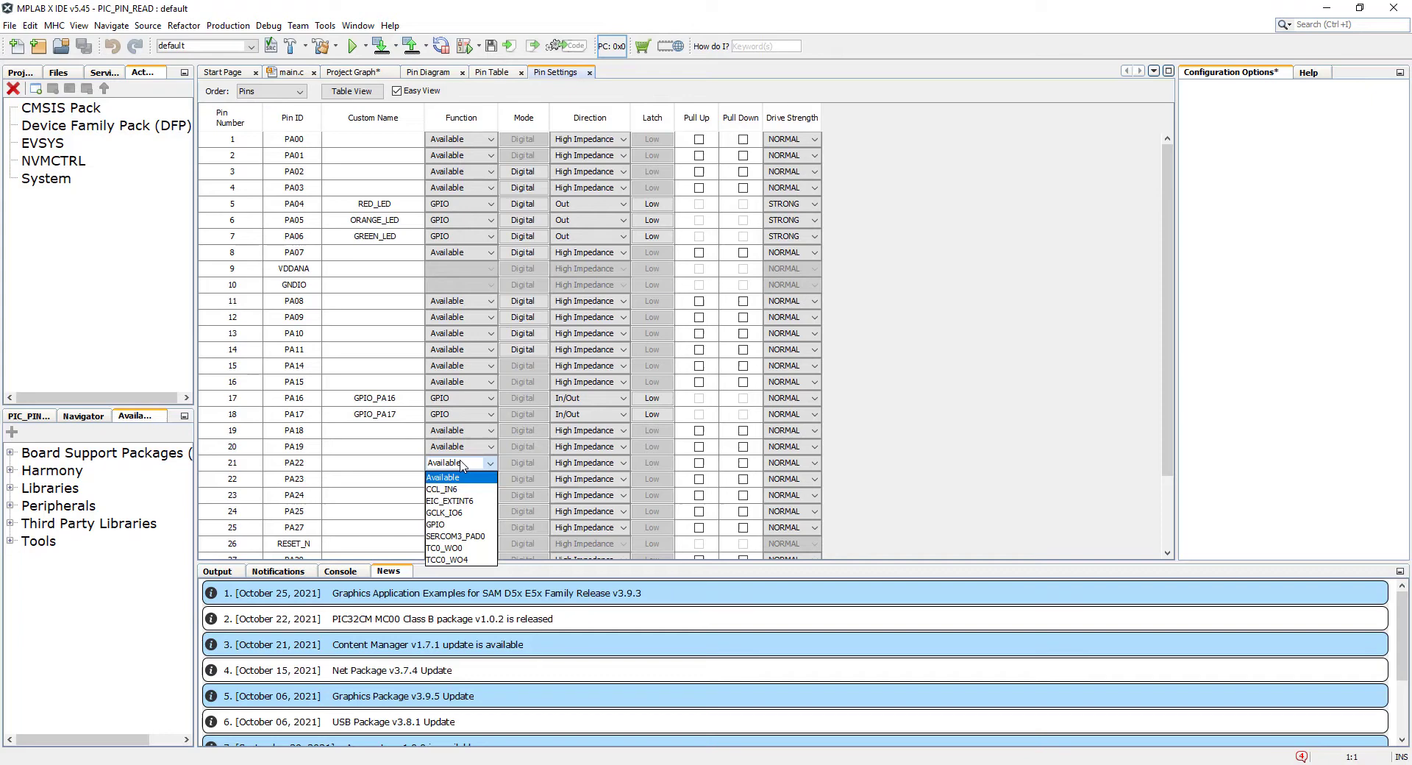
mouse_move(450, 501)
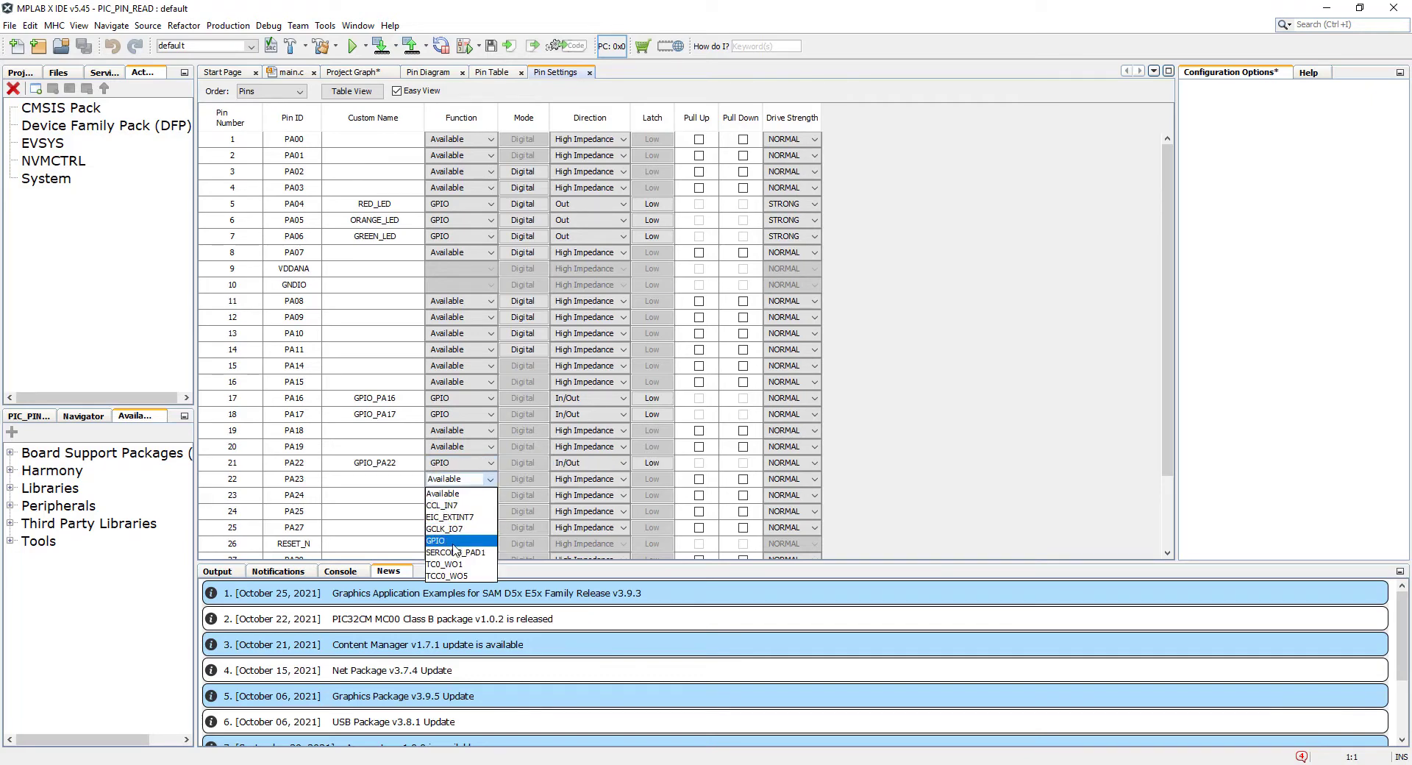
left_click(435, 539)
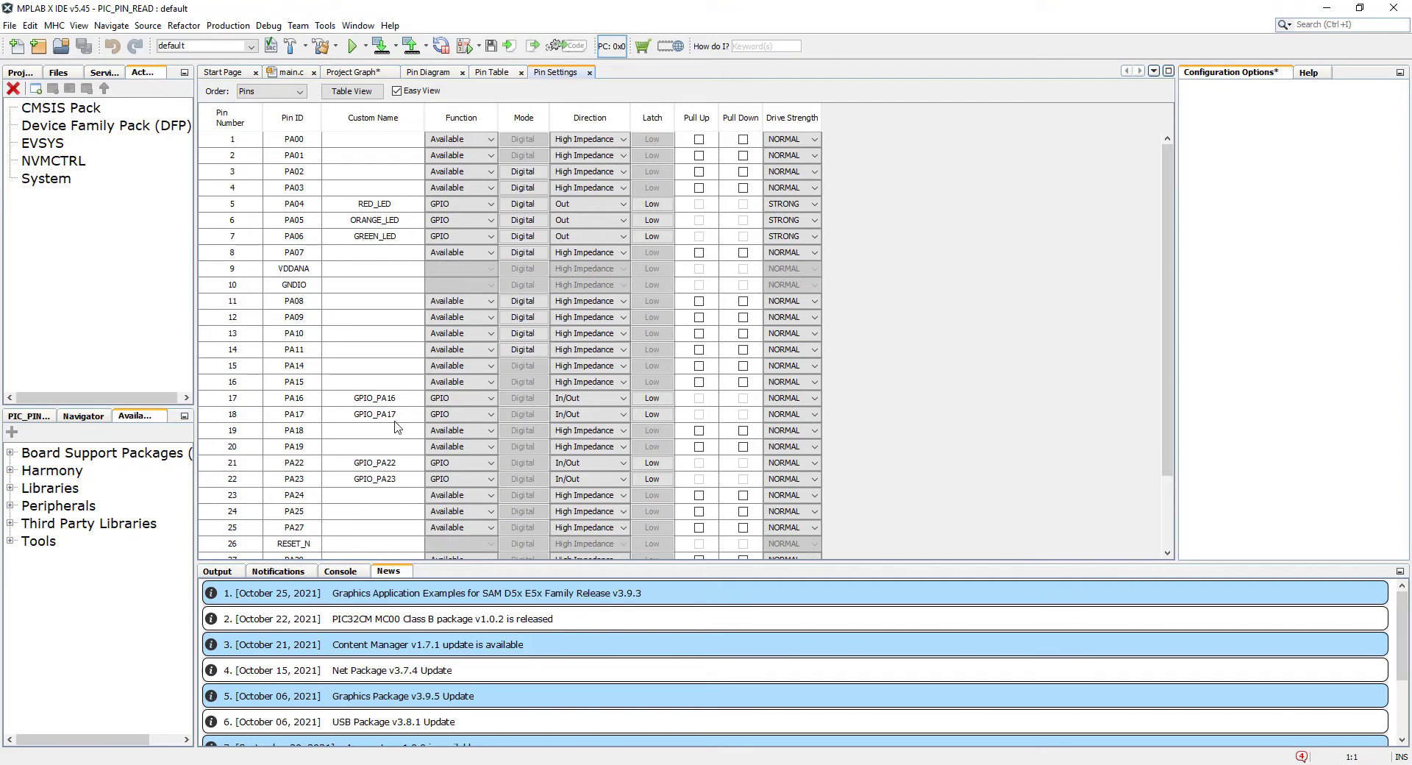
Give the pins the custom names DIP2, DIP1, SW and LED.
double_click(372, 398)
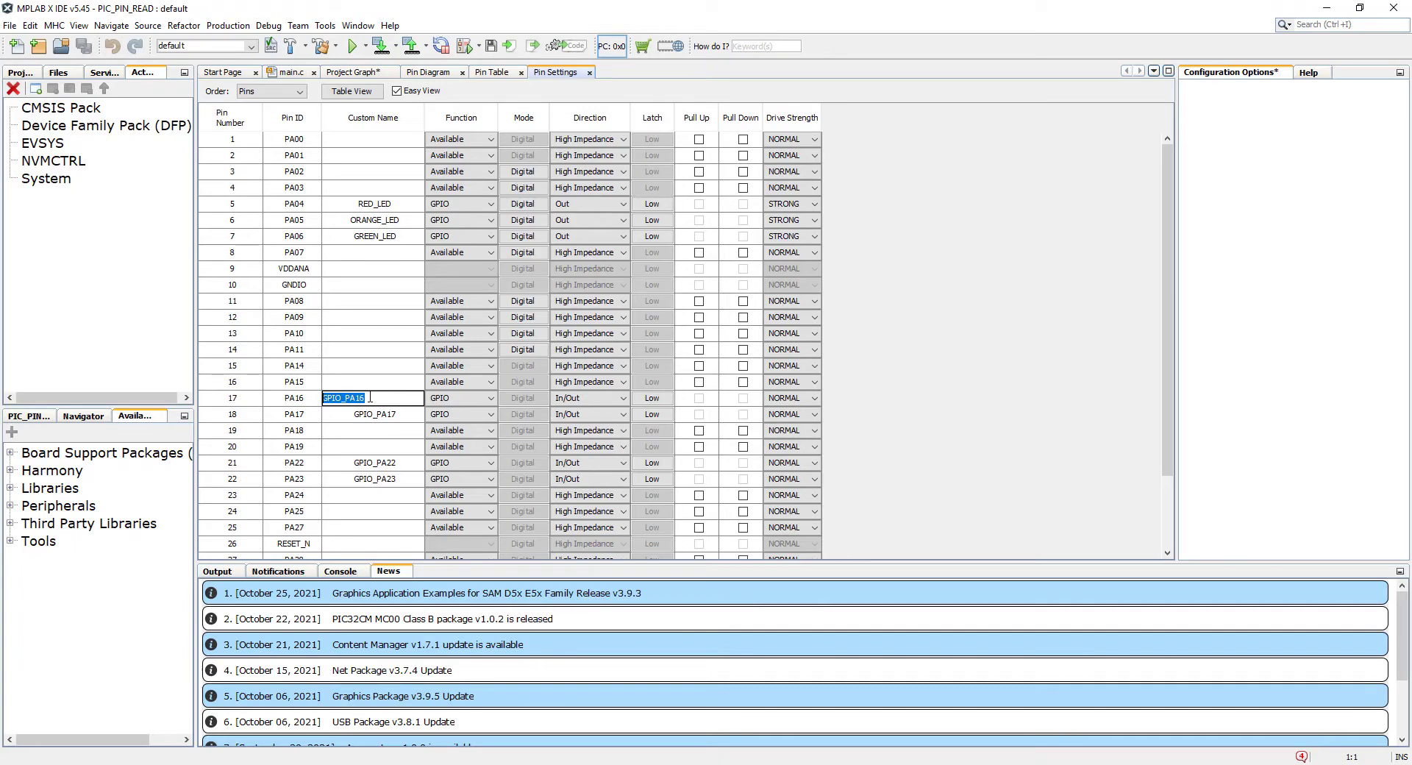
type("DIP")
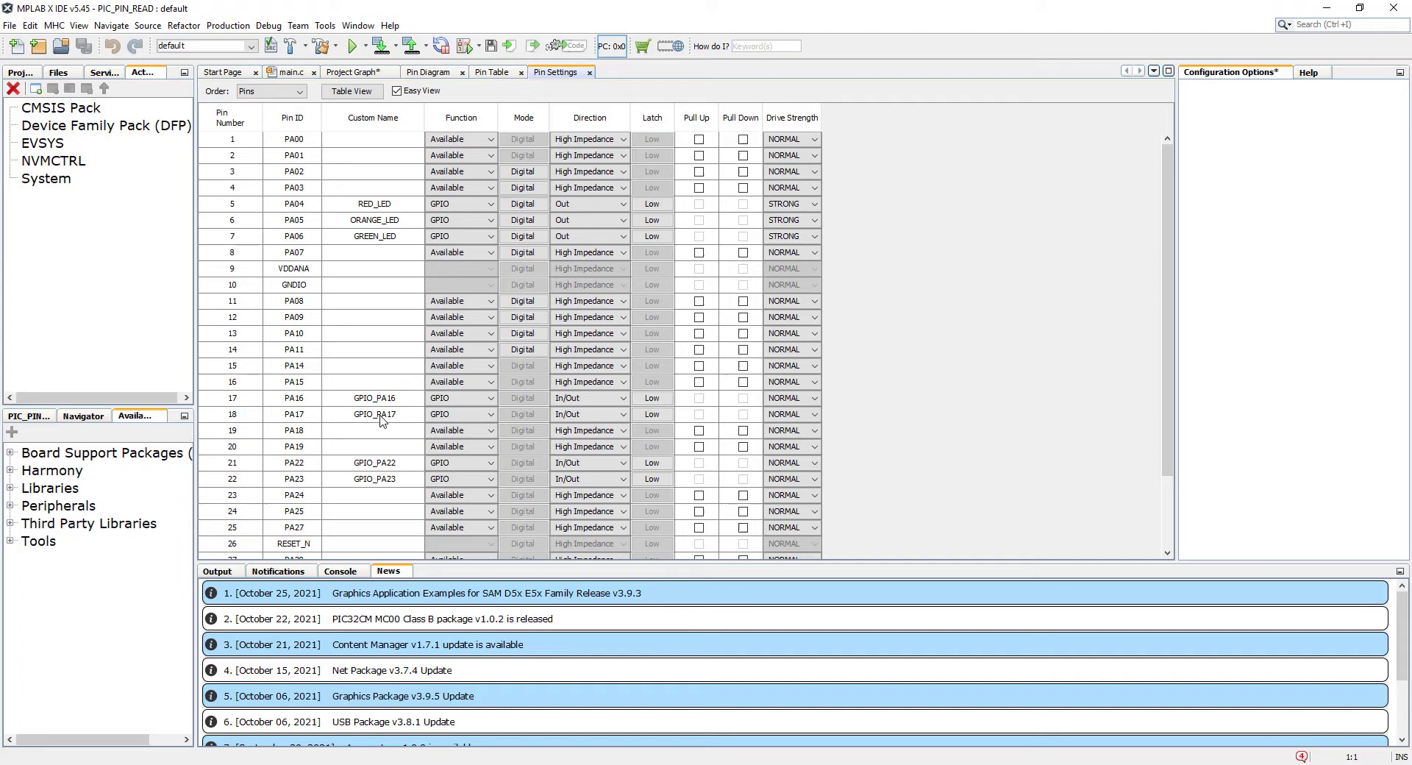
double_click(374, 414)
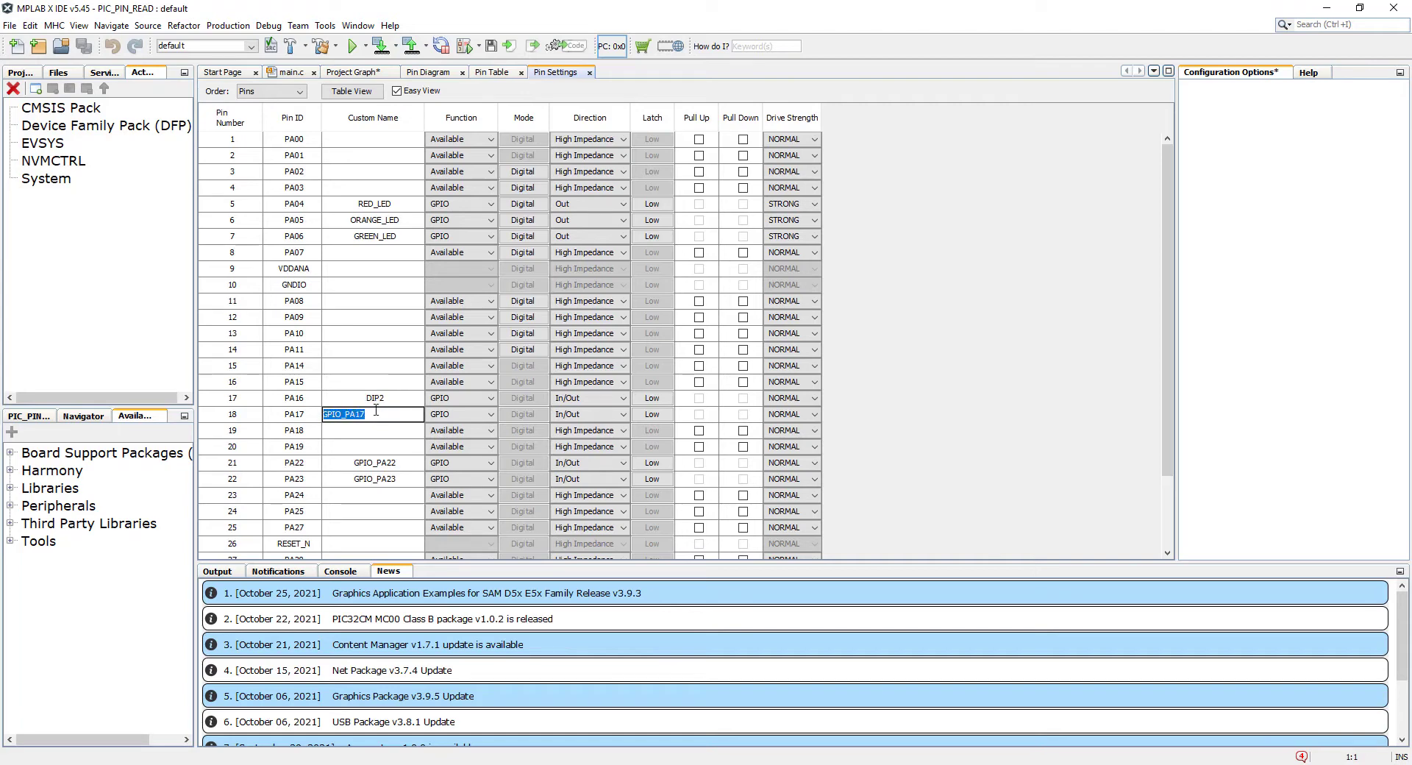
type("DIP1")
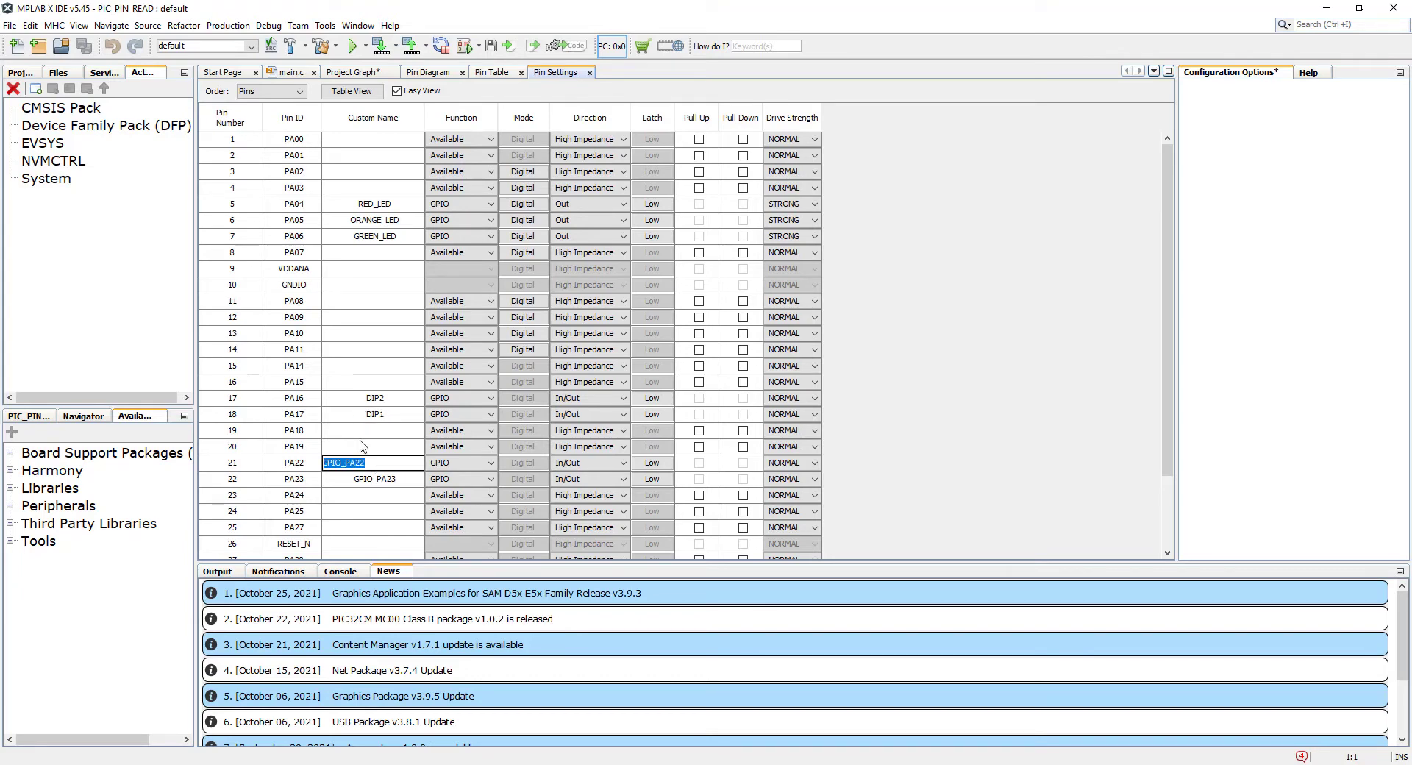
type("SW")
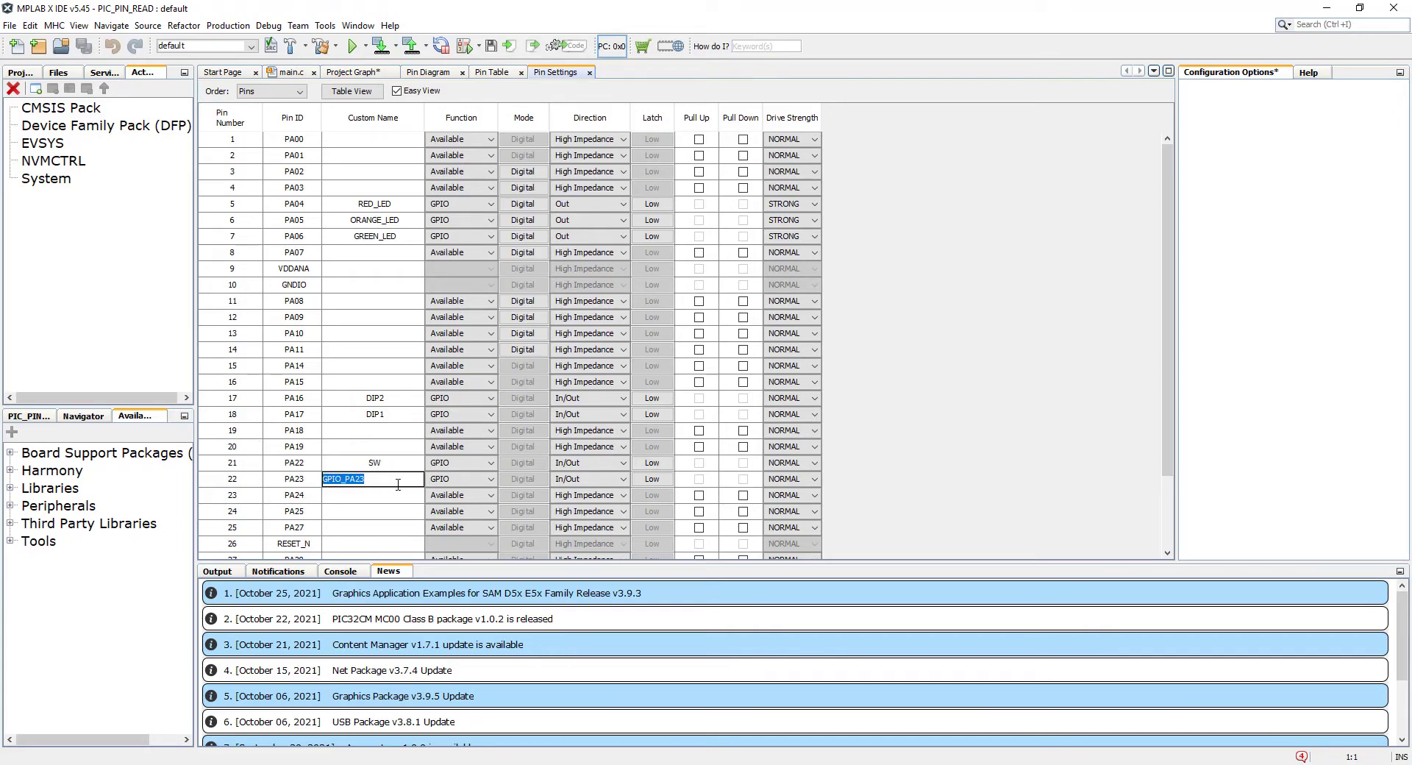
type("LED")
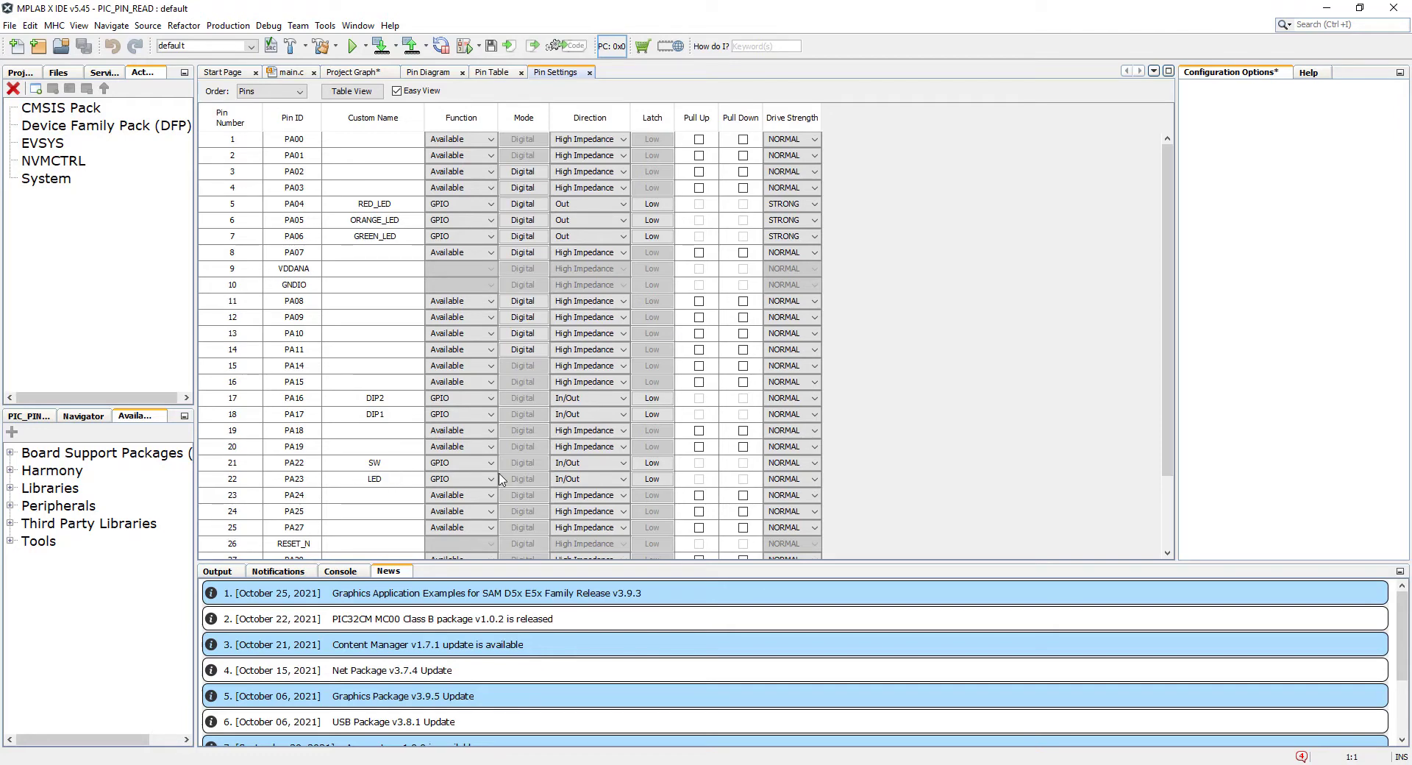
mouse_move(462, 392)
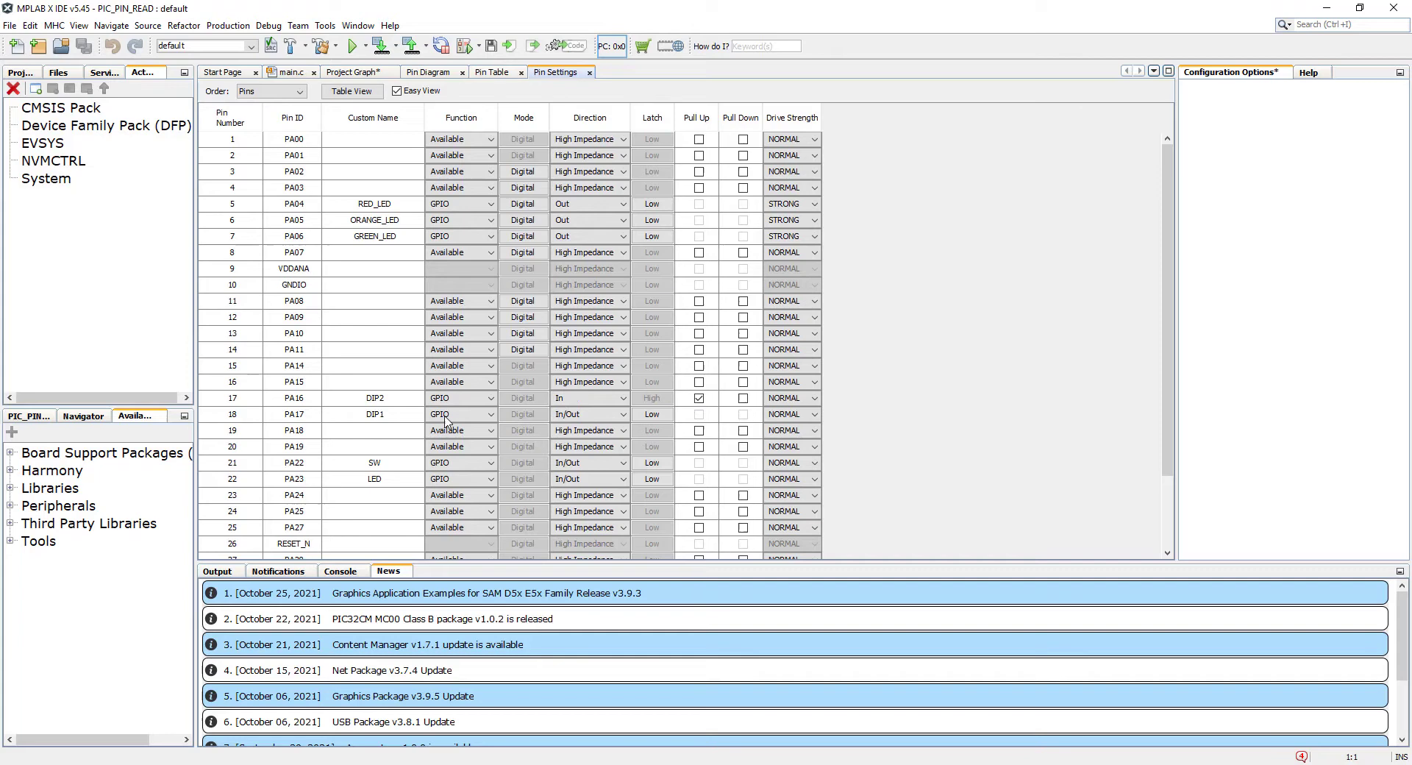
Make the DIP1 and SW pins inputs and set the LED pin's latch to High.
left_click(620, 414)
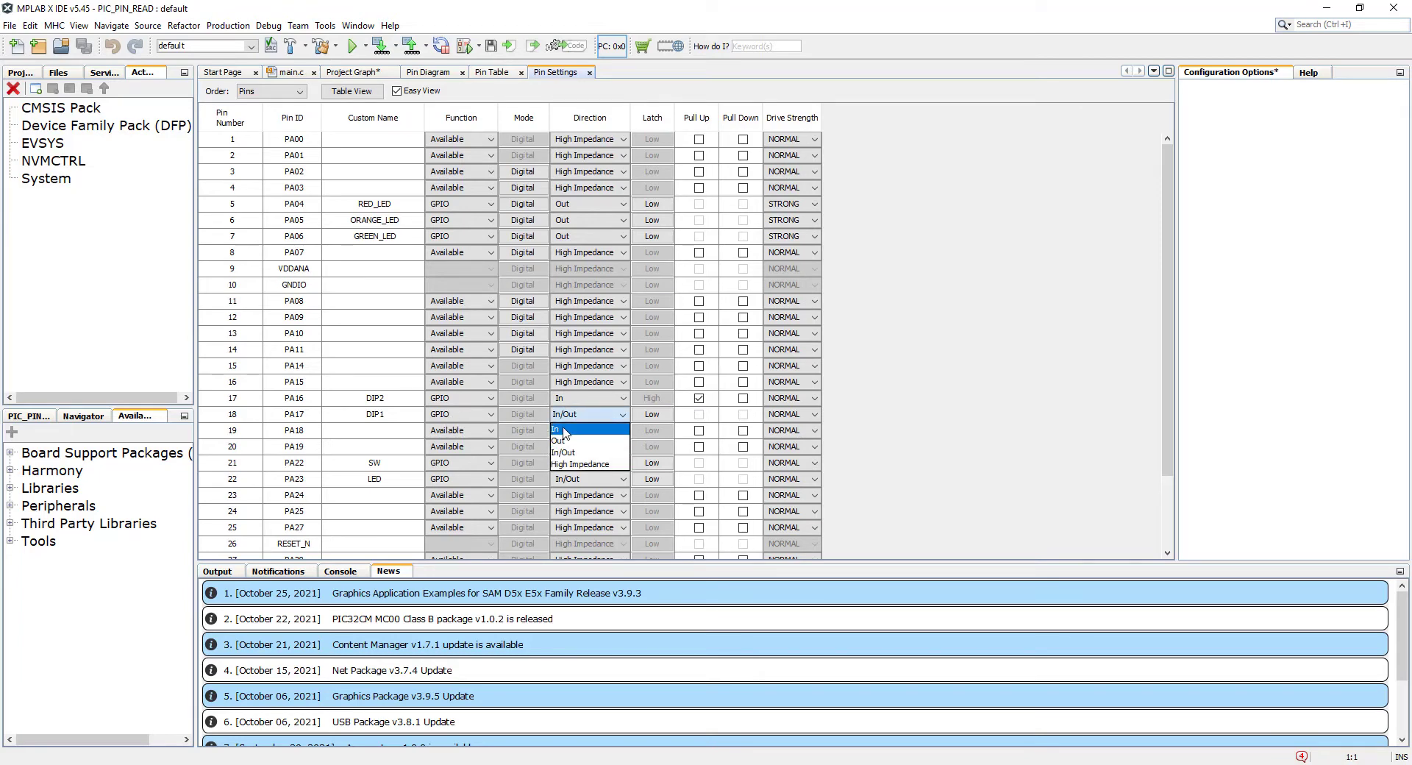
left_click(556, 428)
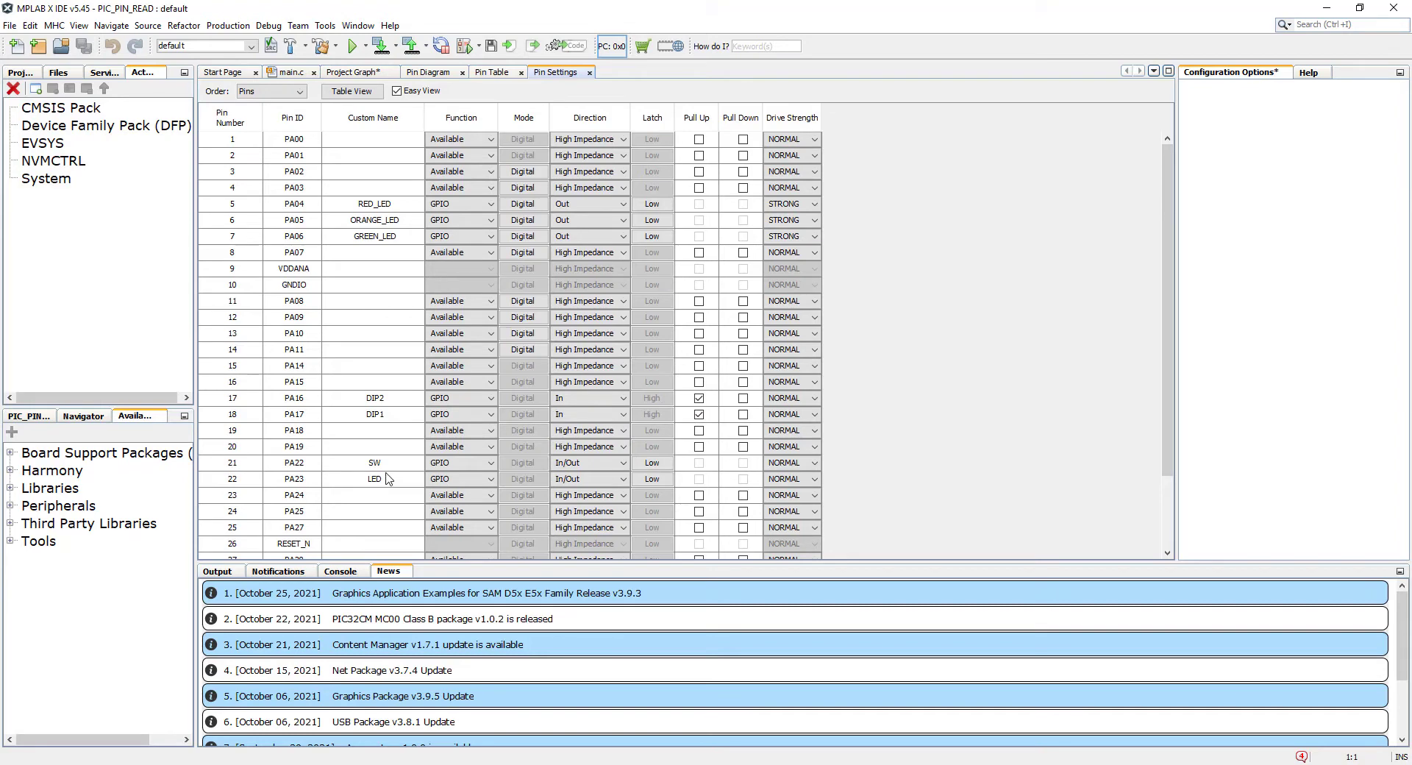
left_click(620, 479)
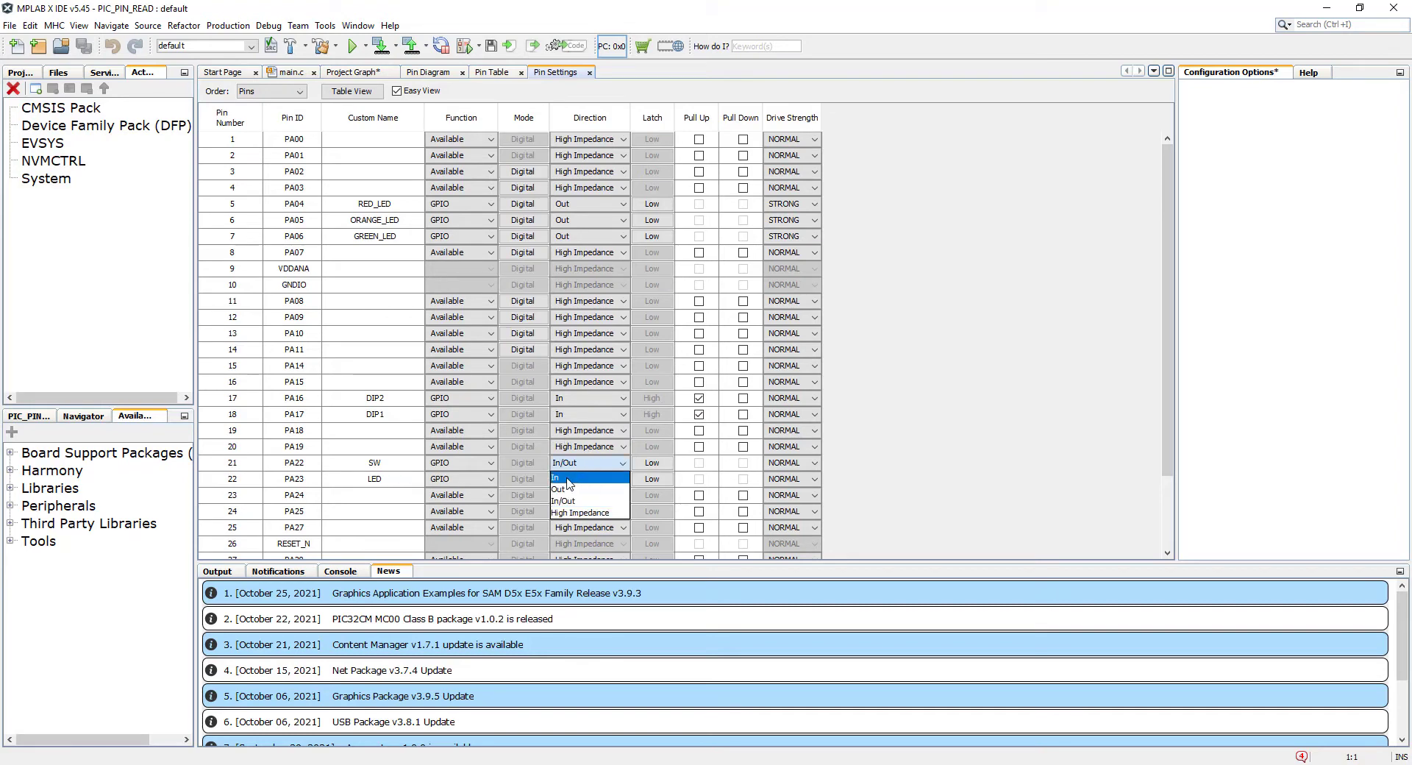
left_click(555, 478)
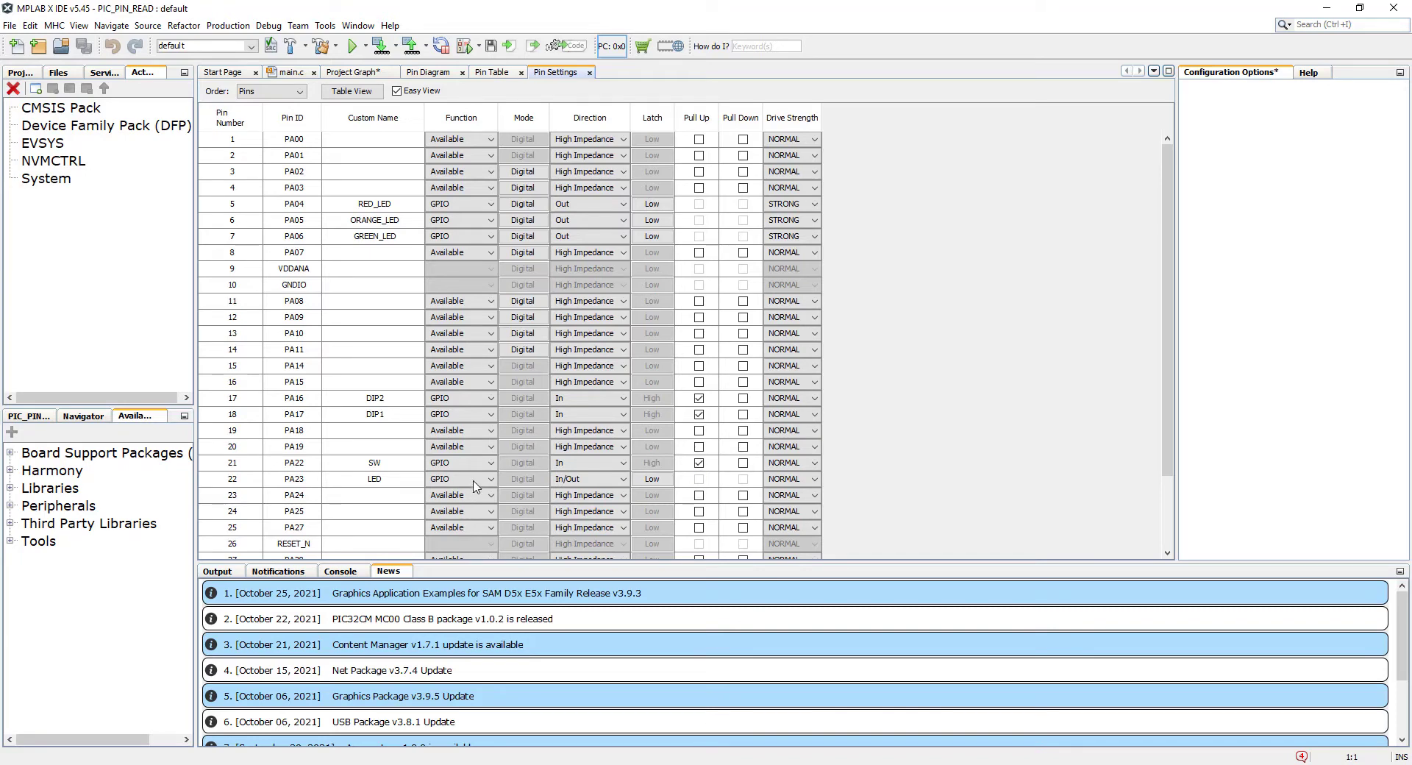
mouse_move(471, 484)
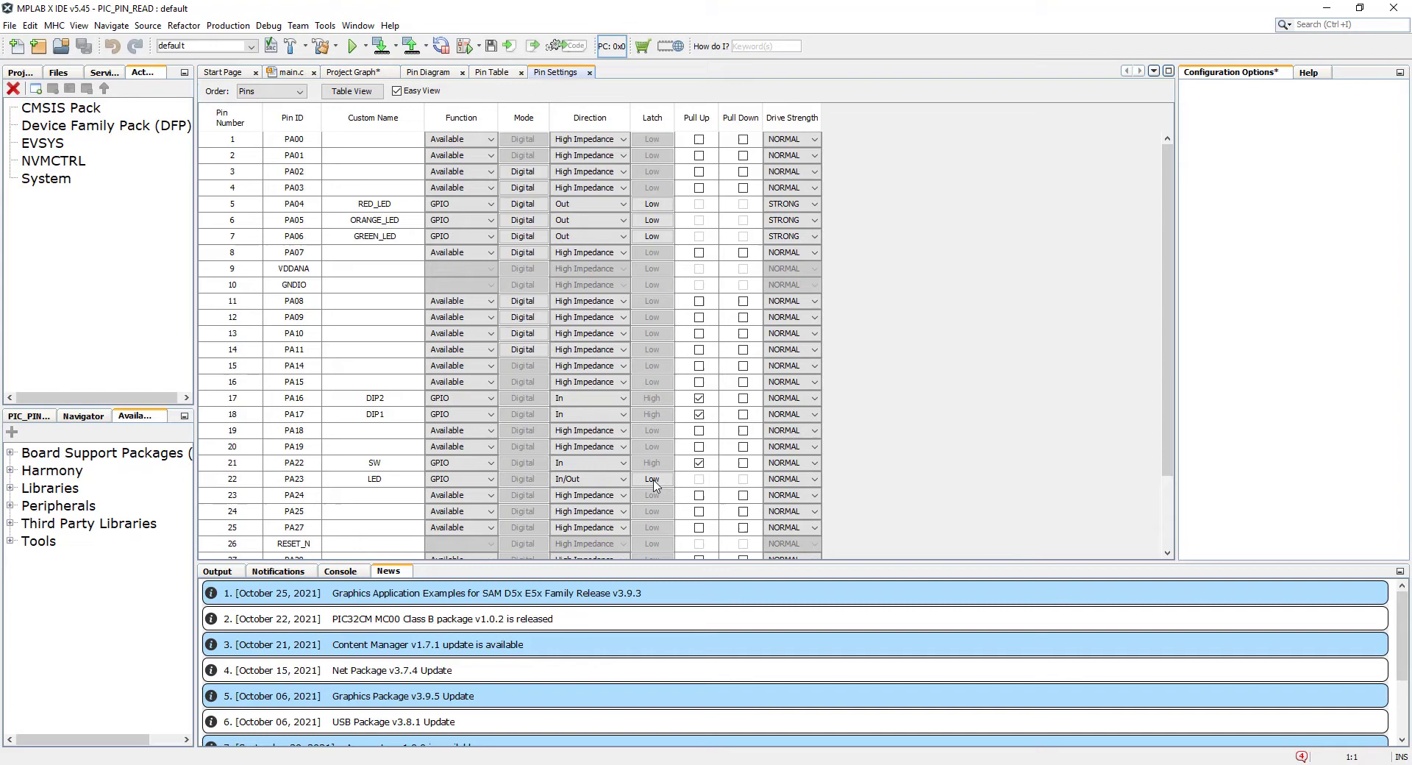
left_click(651, 479)
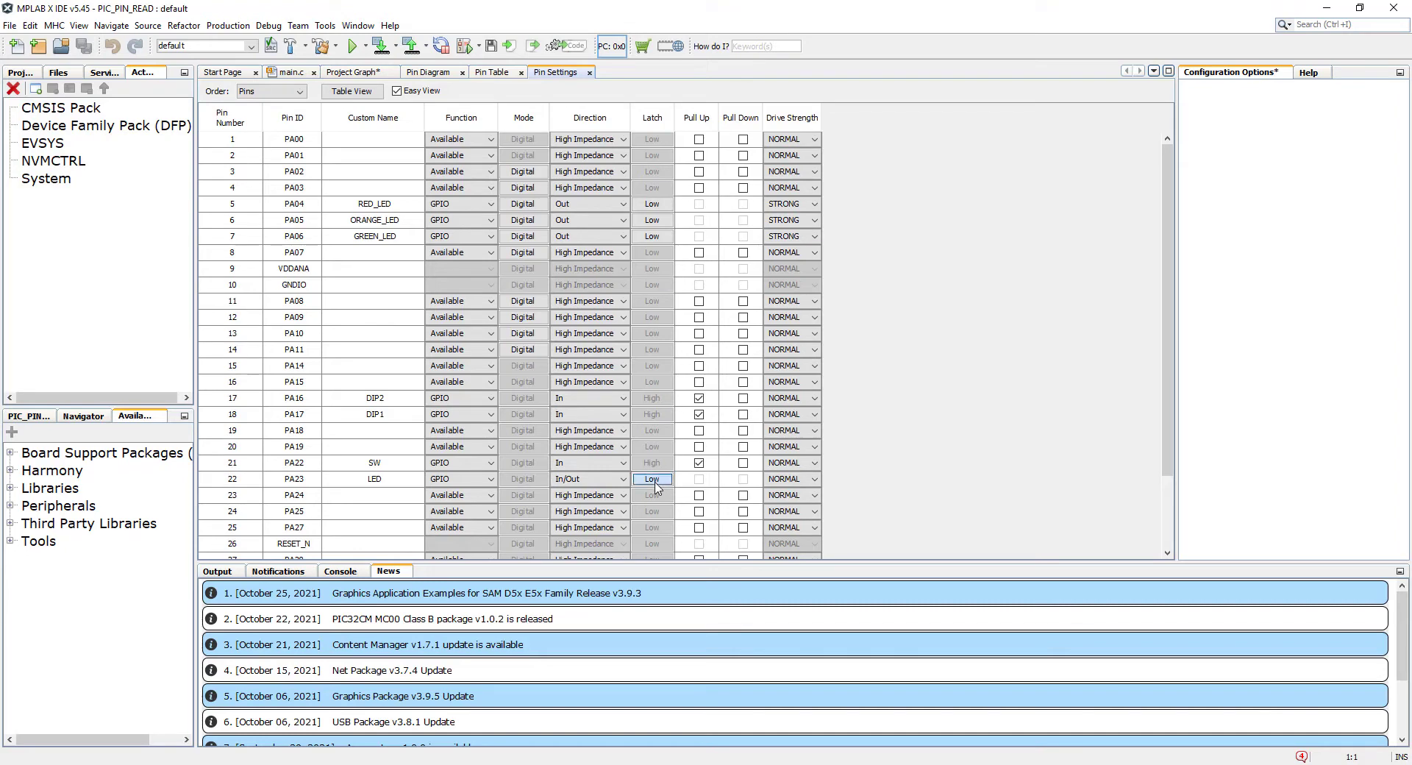
left_click(651, 462)
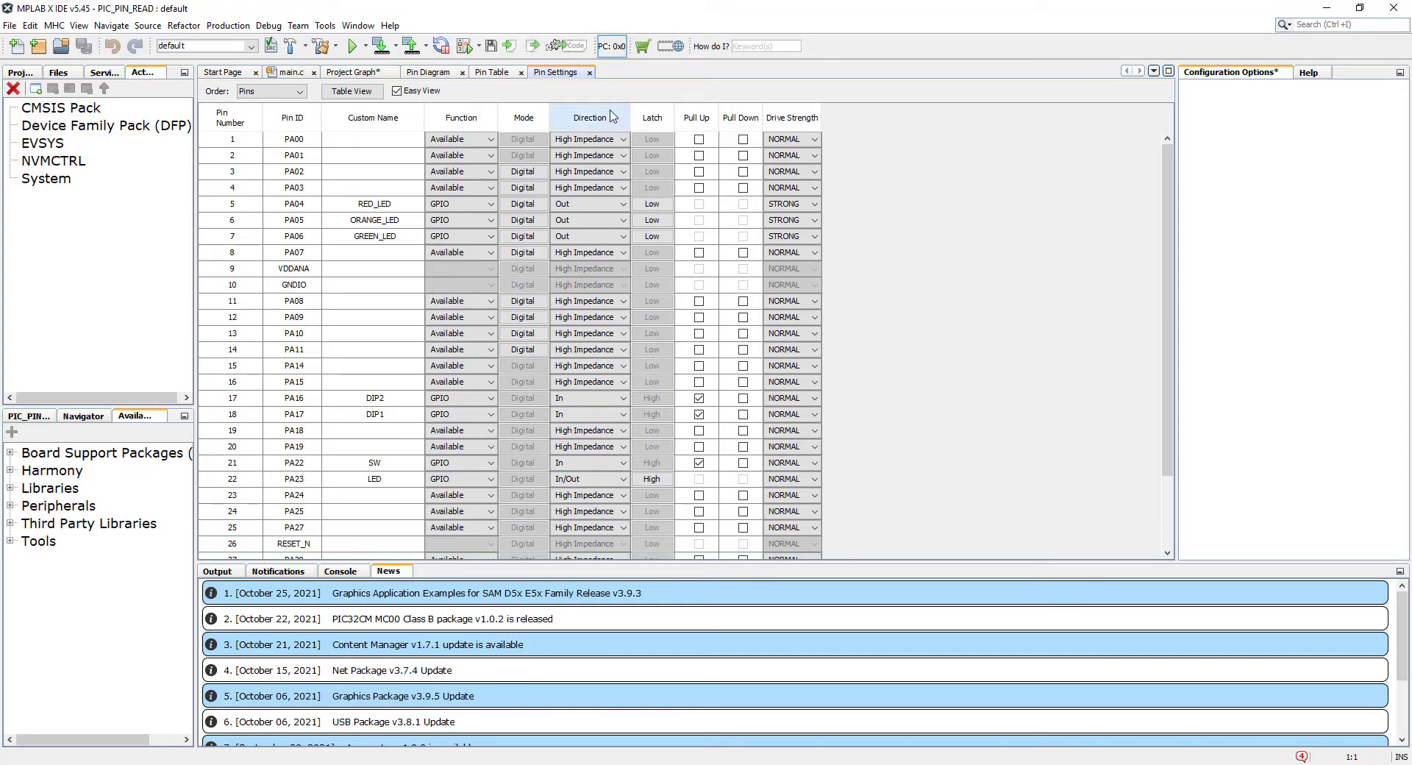
Generate PIC_PIN_READ's code through the Generate Project dialog.
left_click(567, 45)
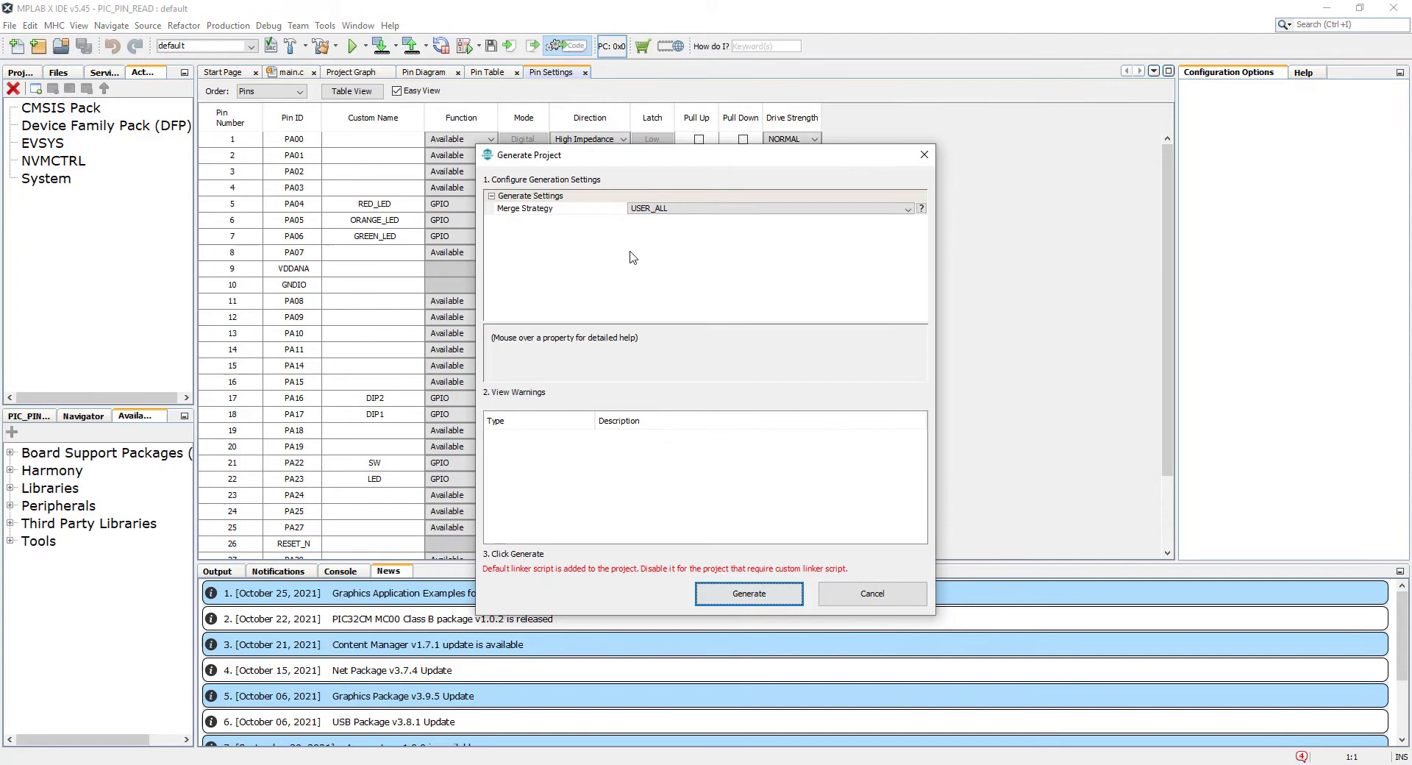
left_click(750, 593)
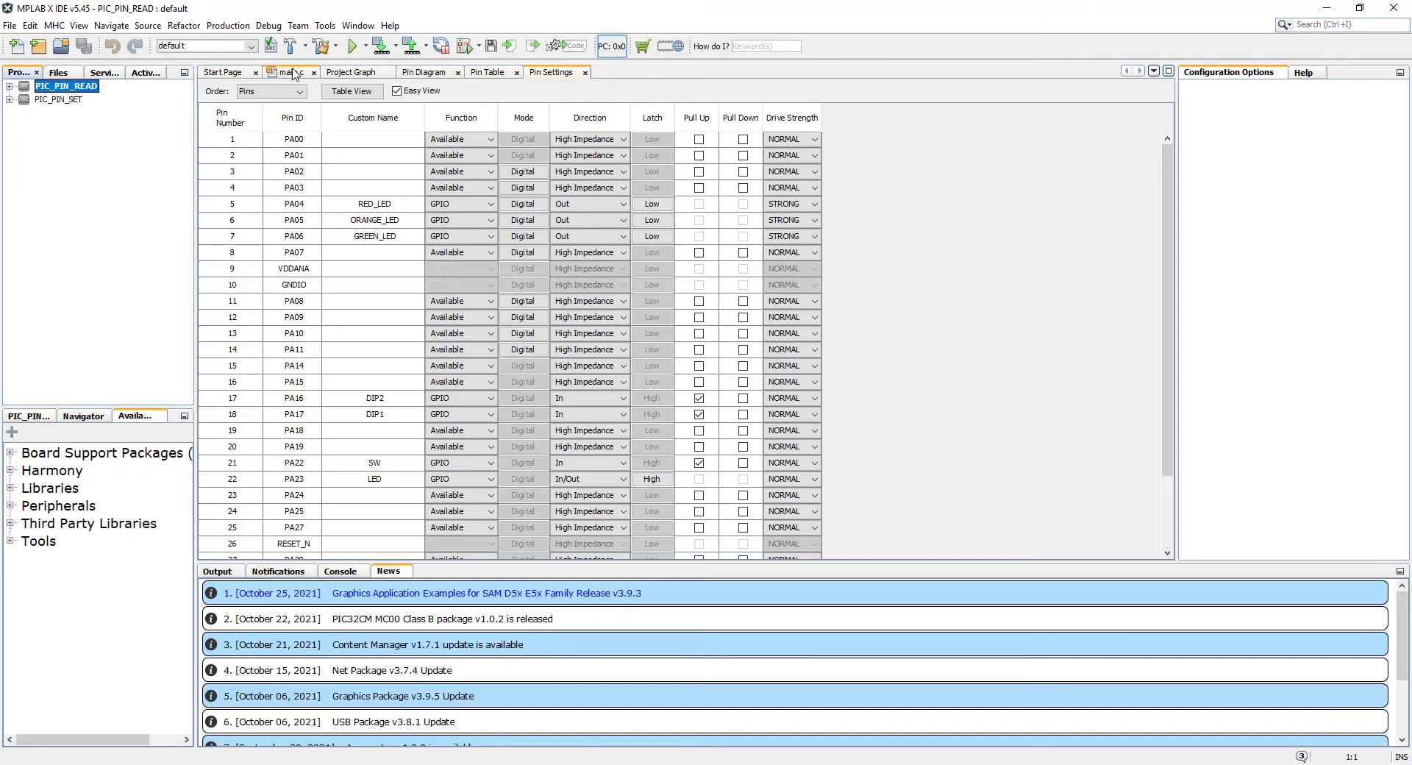
Close the old main.c, open PIC_PIN_READ's main.c and expand Header Files.
left_click(286, 73)
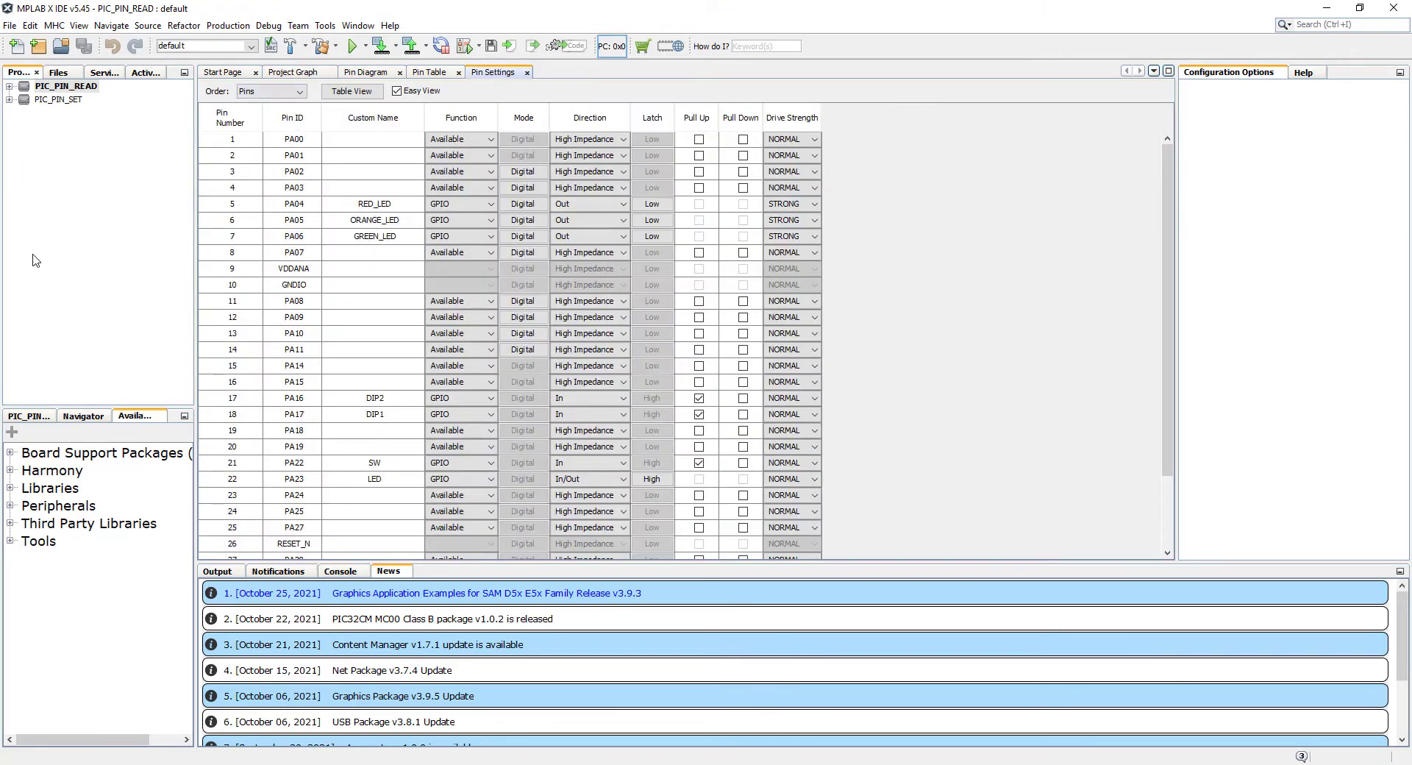
left_click(8, 89)
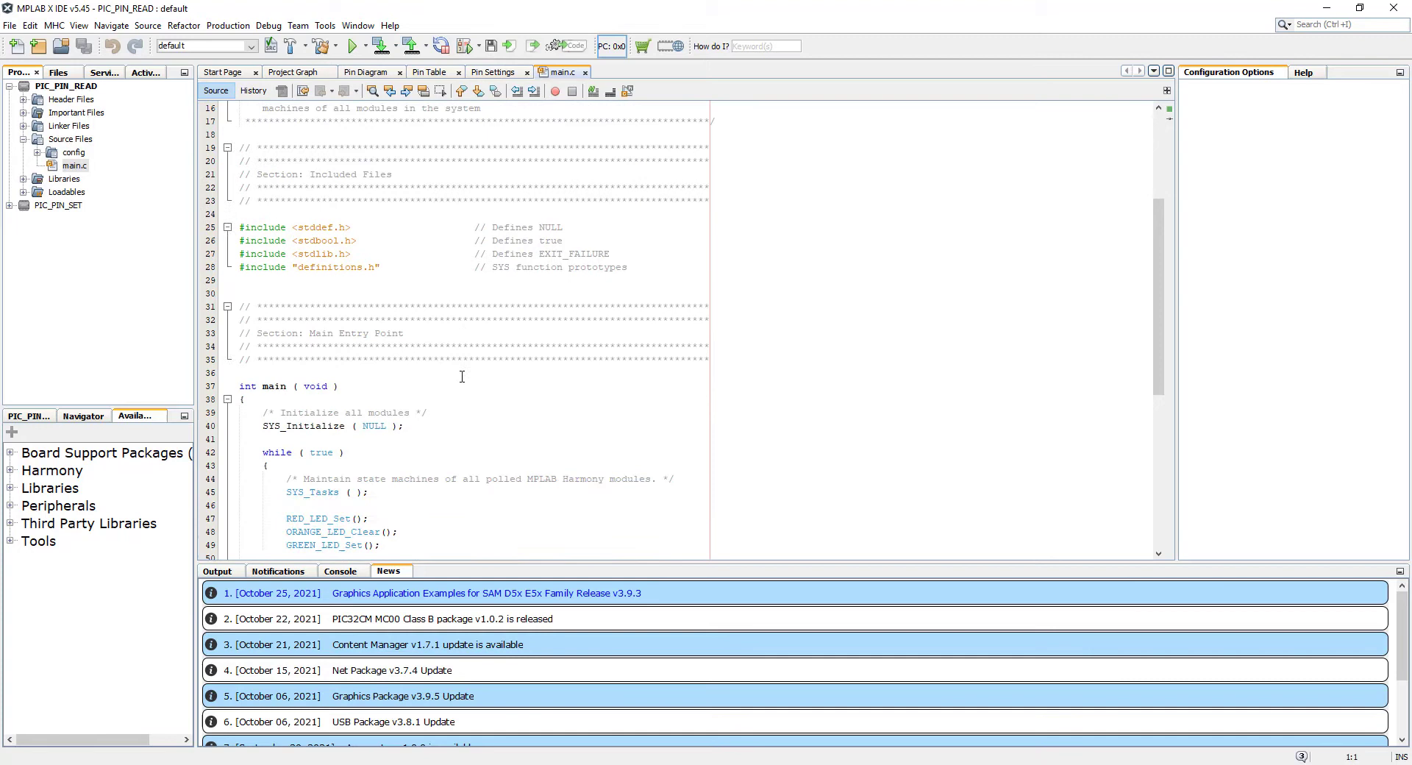
scroll("down", 3)
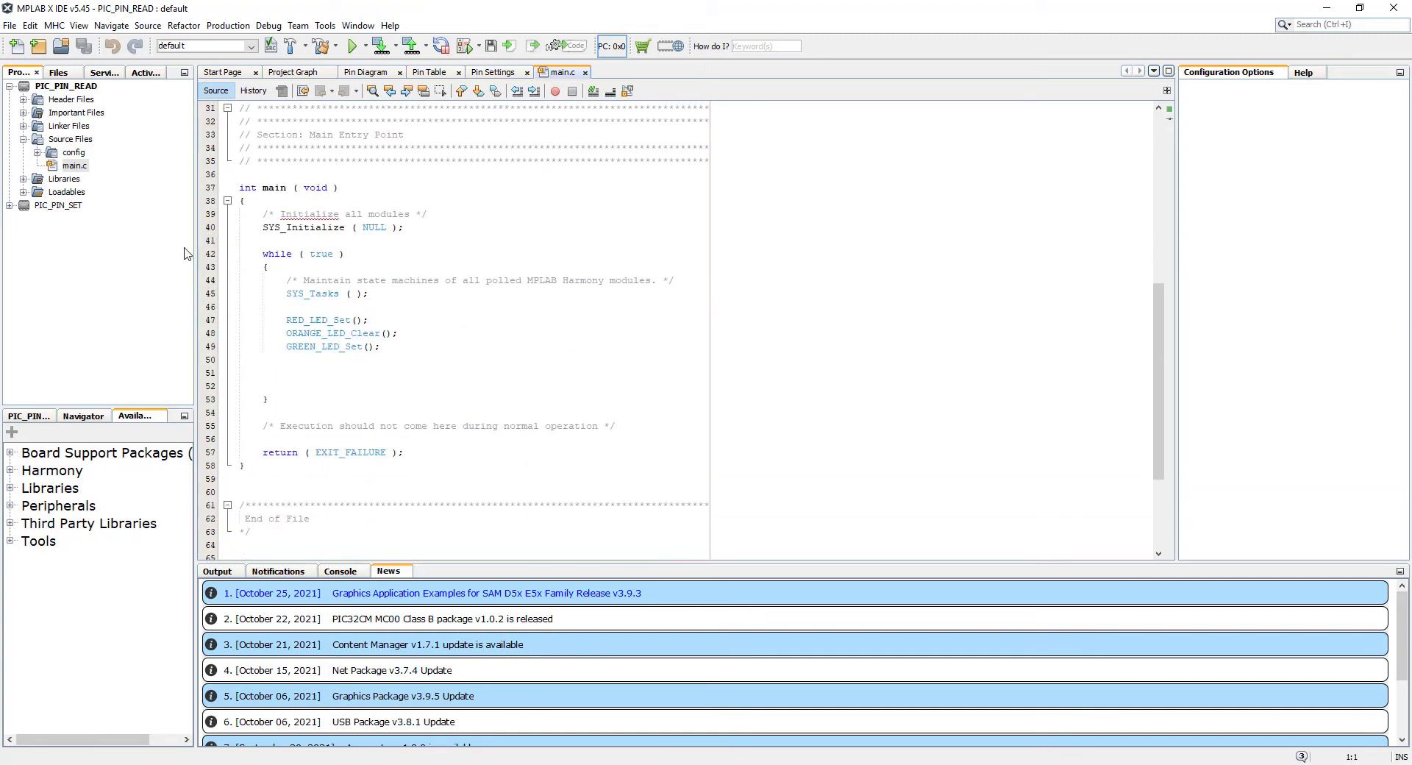
left_click(74, 165)
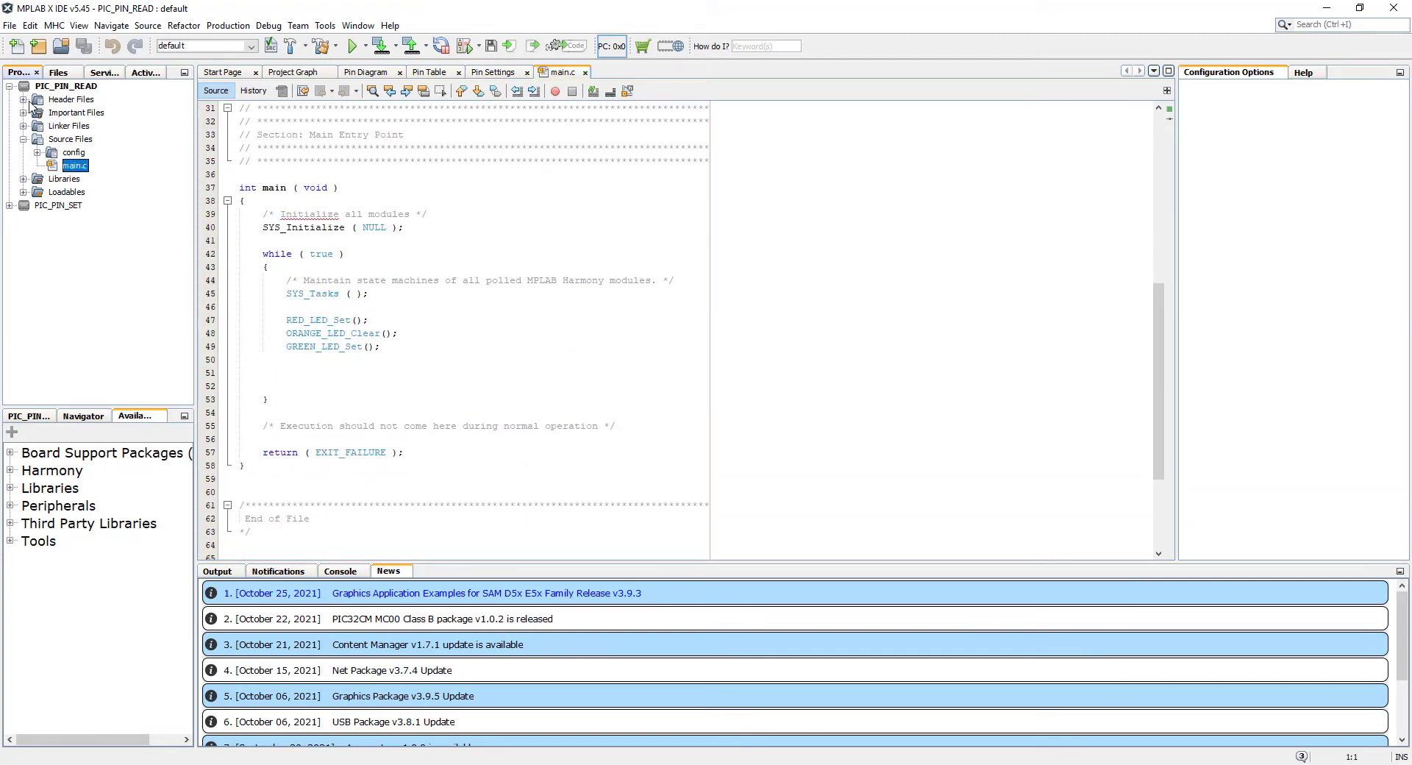
left_click(31, 99)
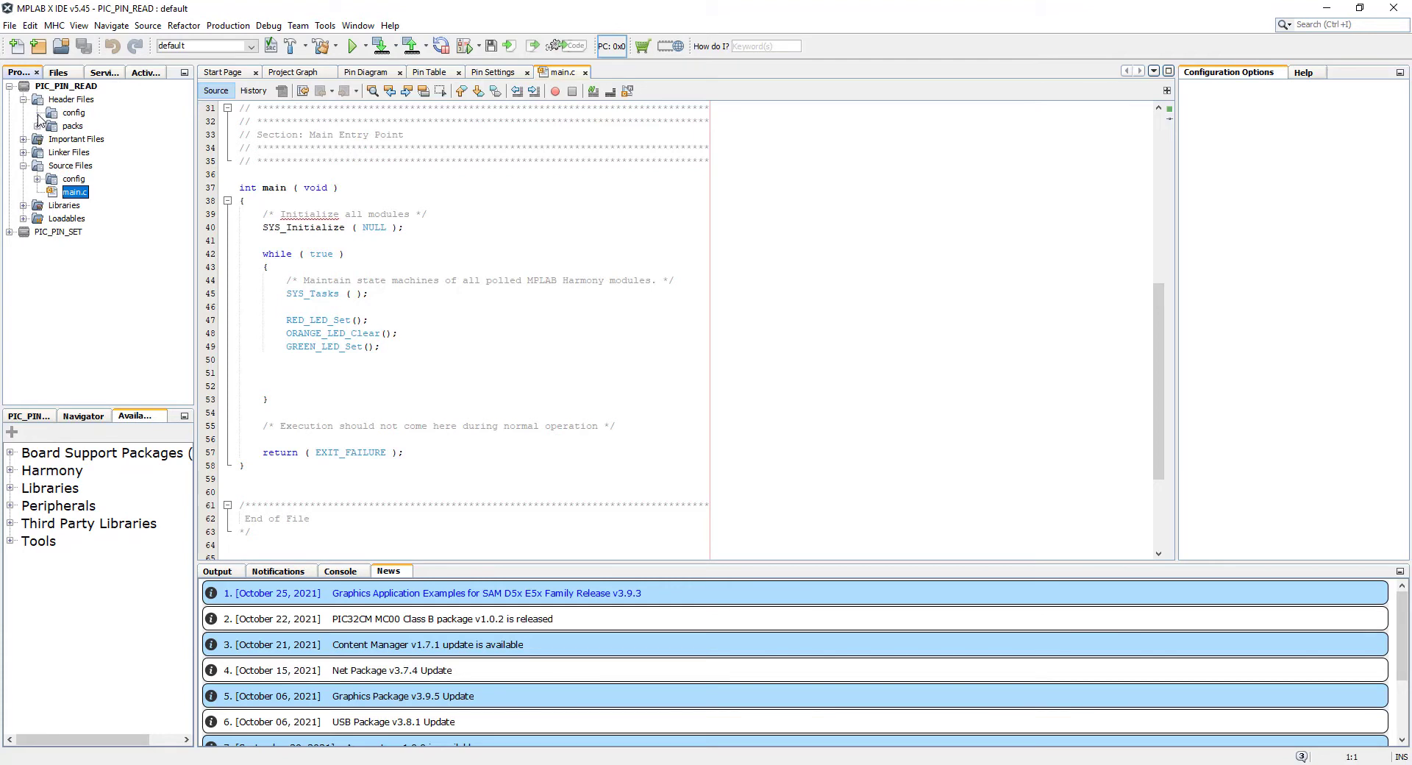
Browse plib_port.h's pin macros down to PORT_PinRead and select that function name.
left_click(41, 113)
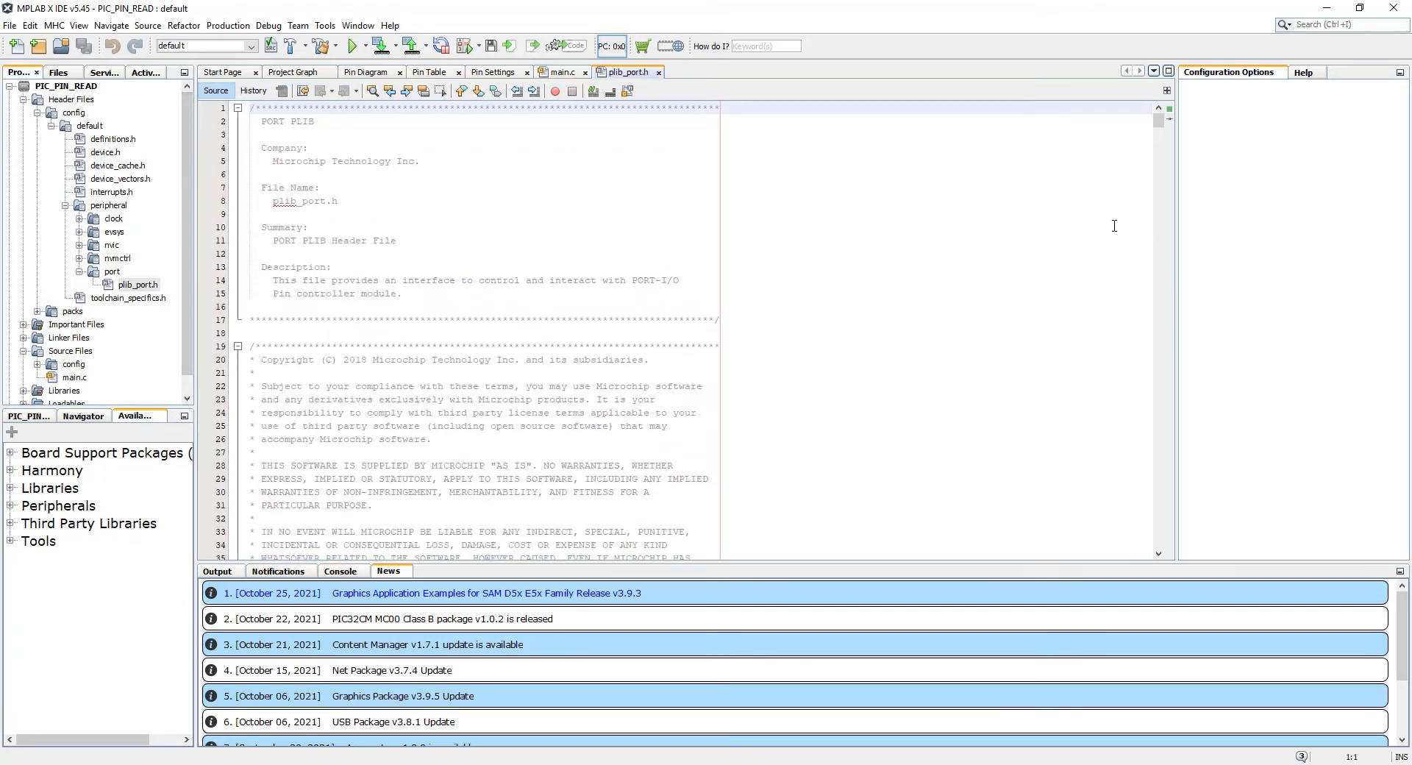
scroll("down", 3)
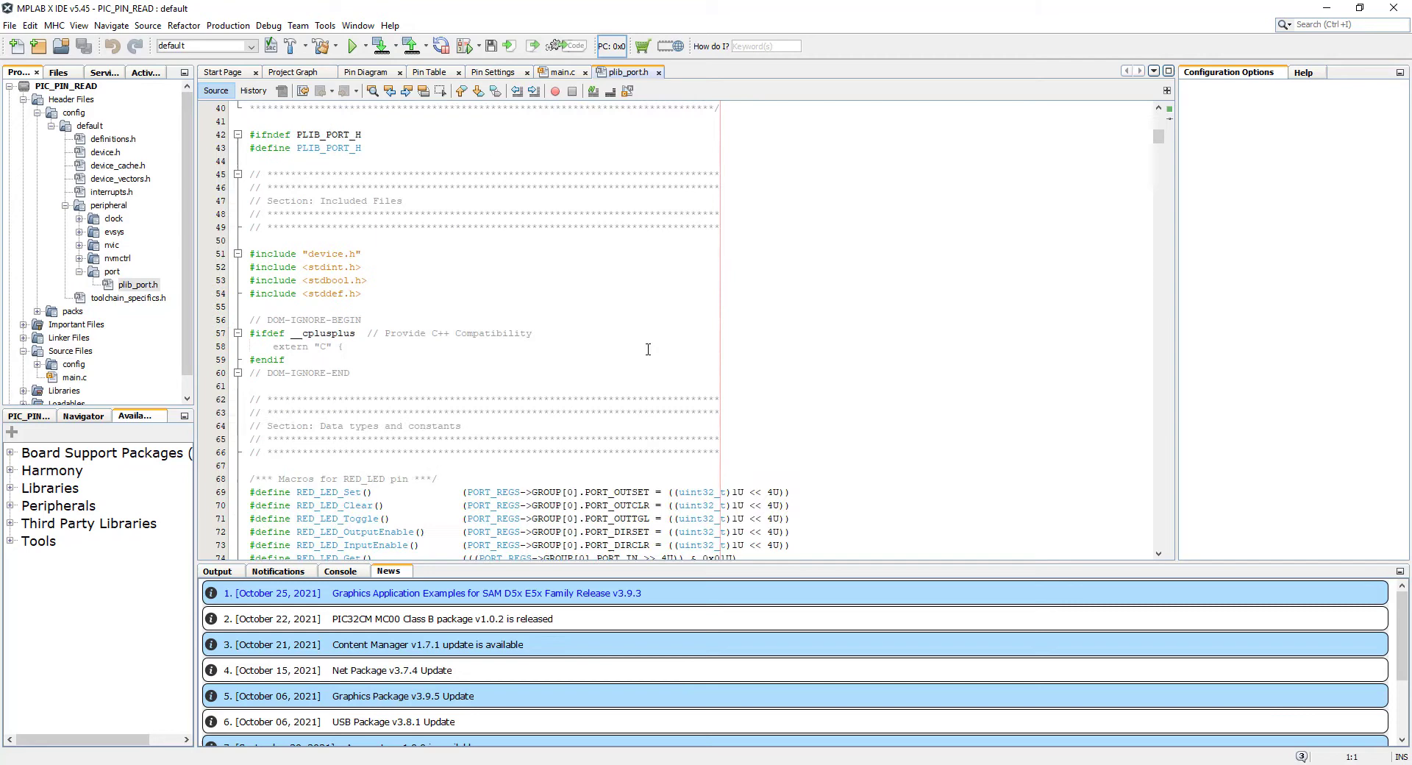
scroll("down", 3)
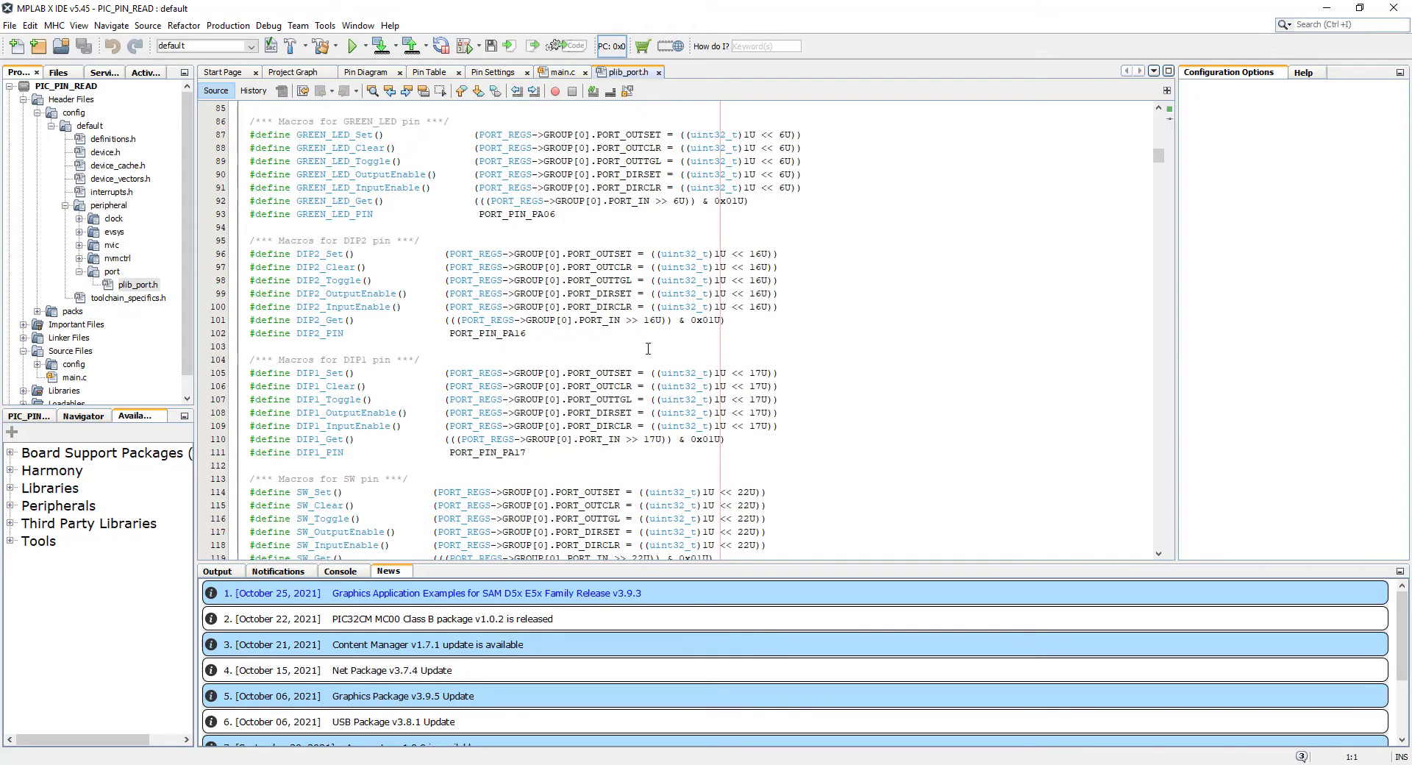
scroll("down", 3)
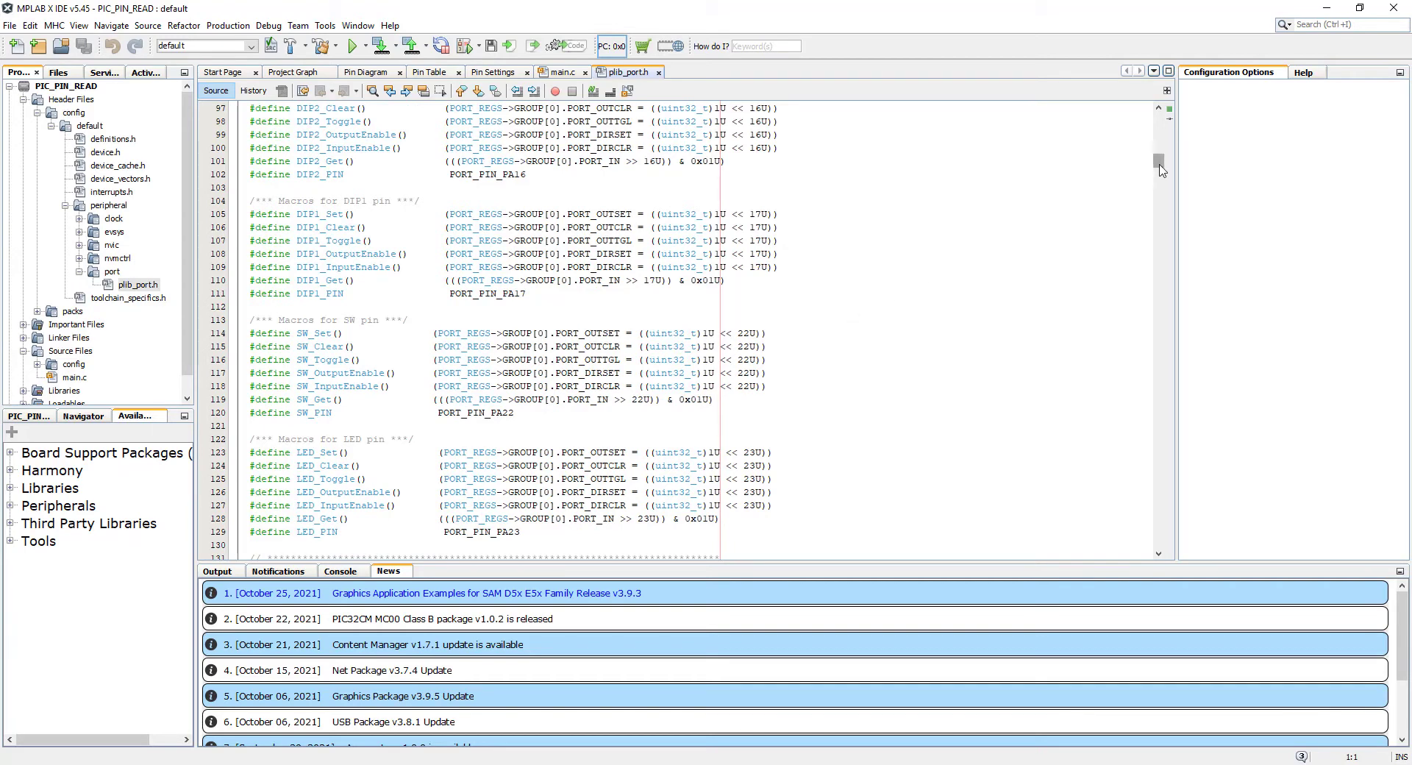
scroll("down", 3)
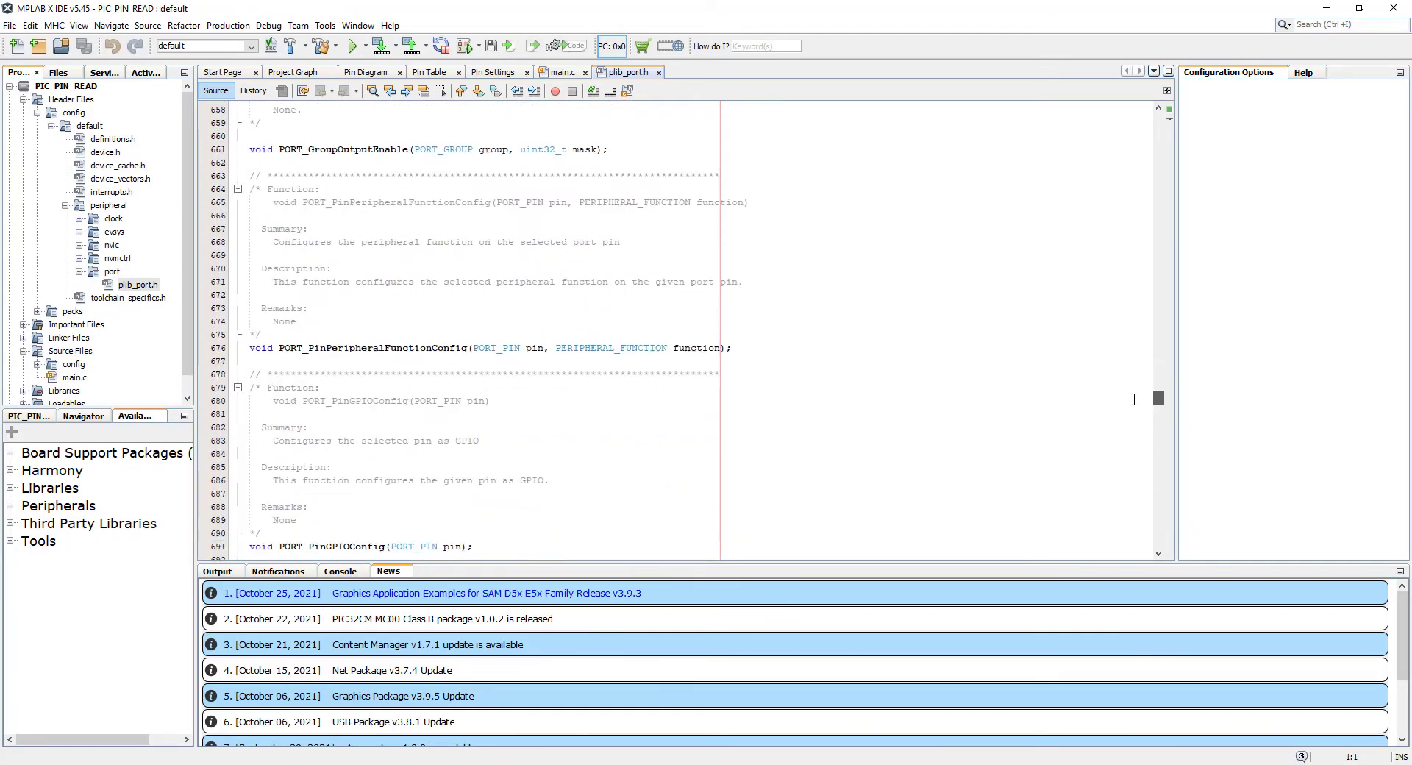
scroll("down", 3)
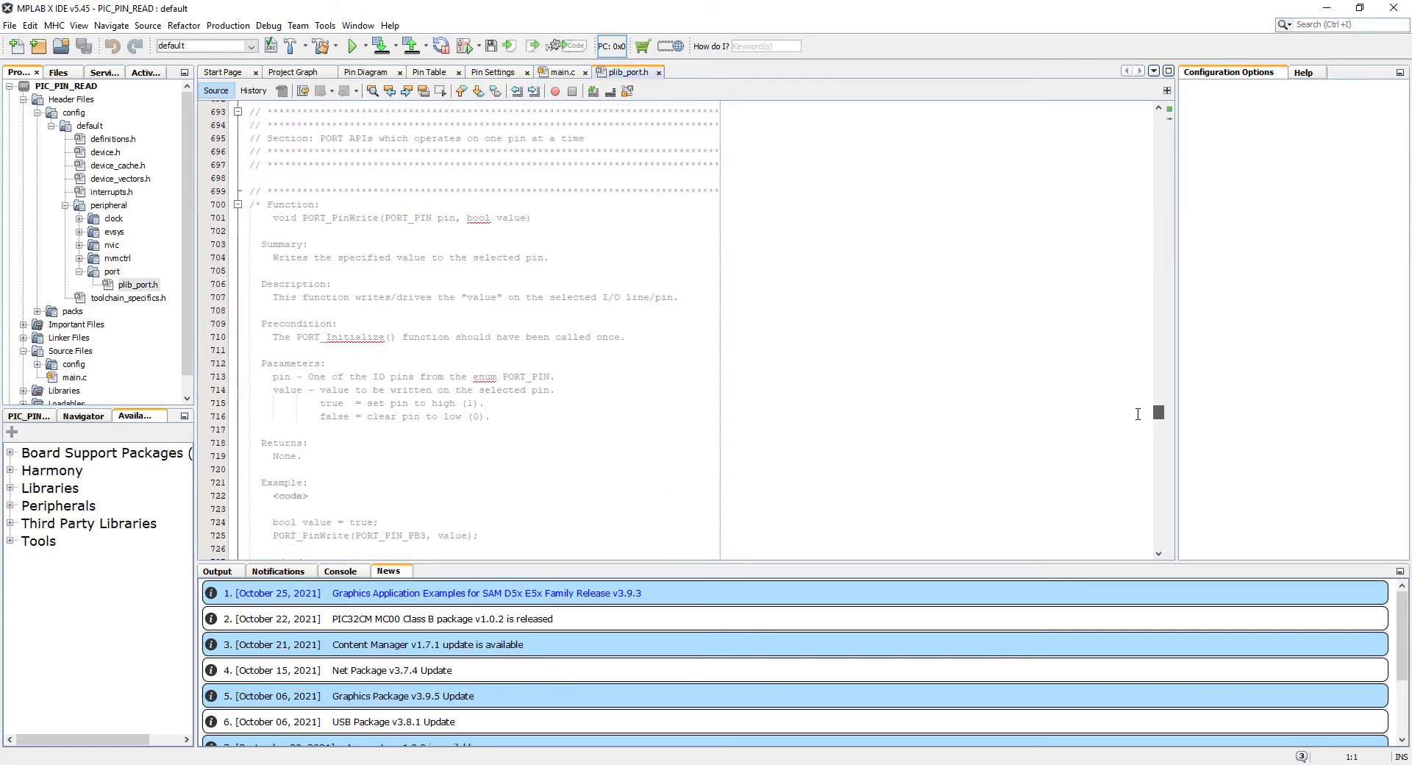
scroll("down", 3)
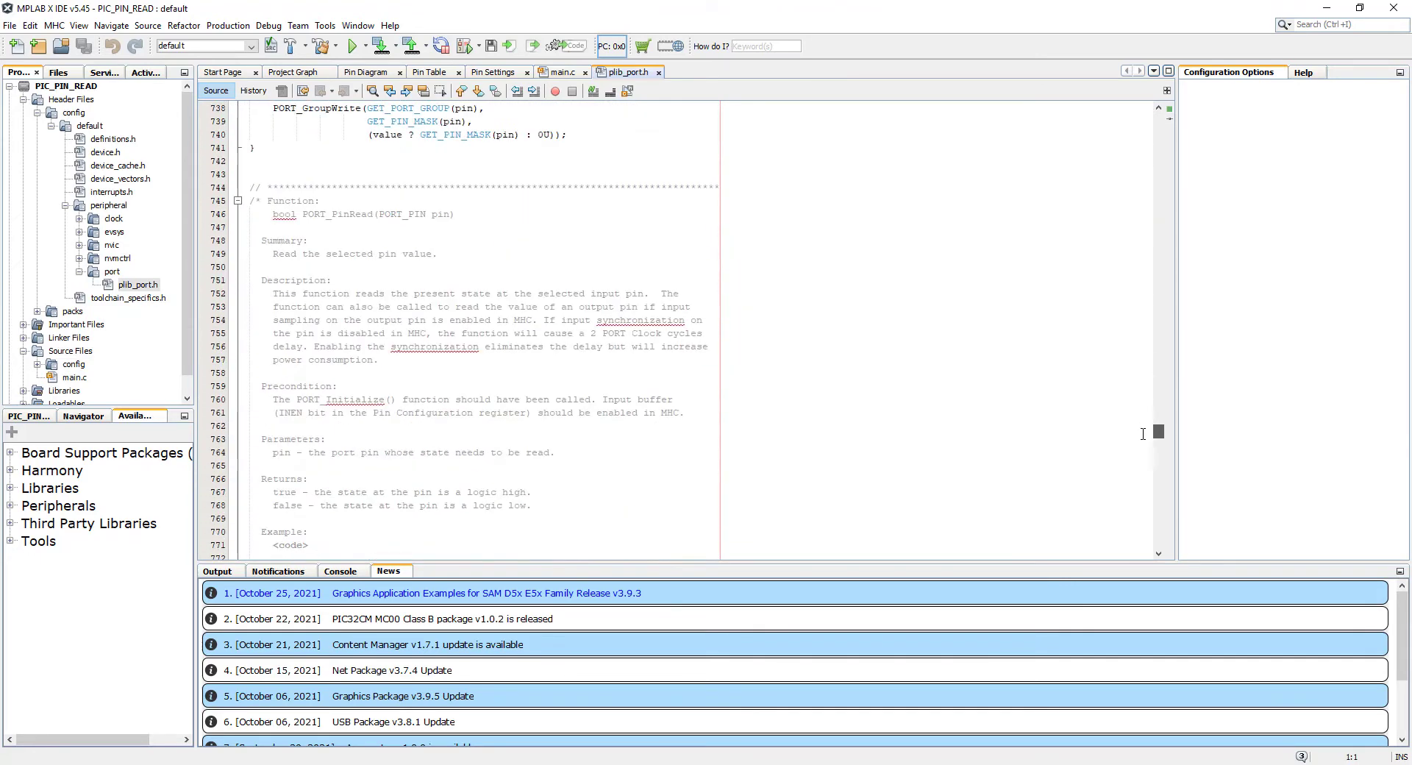
scroll("down", 3)
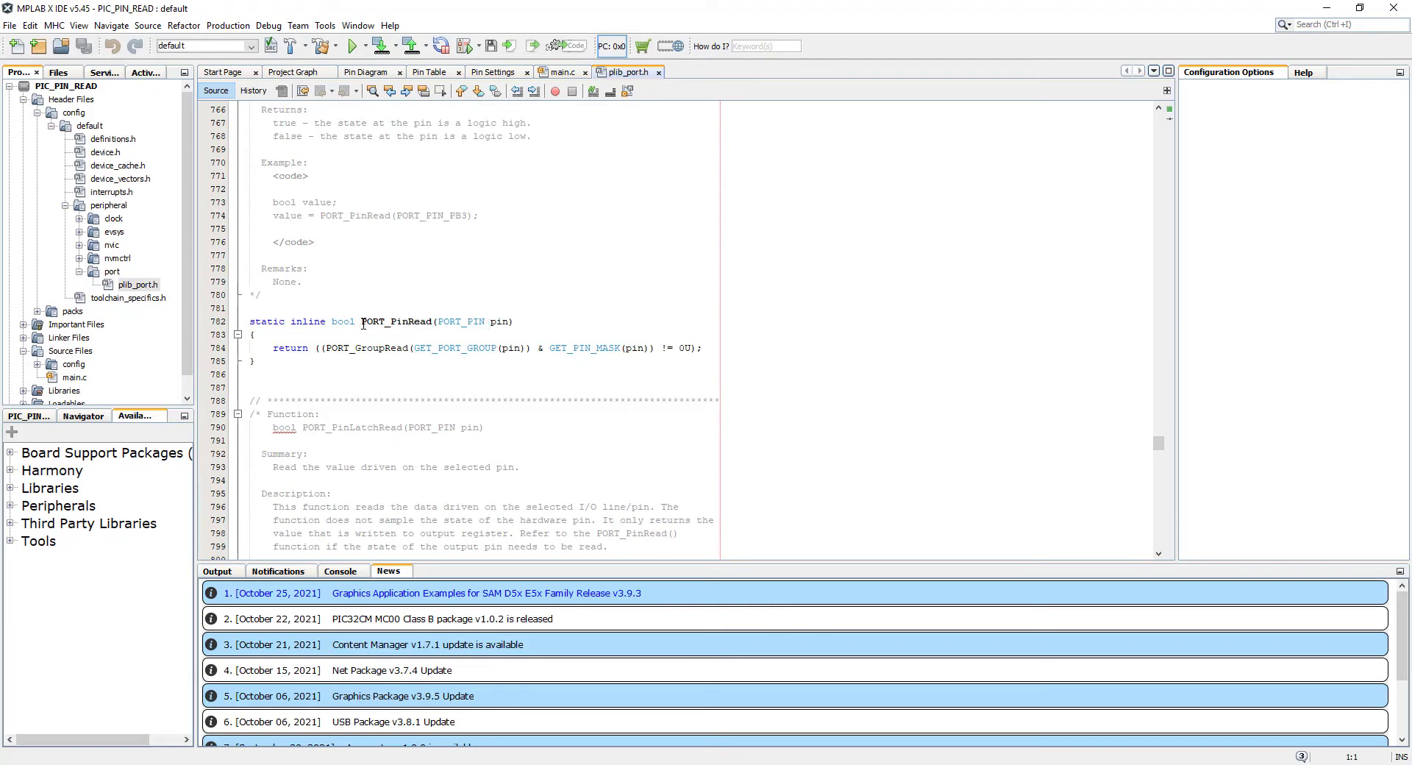
double_click(396, 321)
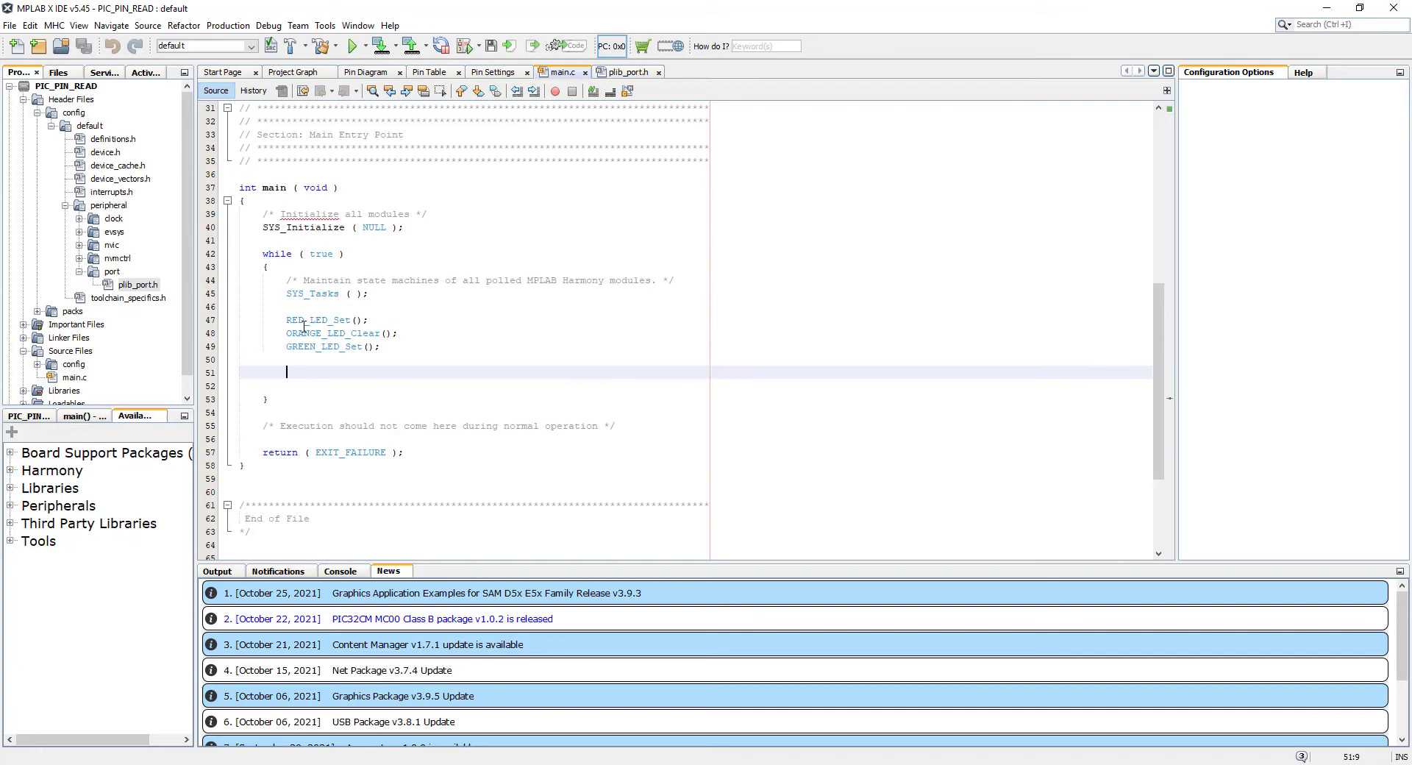
mouse_move(361, 395)
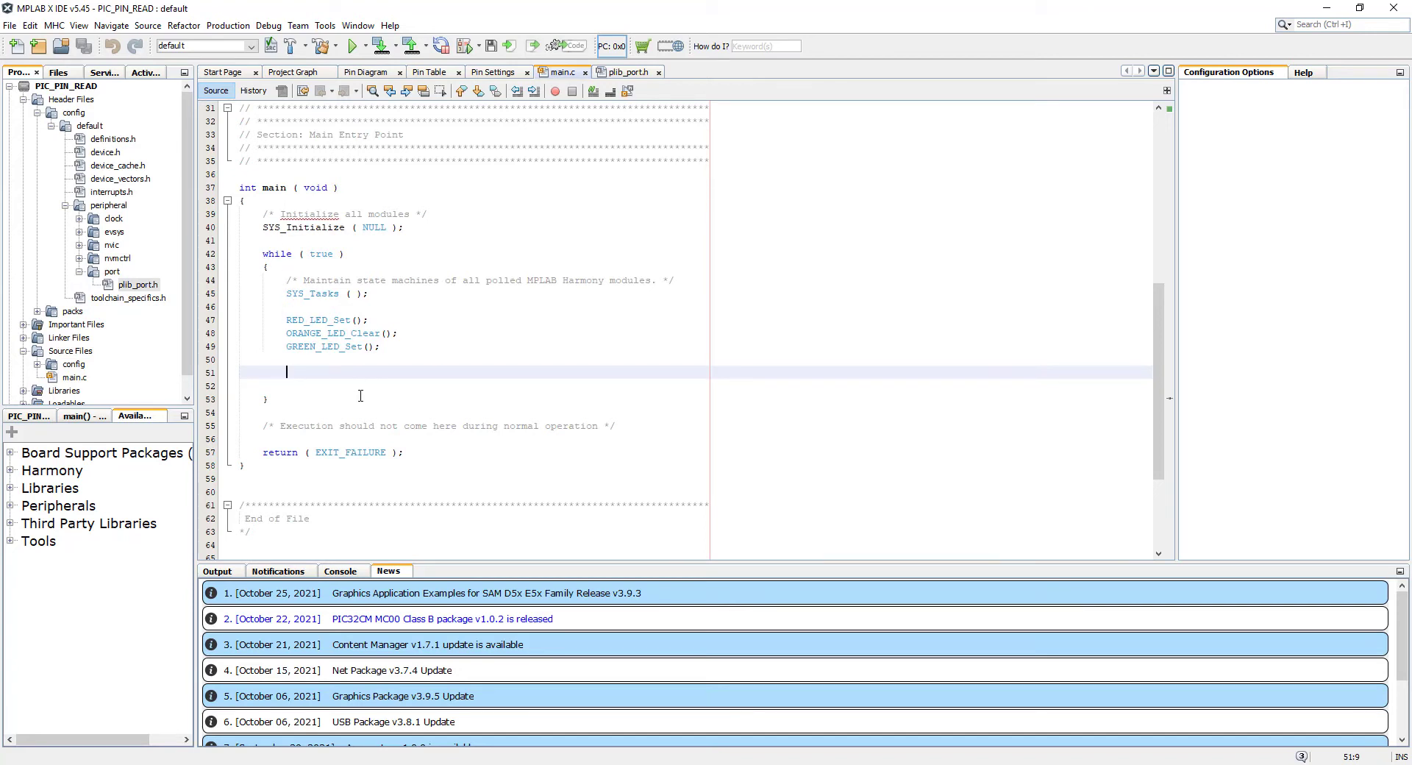
Add while (PORT_PinRead(PORT_PIN pin)) { } to main's loop and open PORT_PinRead's definition.
type("PORT_PinRead(PORT_PIN_pin)")
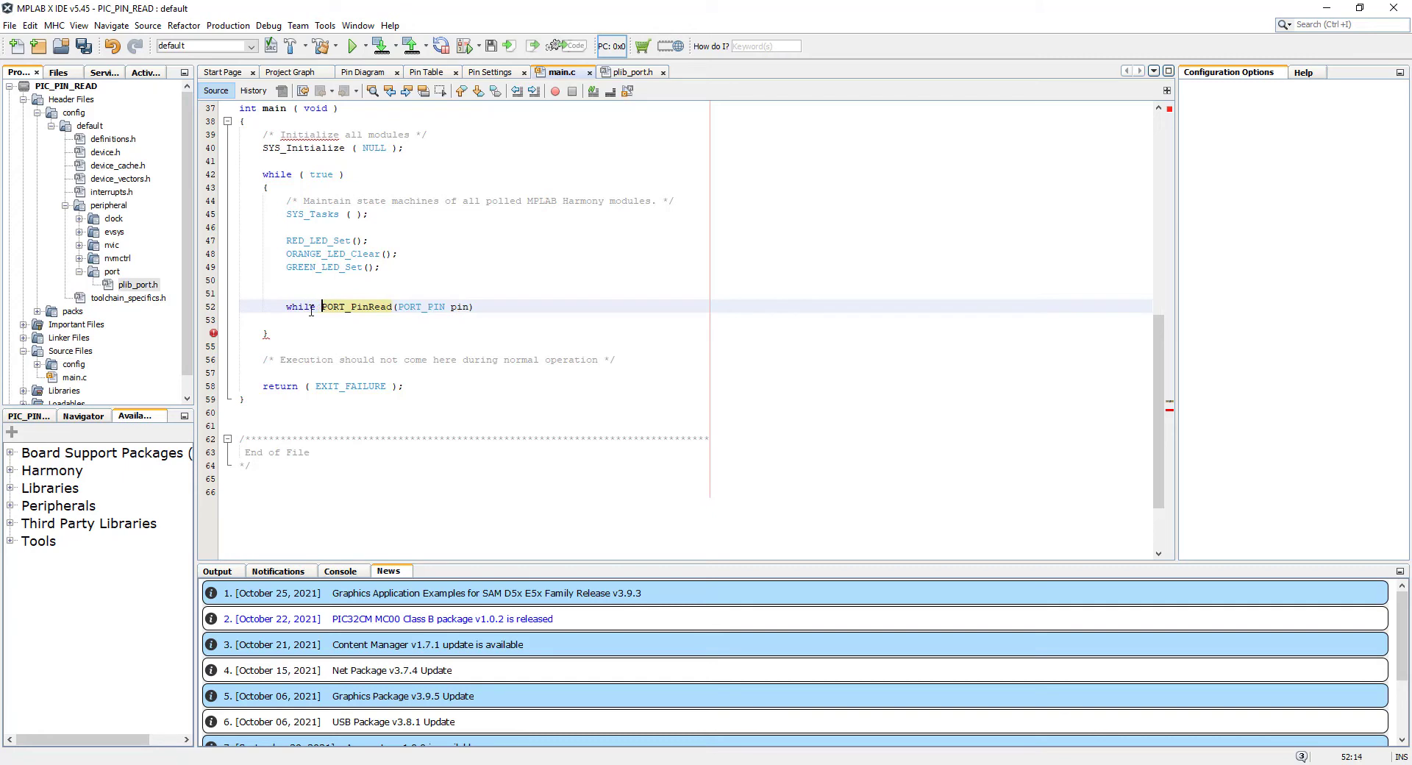
type("(")
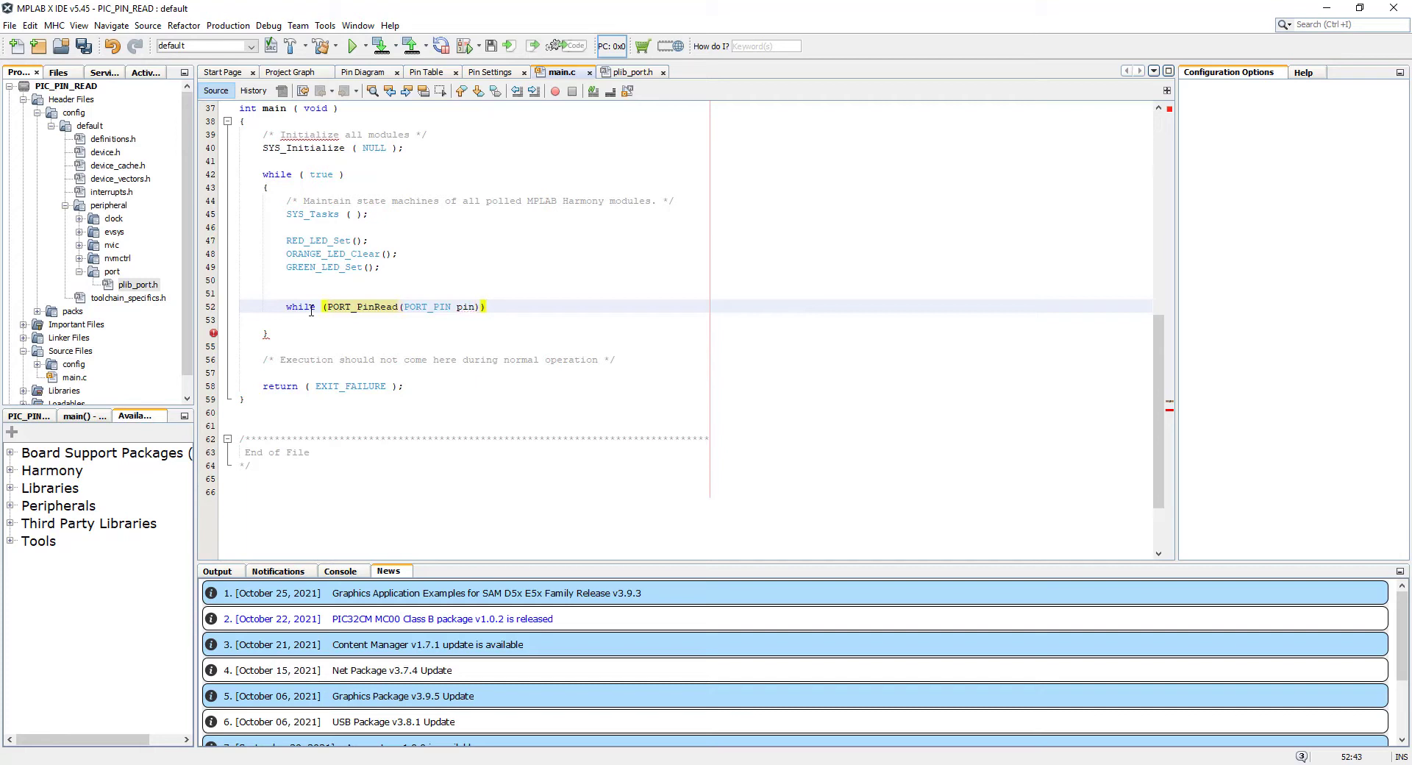
type("{")
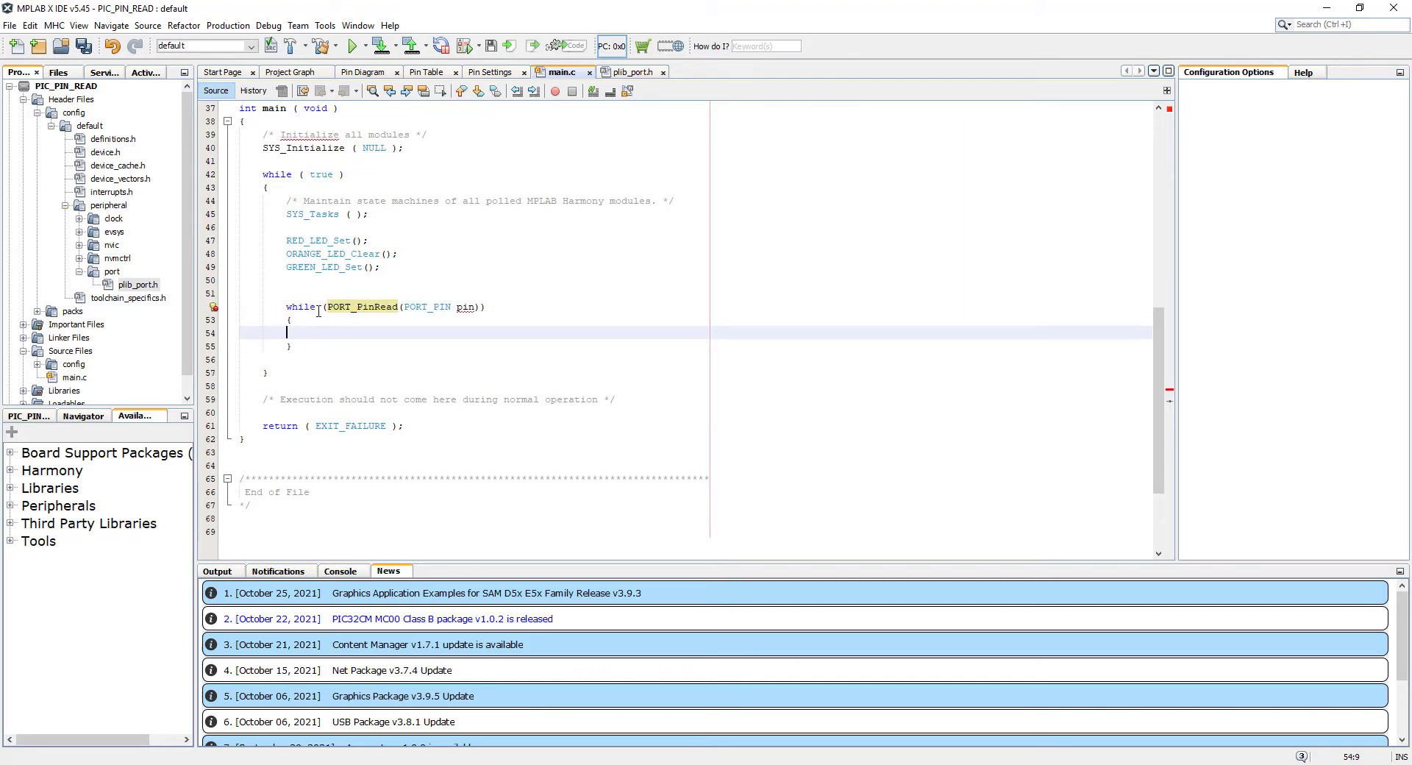
left_click(330, 307)
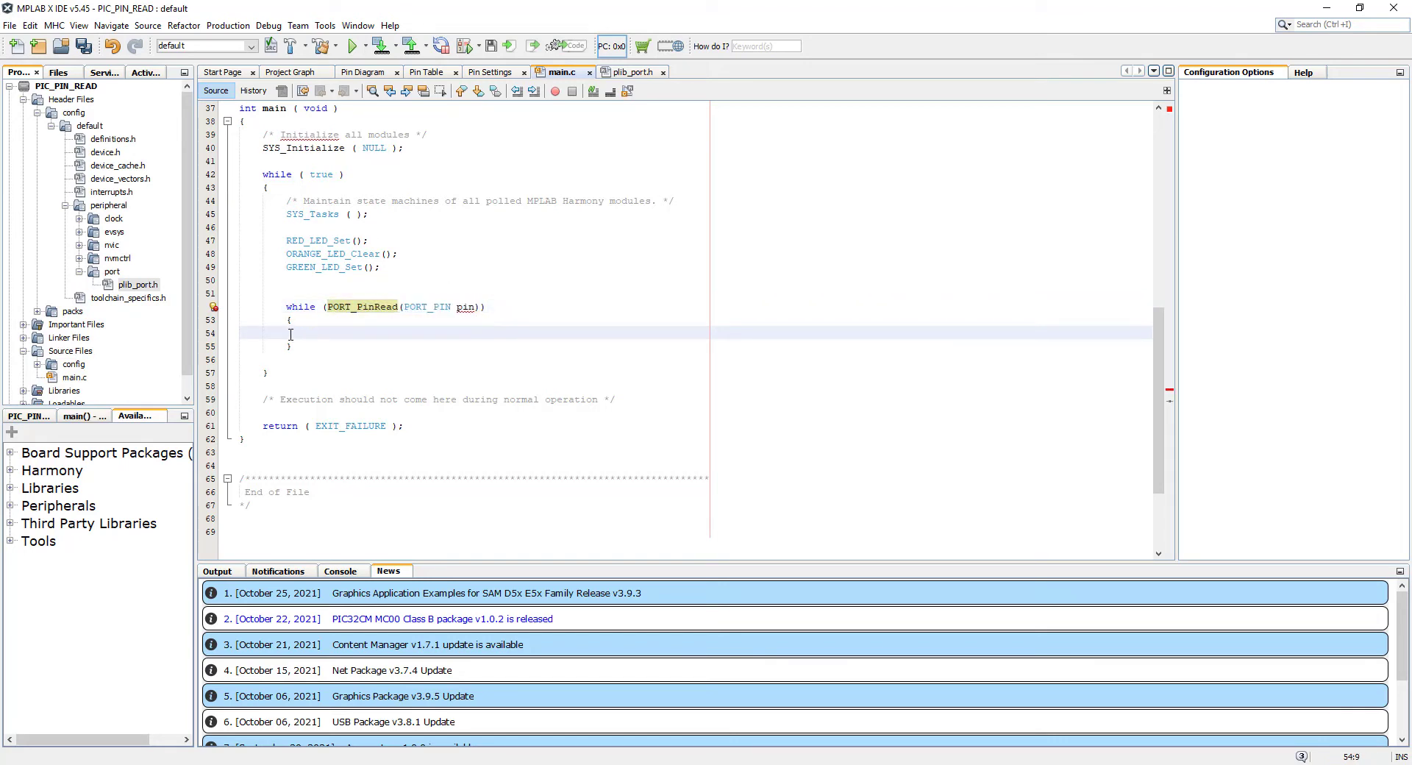
left_click(288, 333)
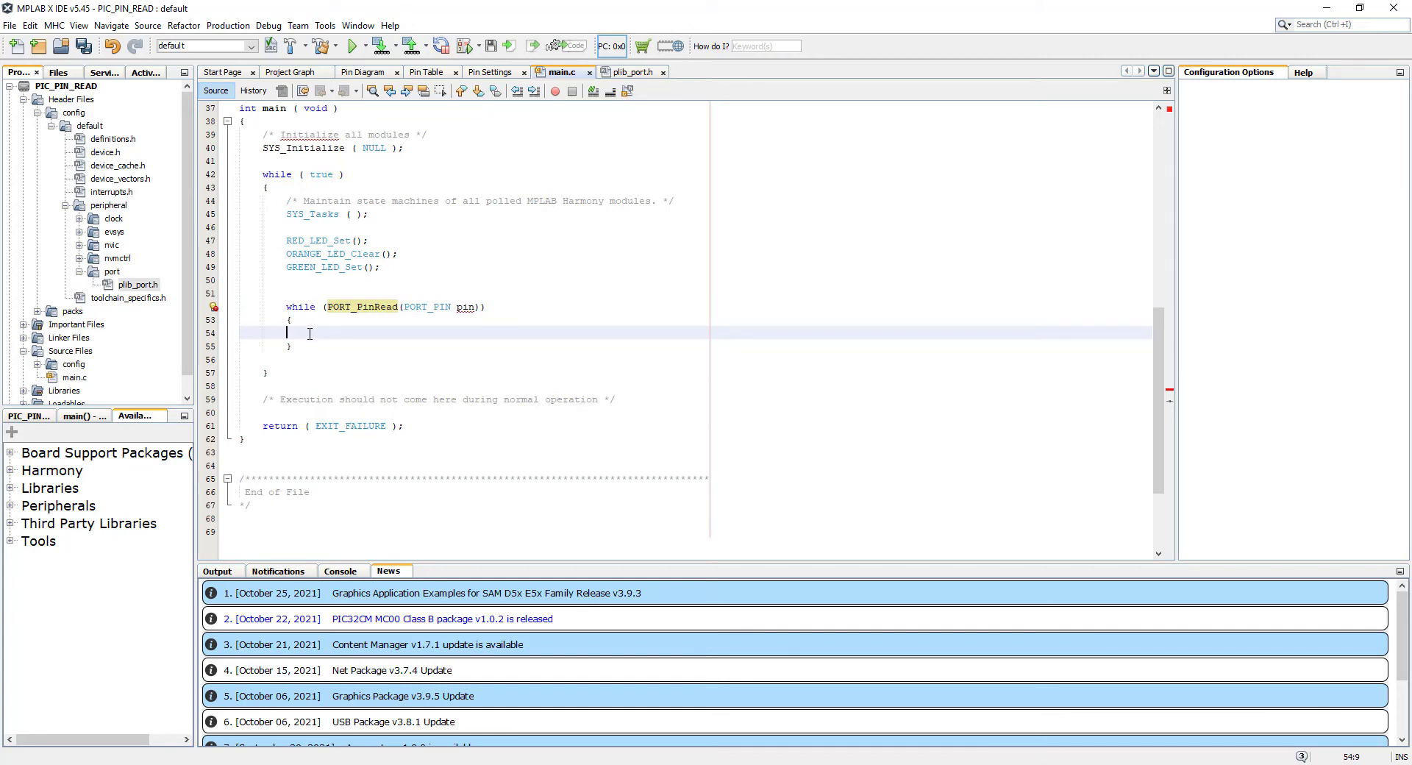
mouse_move(300, 335)
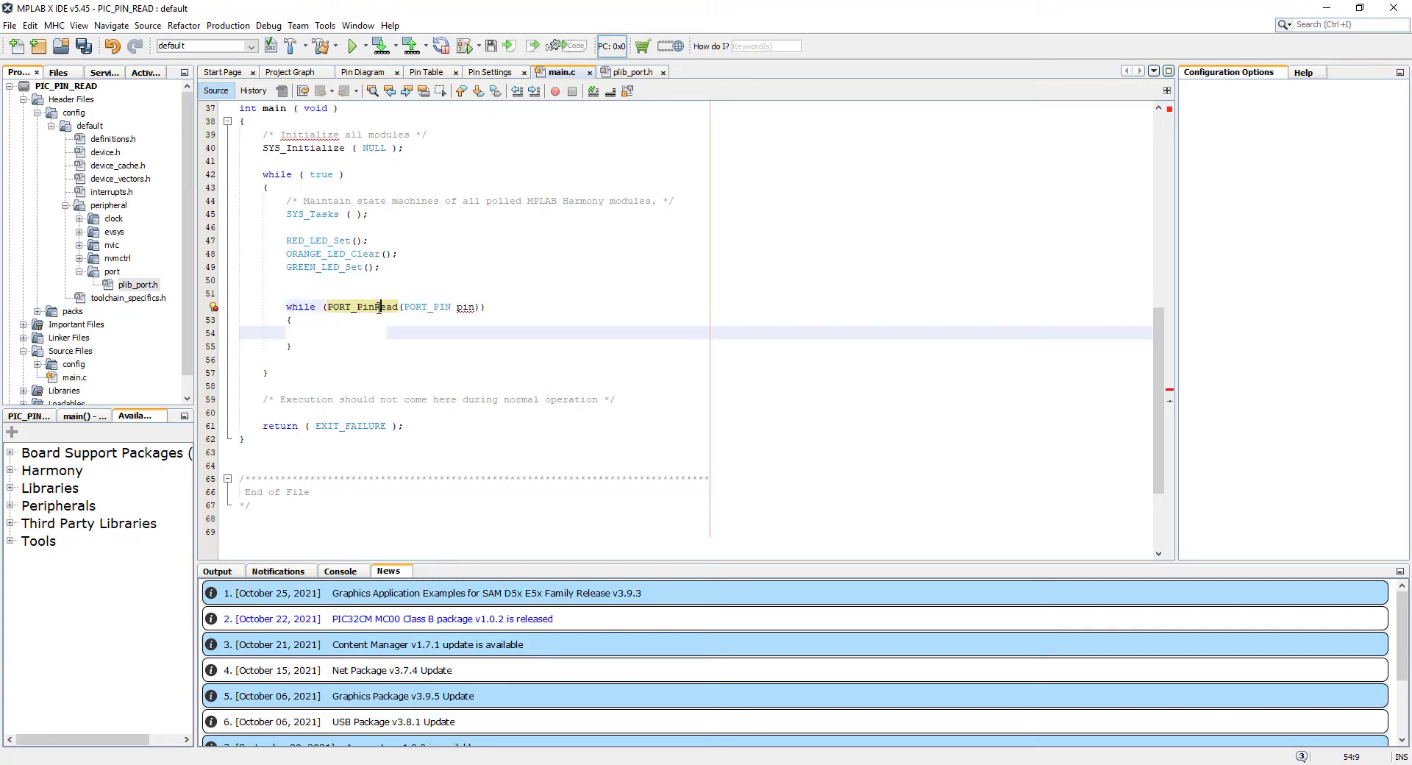
left_click(400, 307)
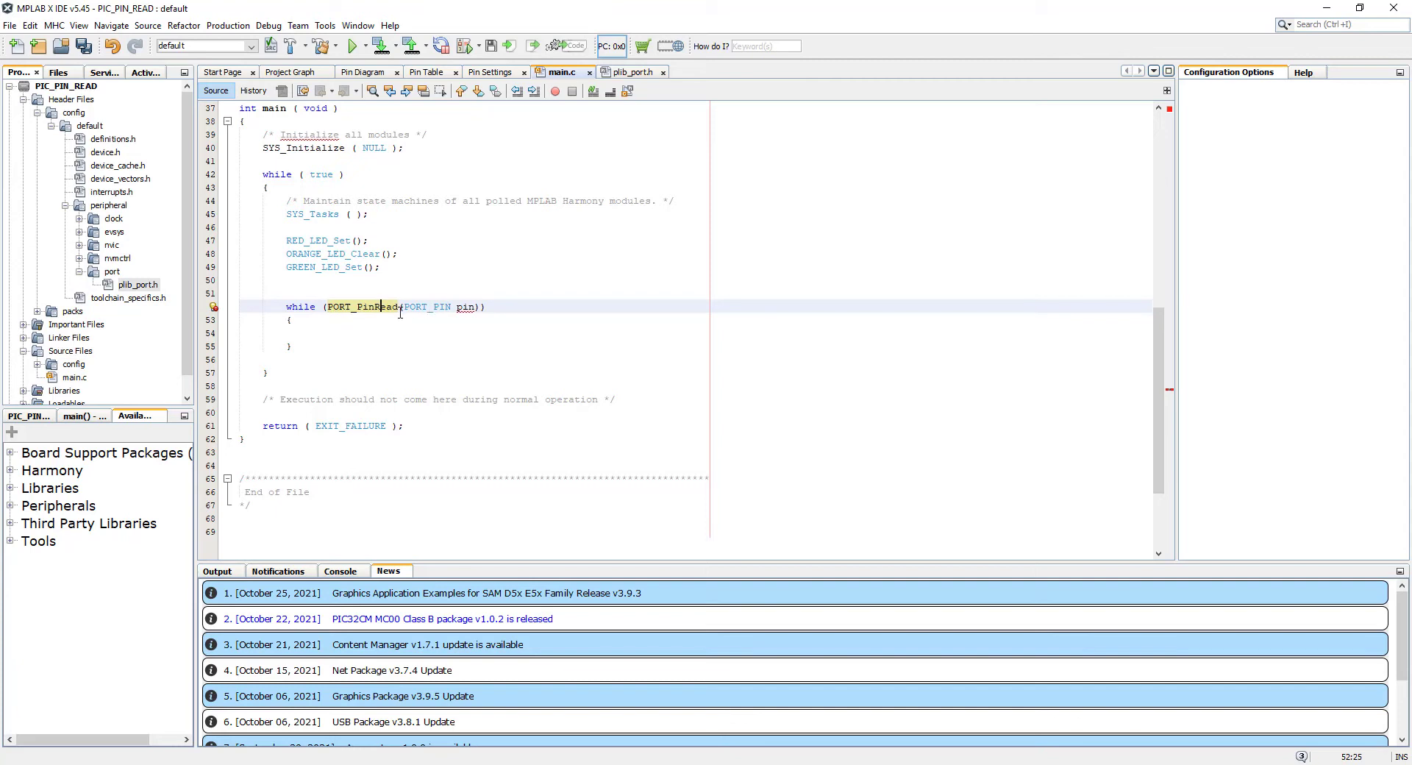
mouse_move(476, 161)
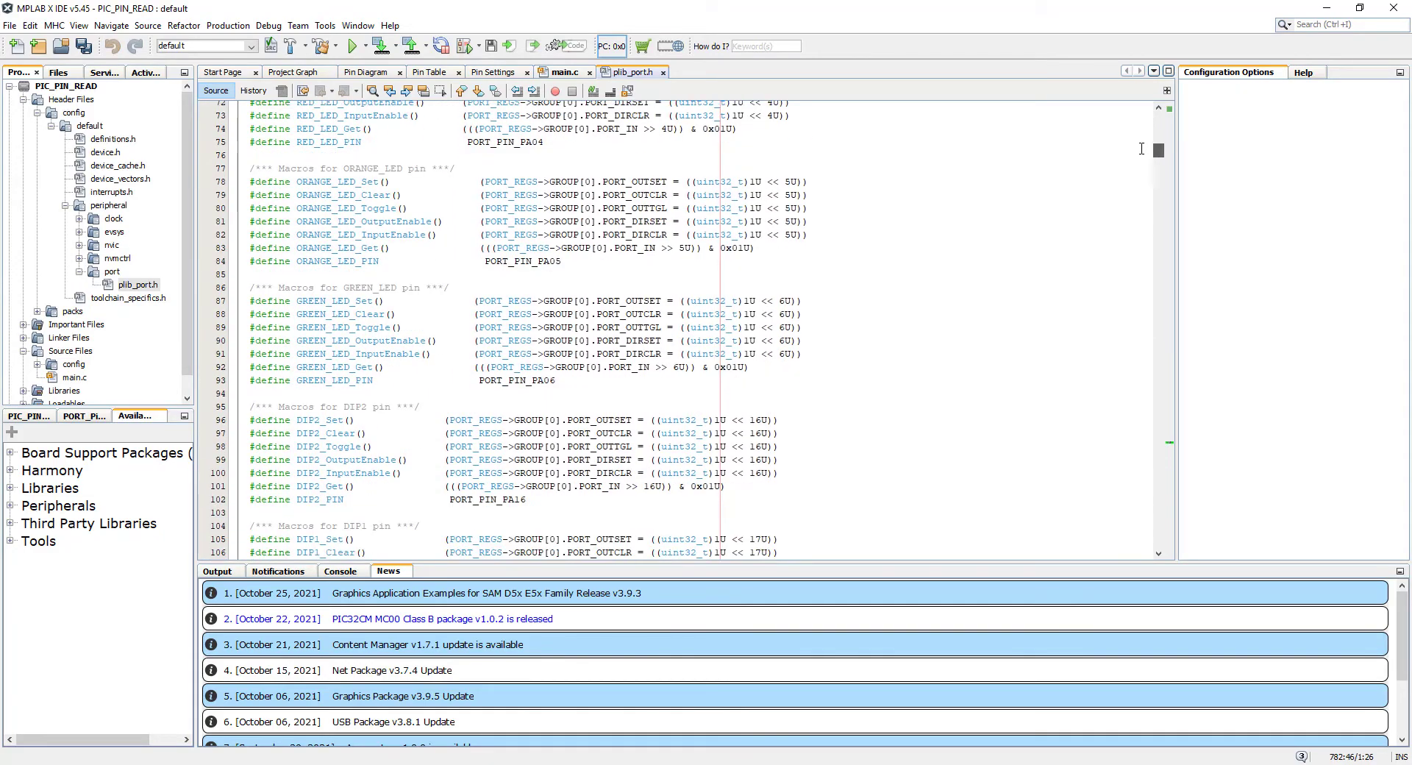
Find and copy the SW_PIN macro in plib_port.h, then return to main.c.
scroll("down", 3)
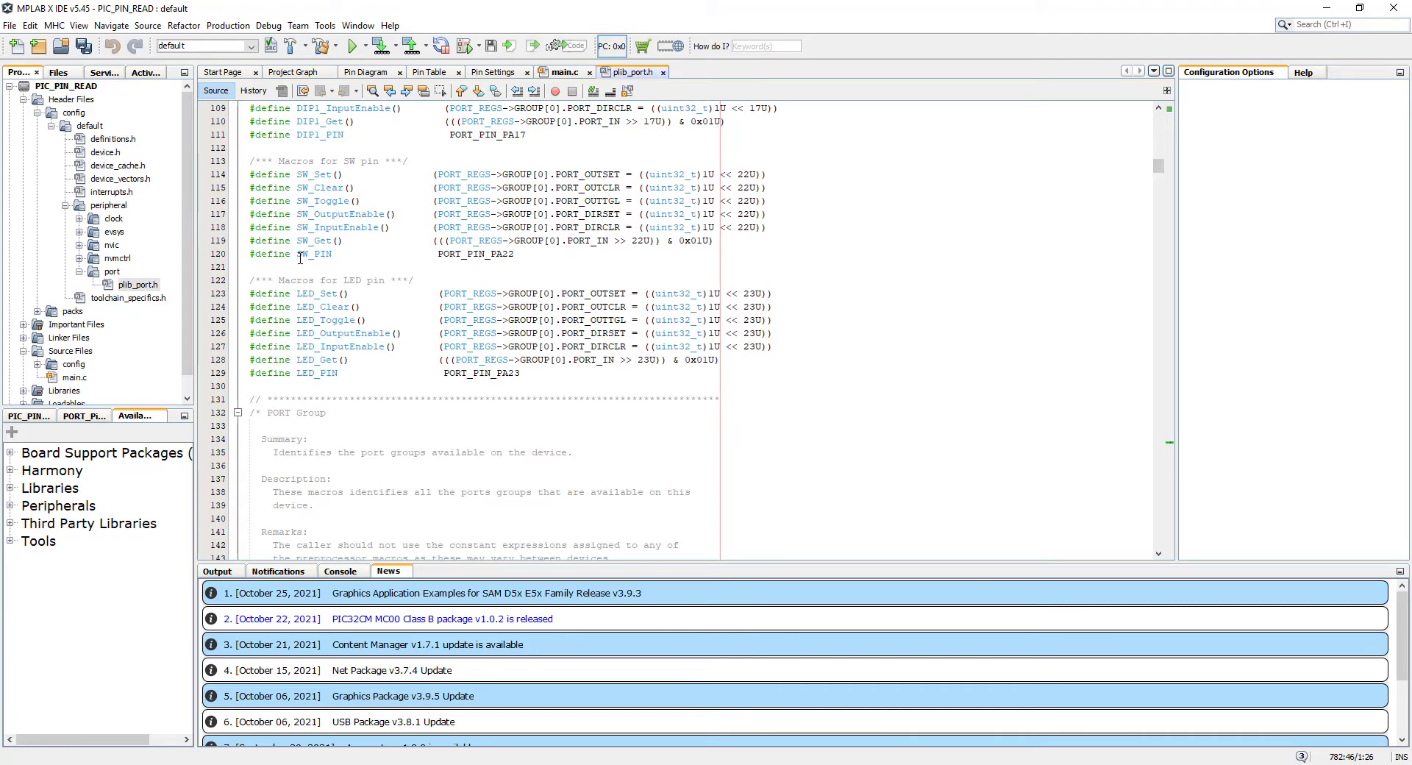
double_click(312, 253)
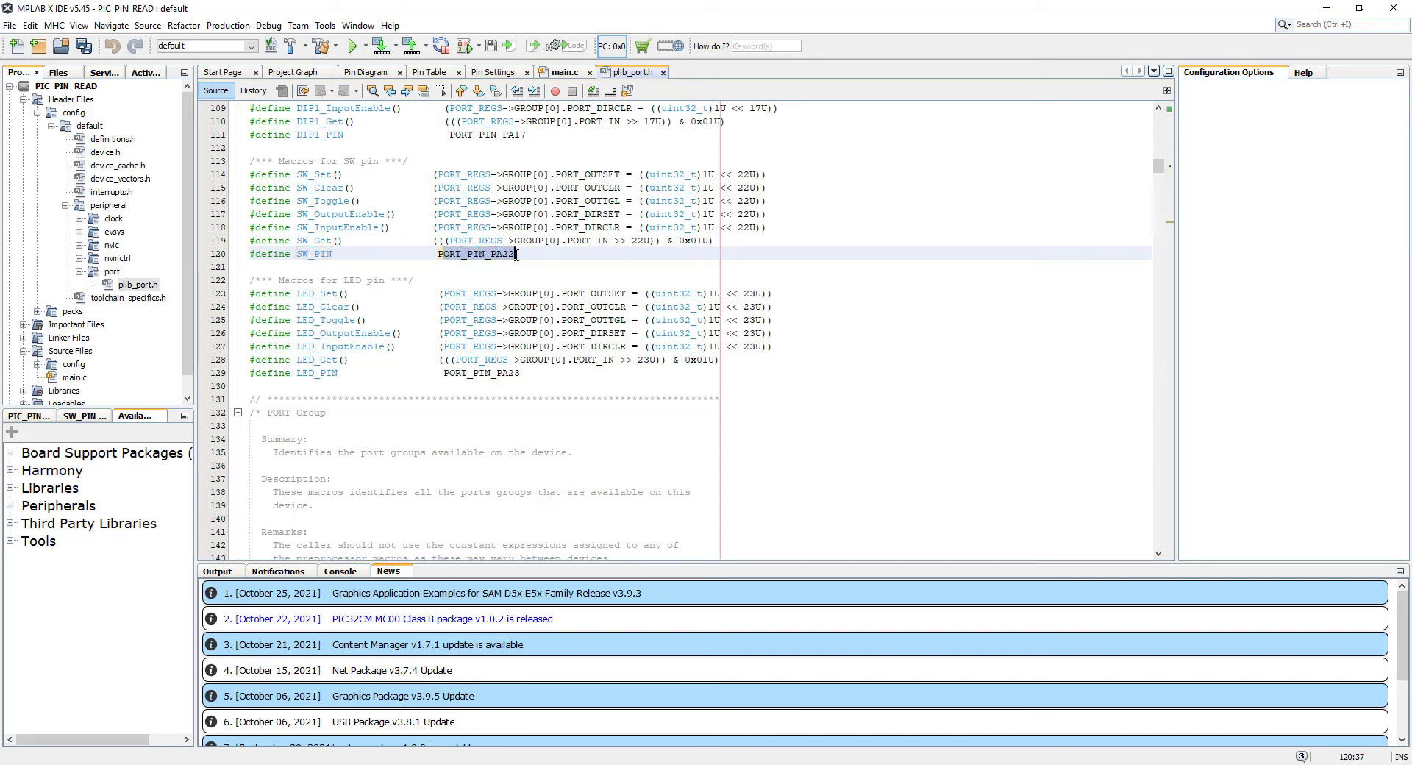
double_click(475, 254)
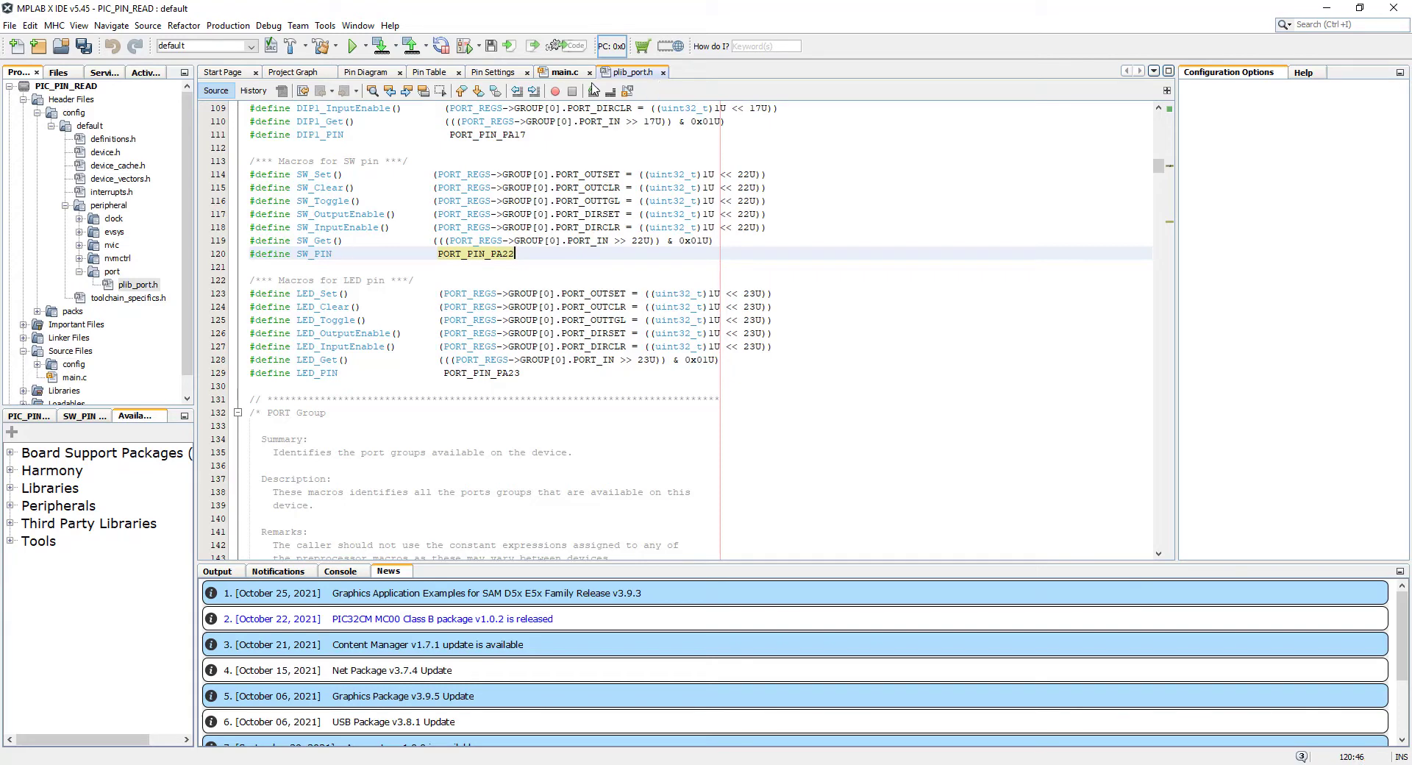
left_click(561, 72)
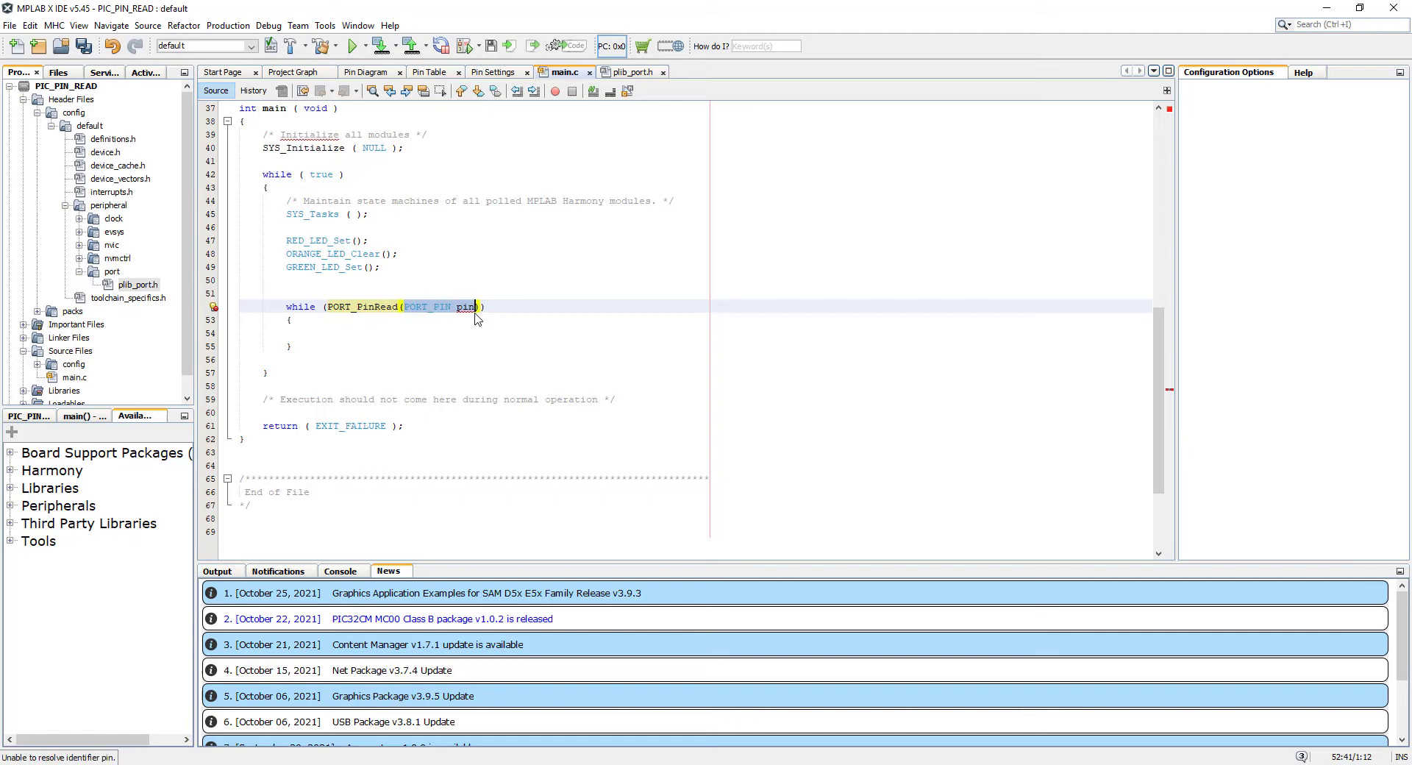
Put SW_PIN in the while condition and select an LED call's action word.
type("SW_PIN")
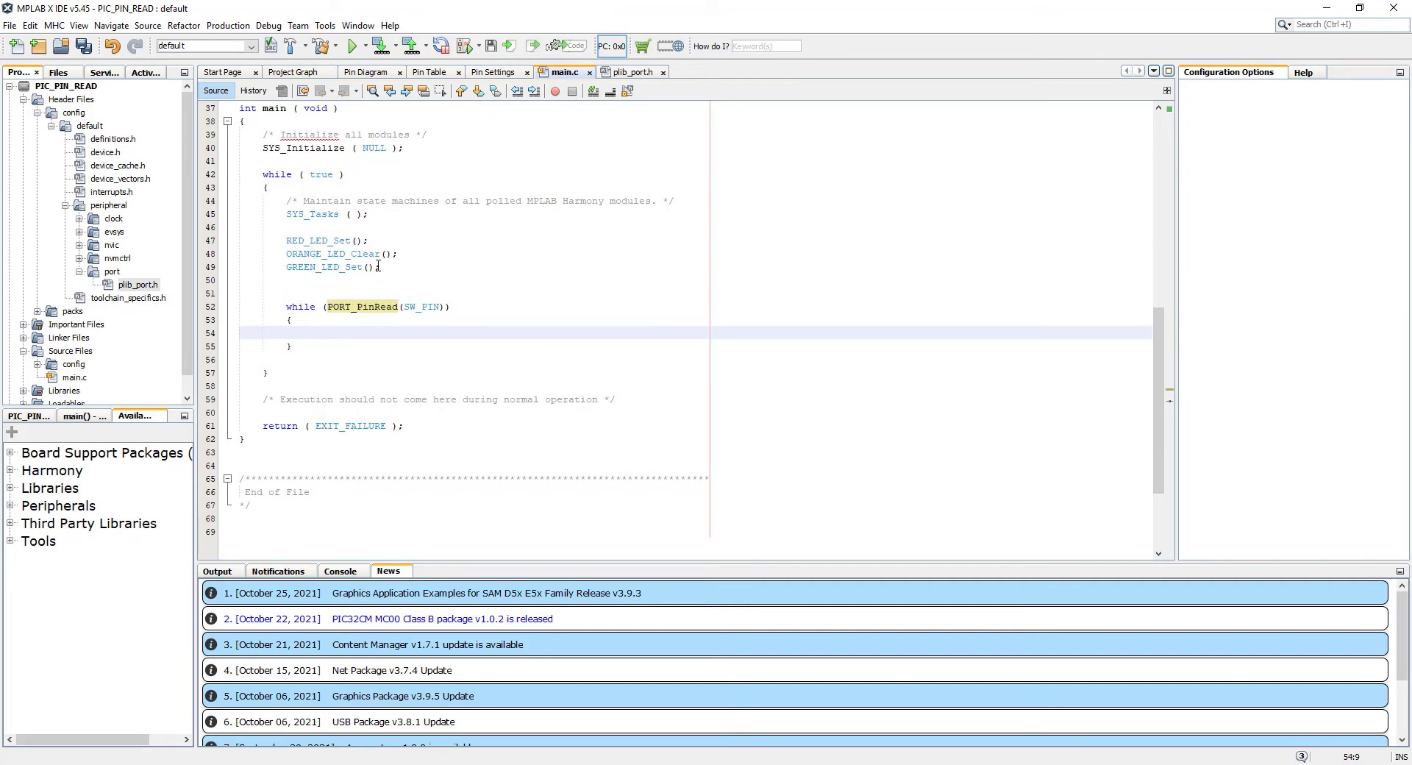
mouse_move(331, 281)
type("GREEN_LED_Set();")
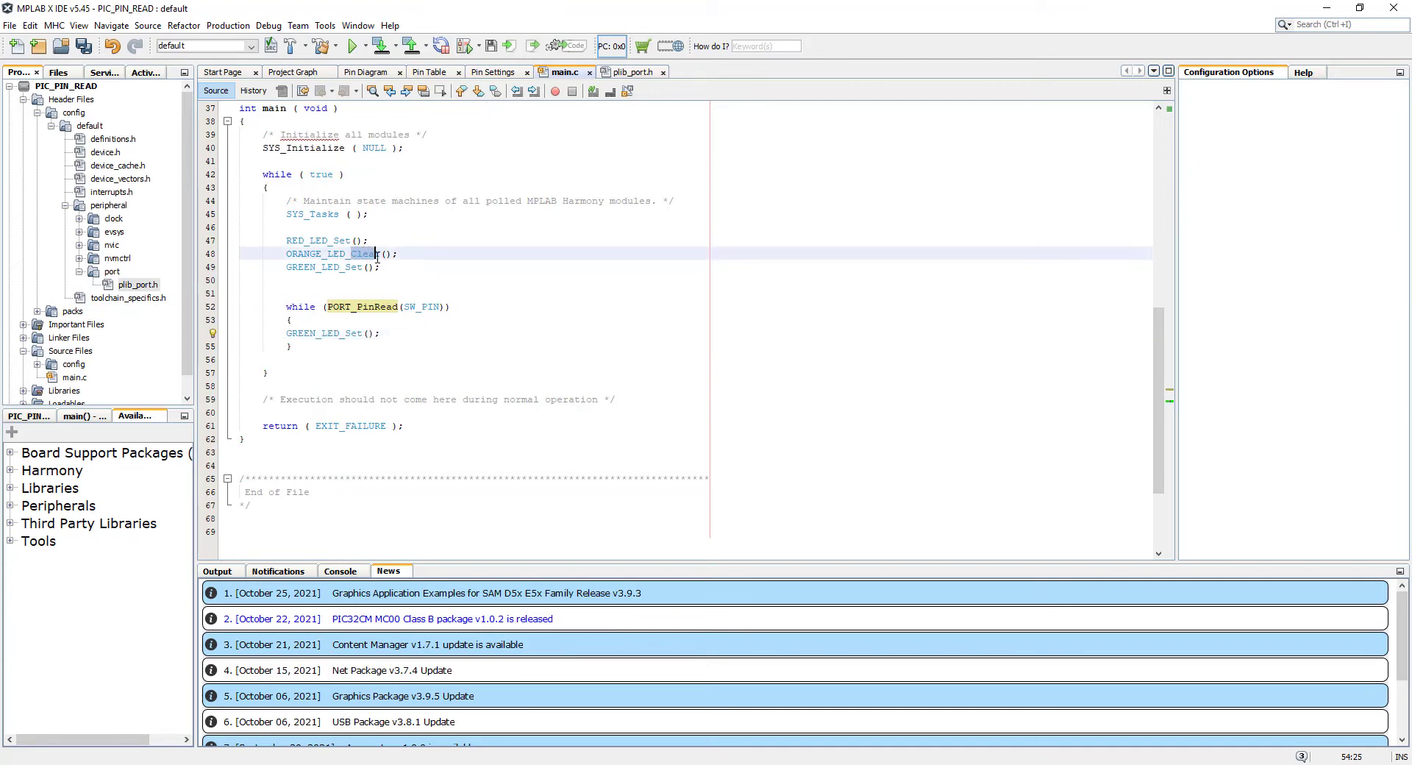
double_click(365, 253)
type("!")
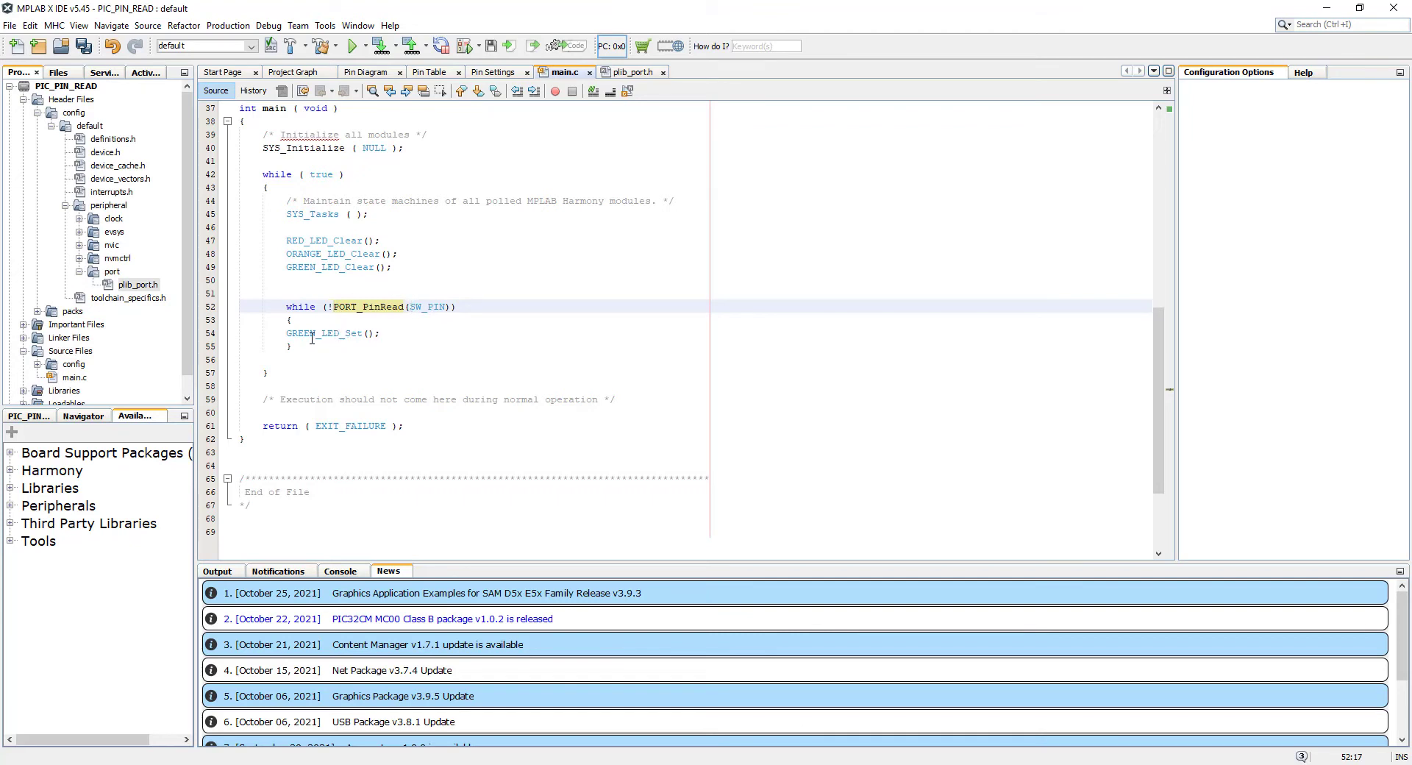
mouse_move(301, 320)
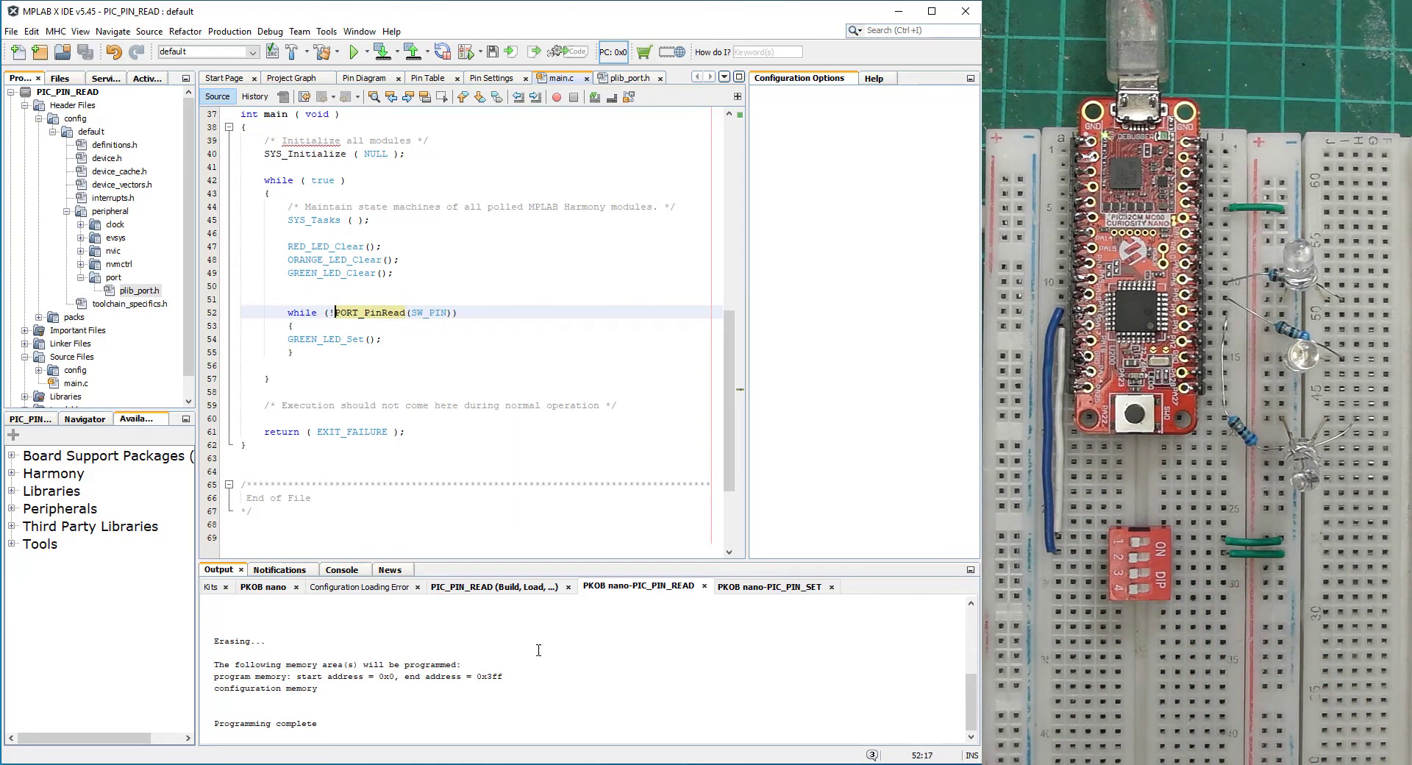
Replace GREEN_LED_Set() with LED_Clear() in the loop, then build and program the board.
double_click(301, 339)
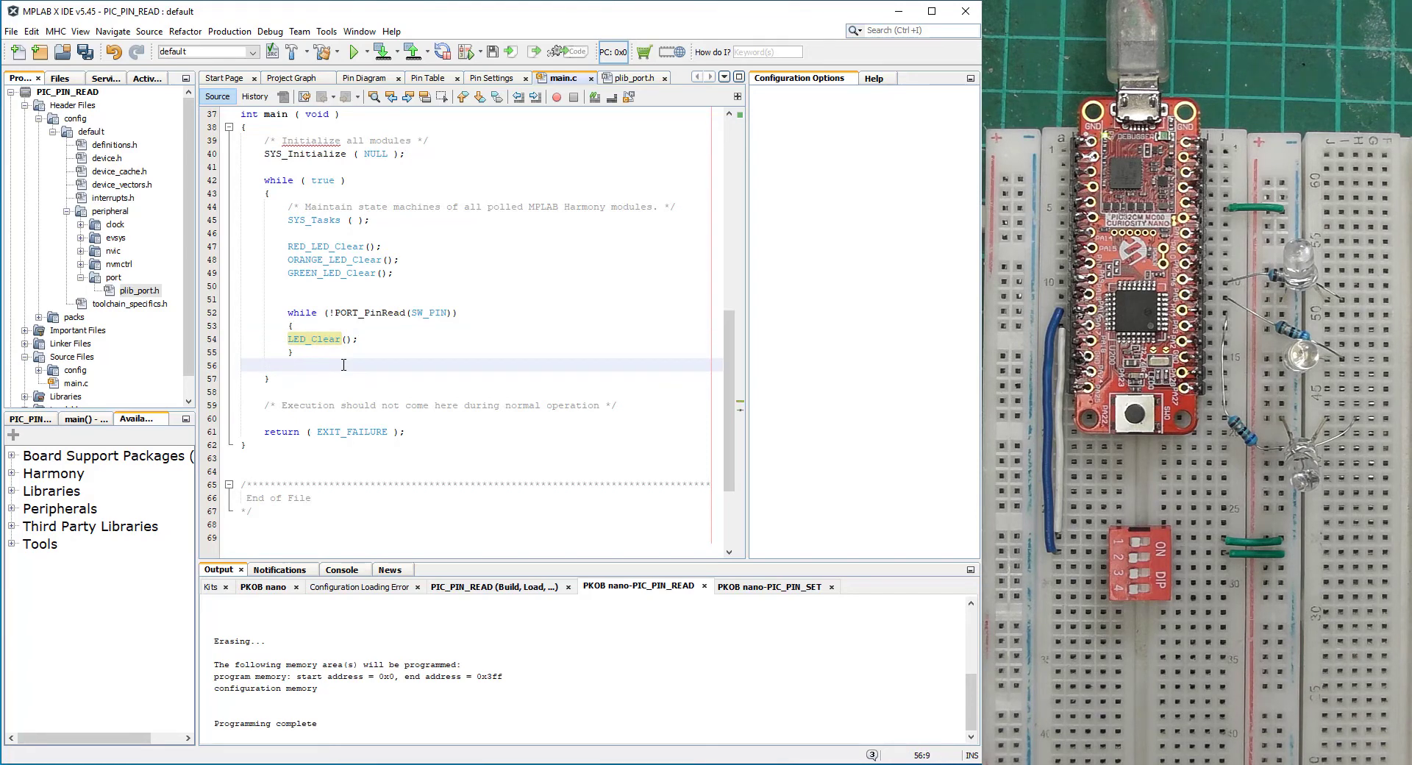
type("LED_Clear();")
type("LED_Set();")
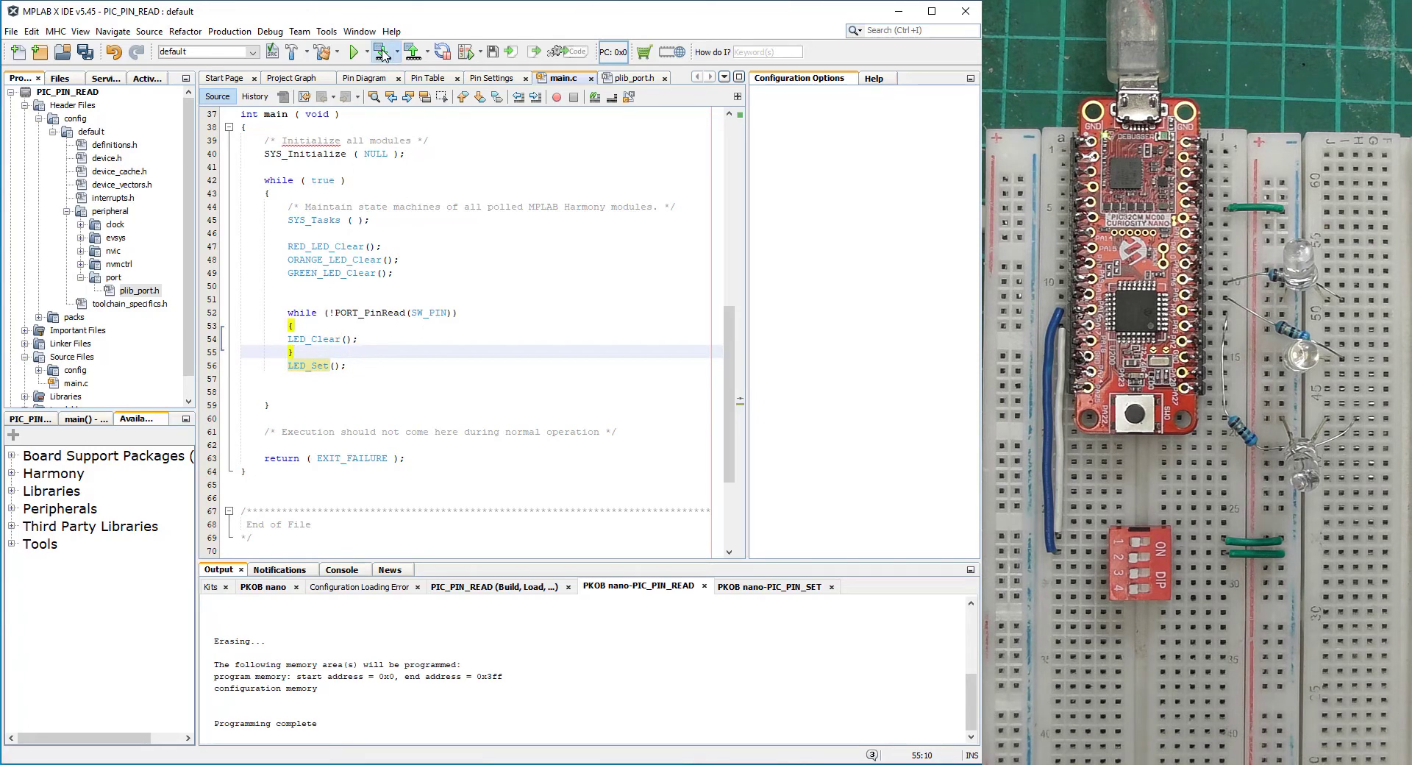
left_click(380, 51)
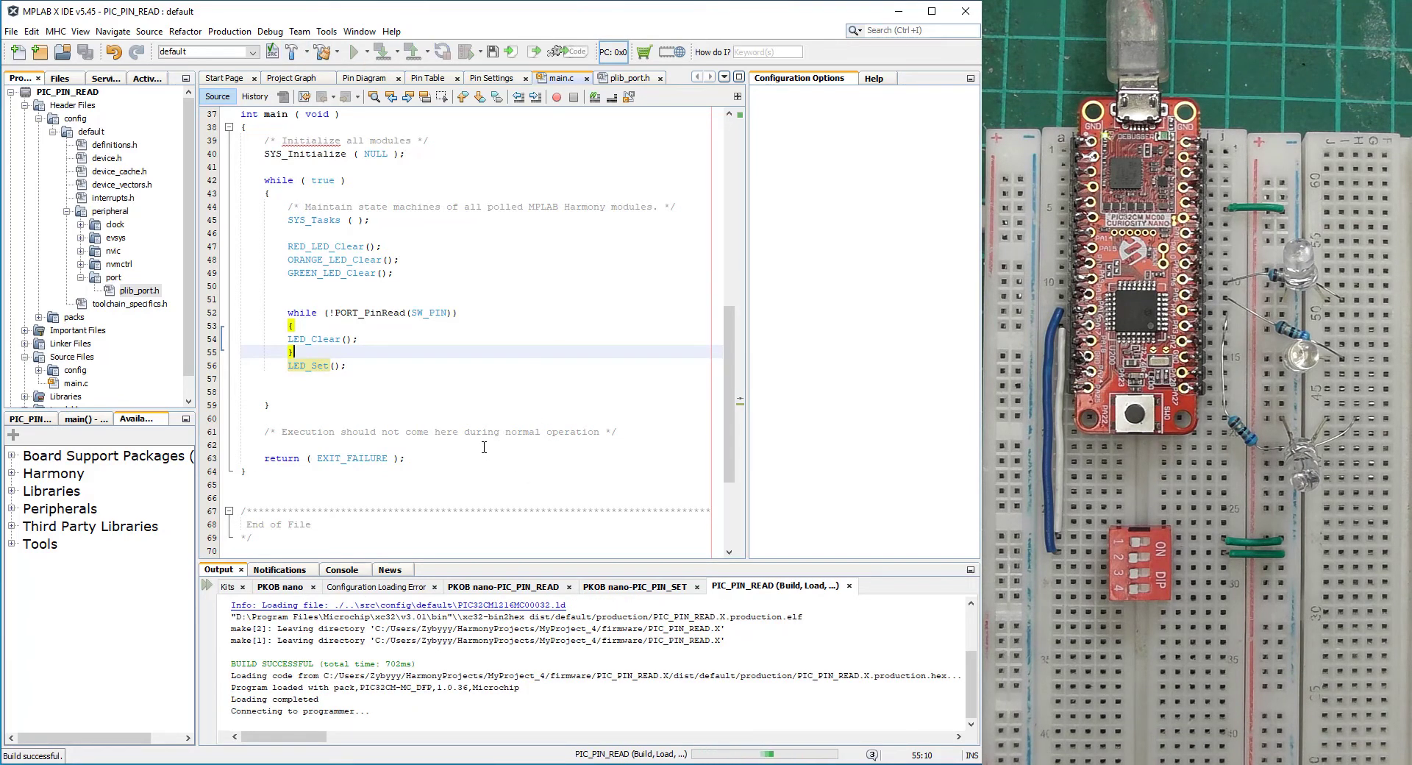
left_click(504, 586)
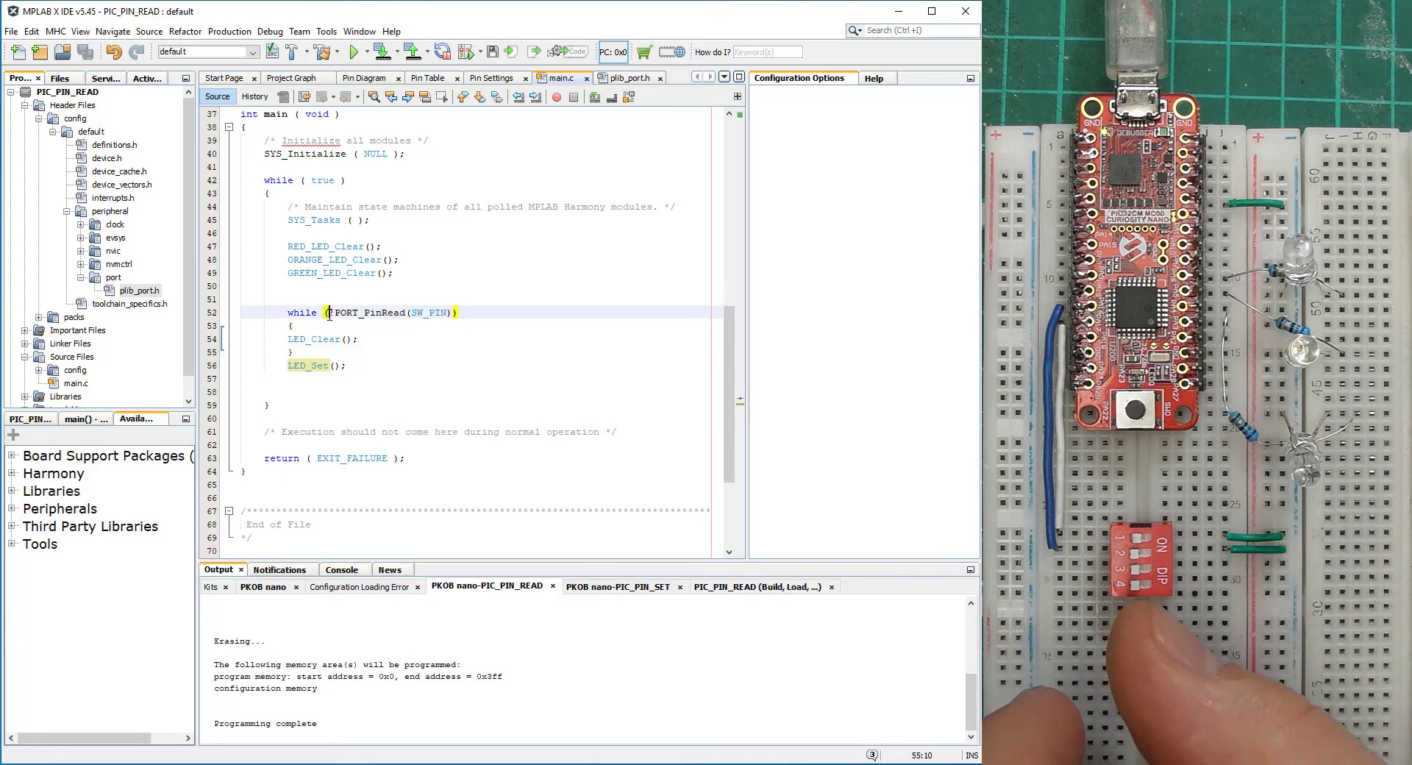
Make the loop read DIP1_PIN and call RED_LED_Set(), removing the LED_Clear() and trailing LED_Set().
type("!")
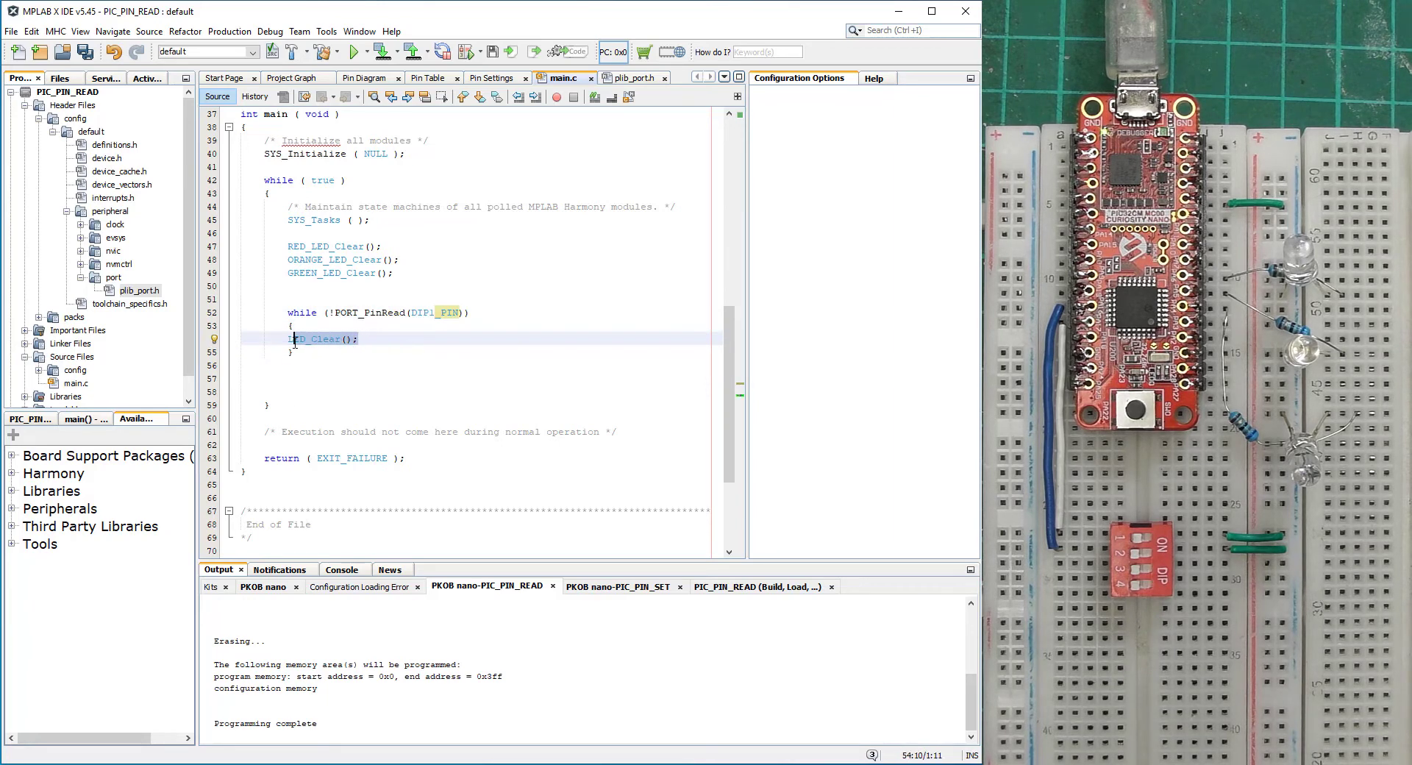
key("Delete")
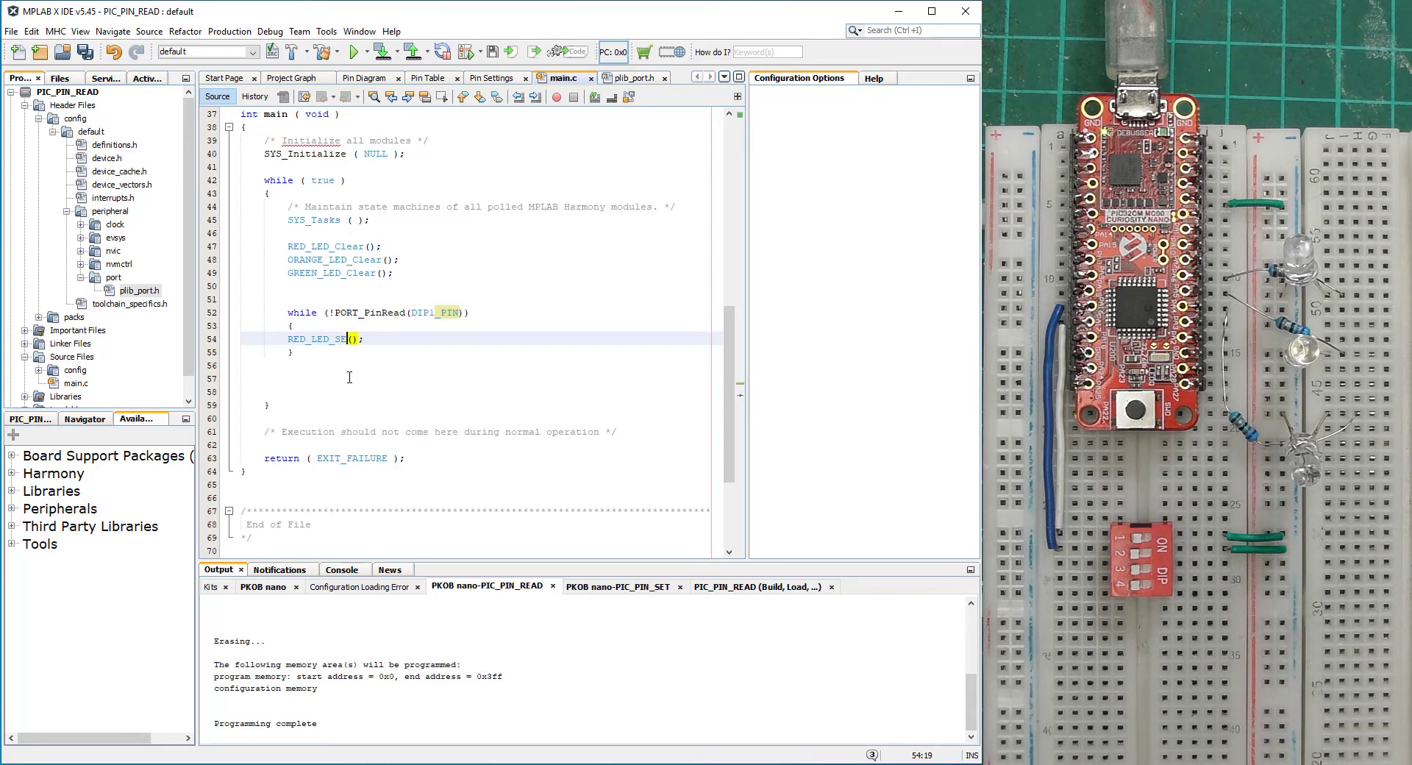
type("t")
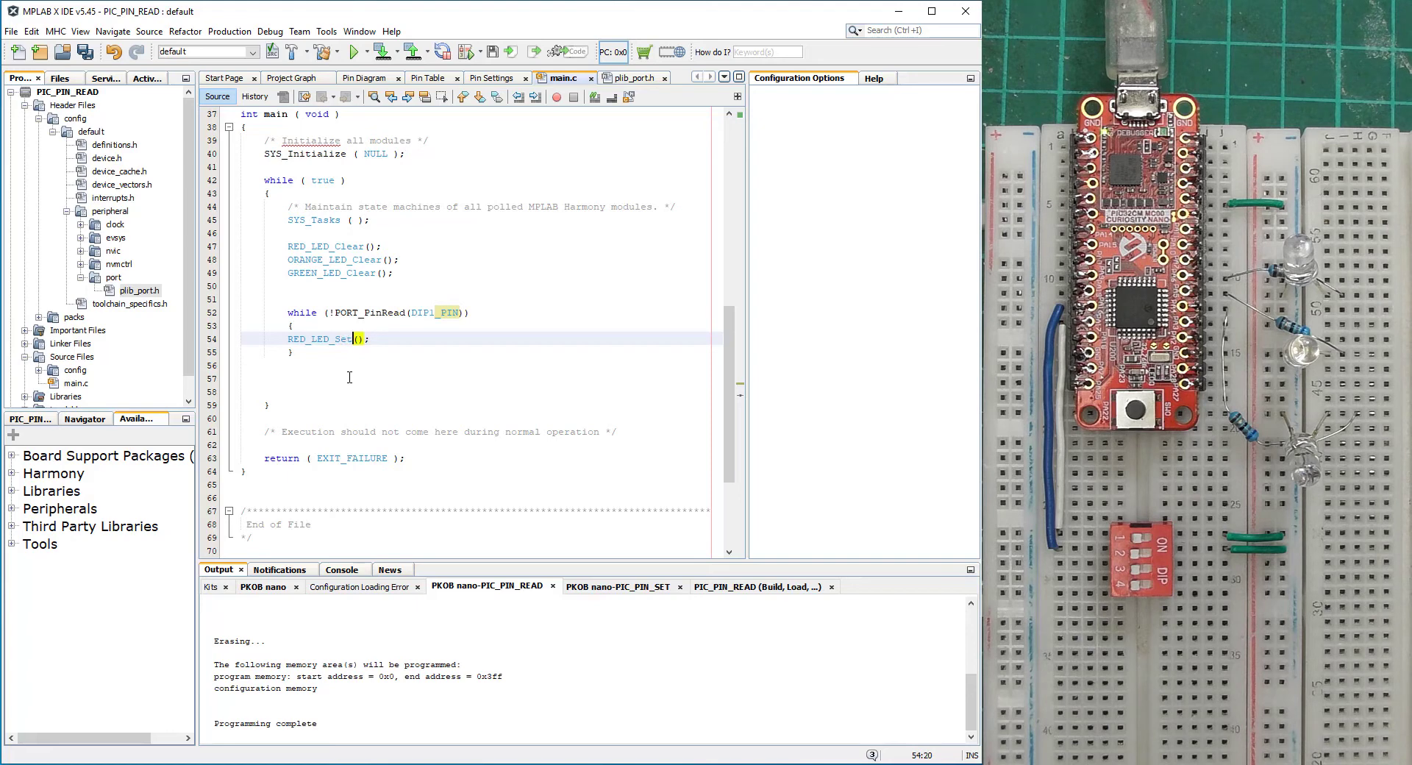
left_click(384, 51)
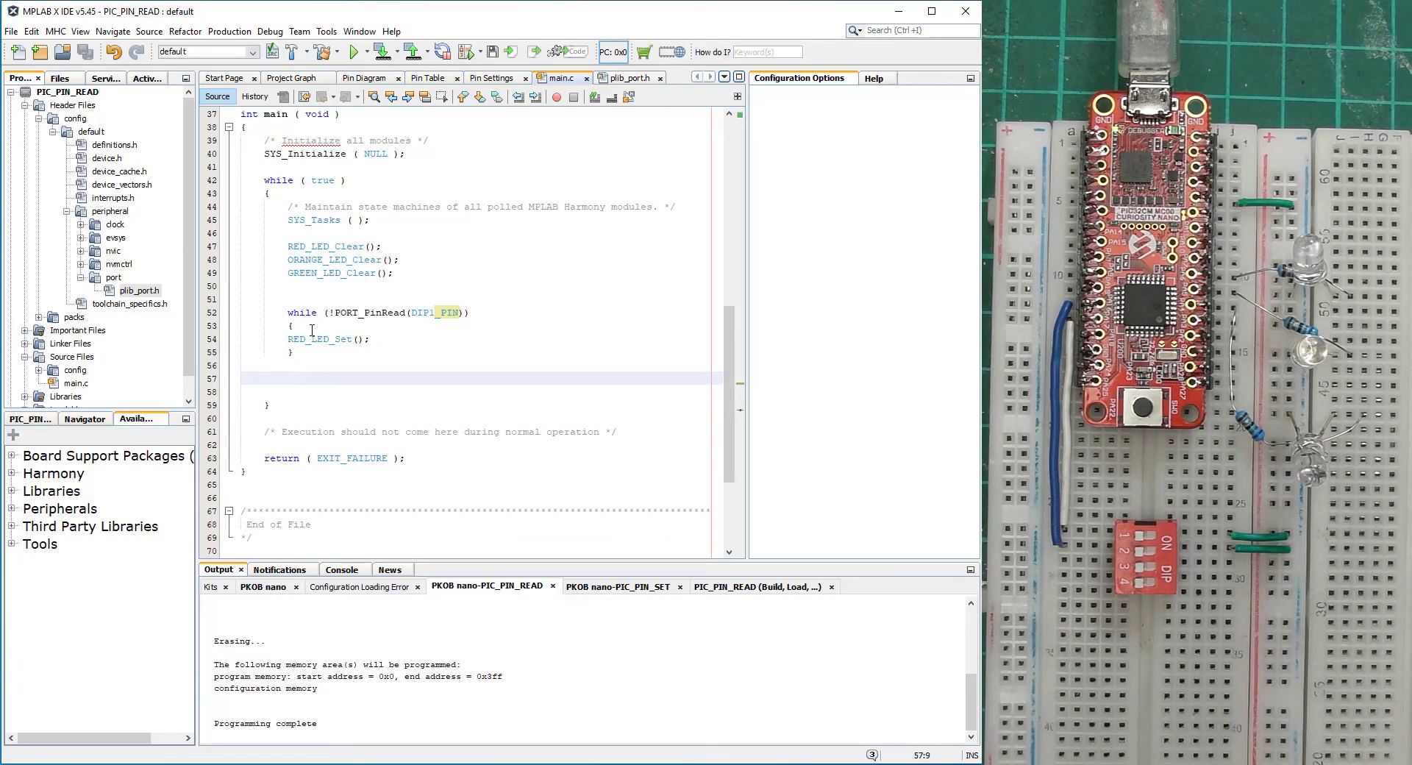
Append '&& !PORT_PinRead(DIP2_PIN)' to the while condition, then build and program the board.
left_click(375, 312)
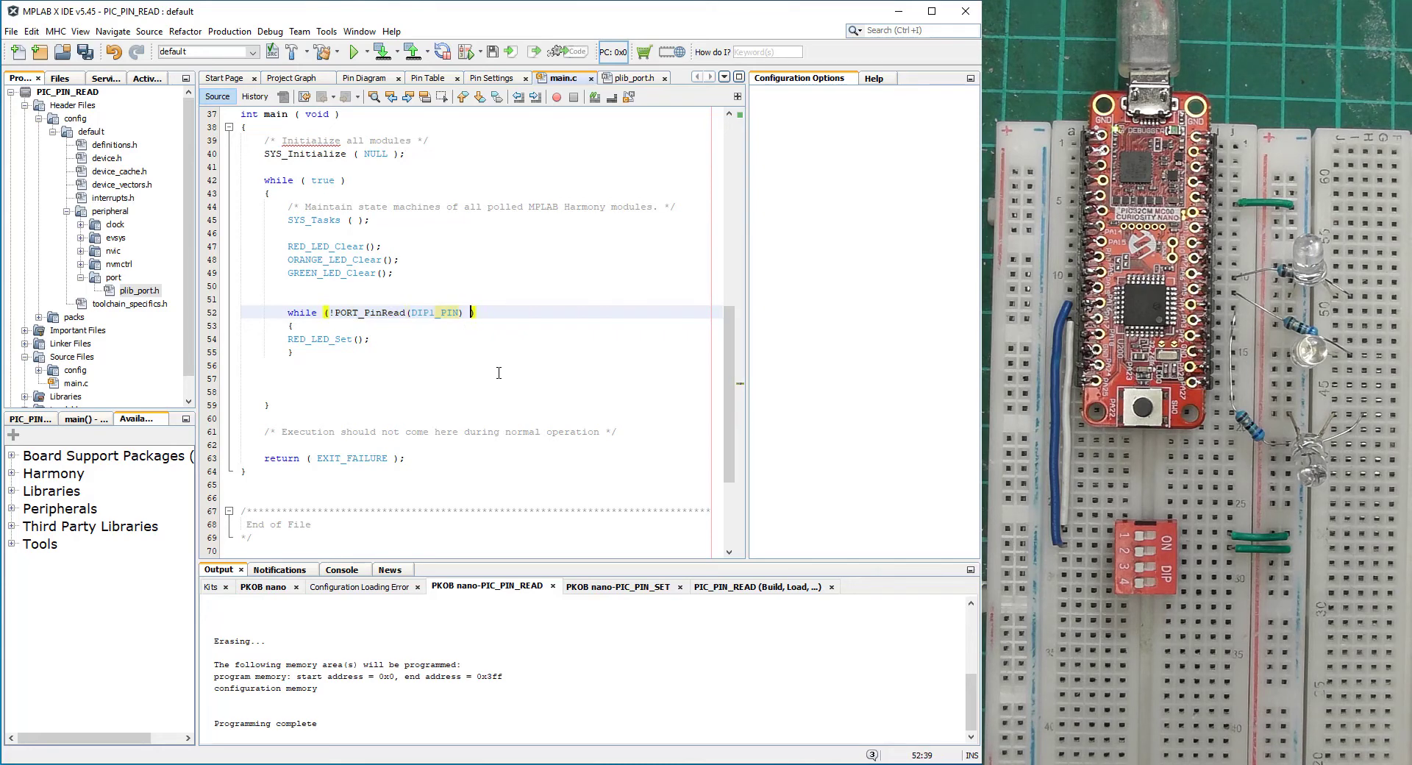
type("&")
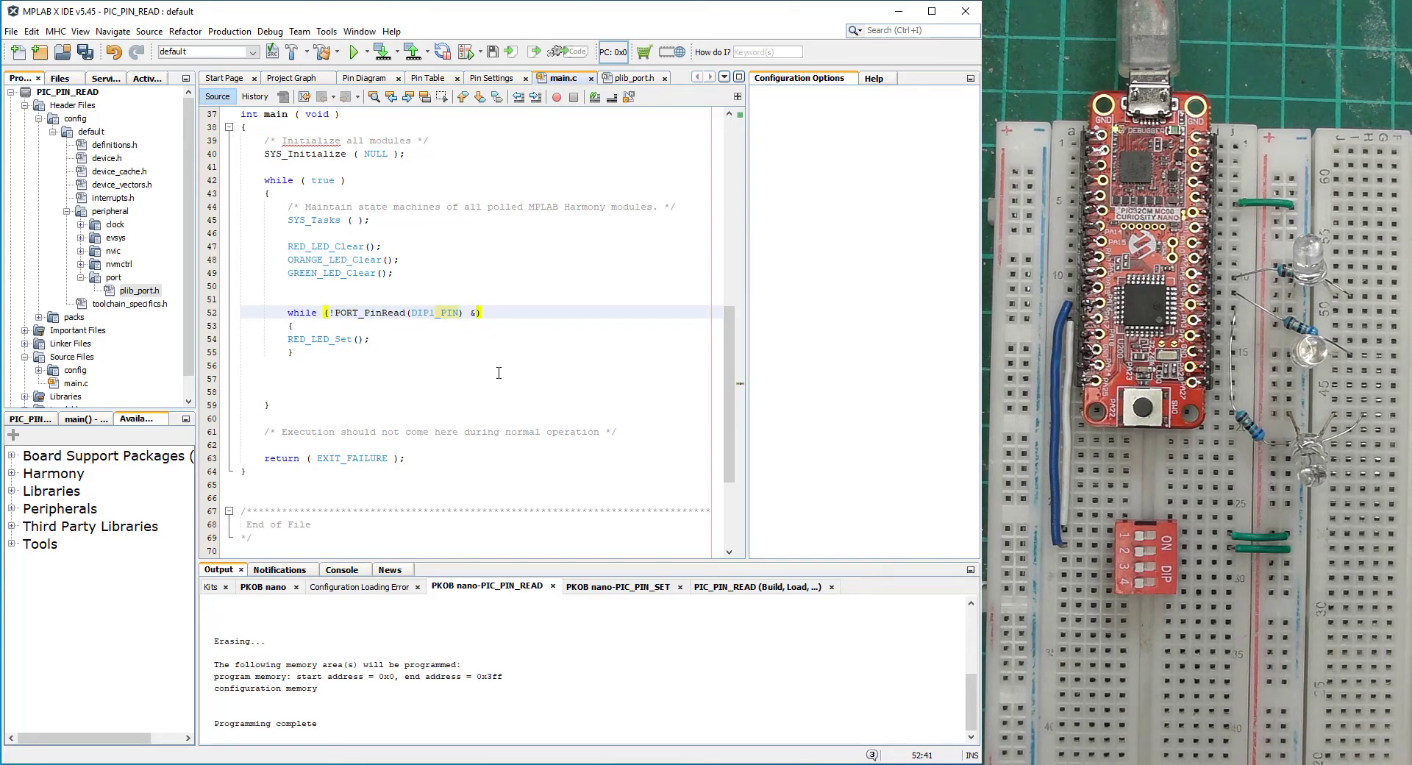
type("&")
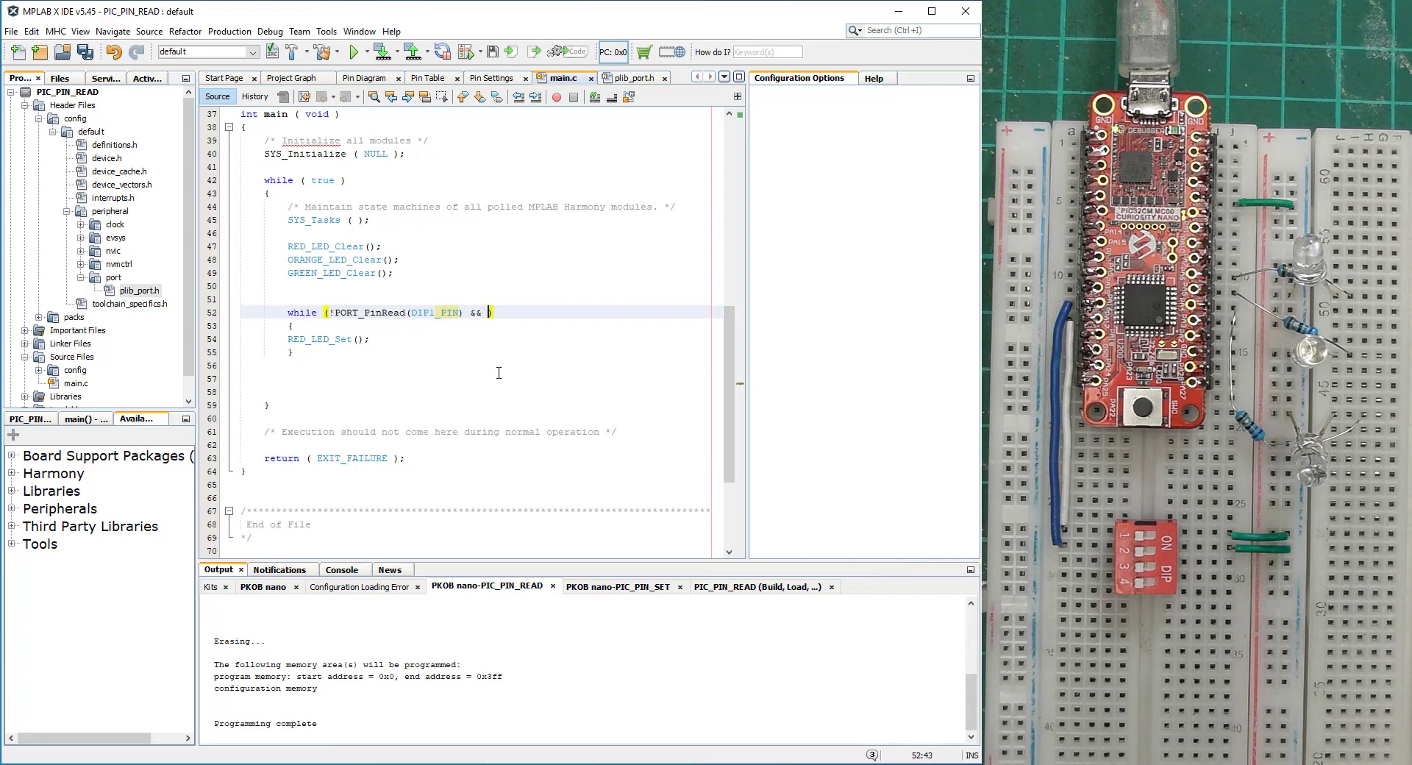
type("!PORT_PinRead(DIP1_PIN))")
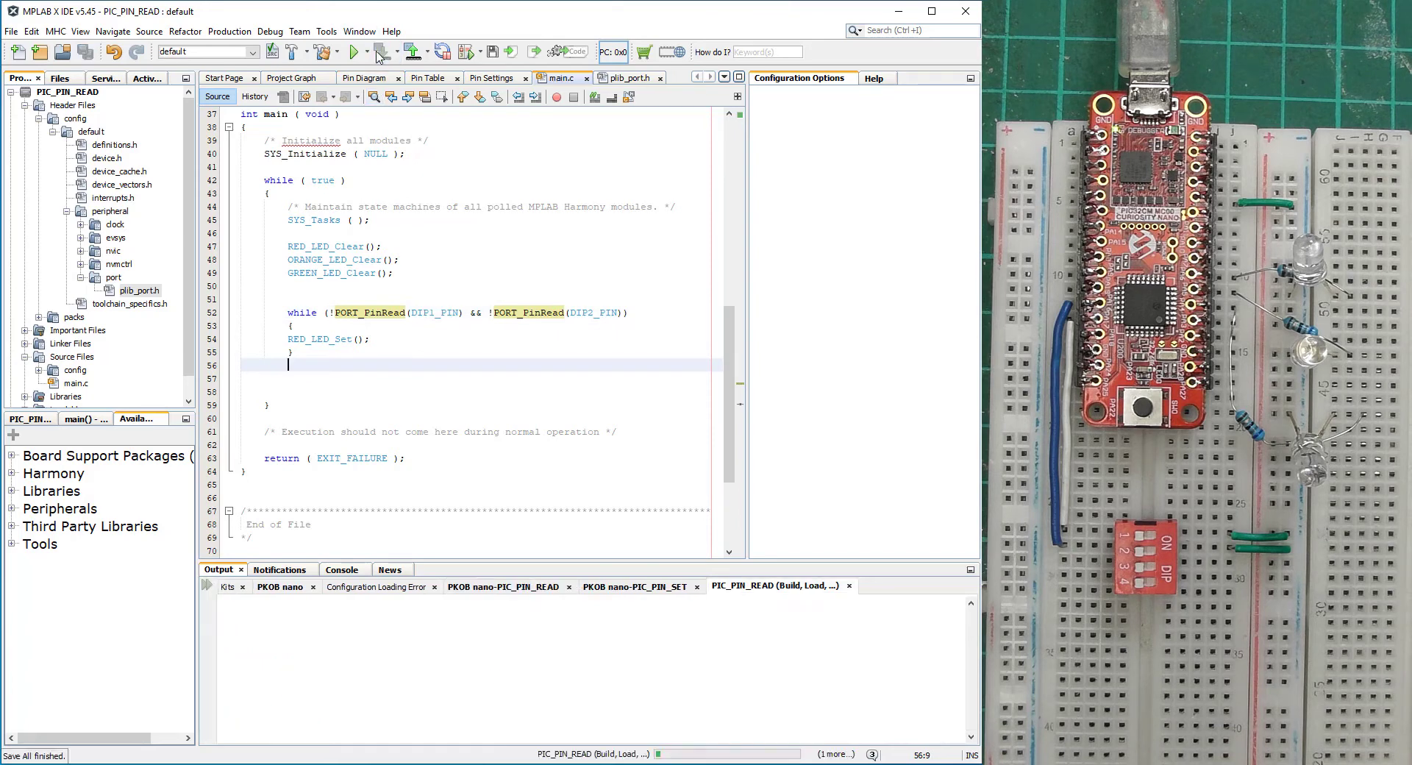
left_click(352, 51)
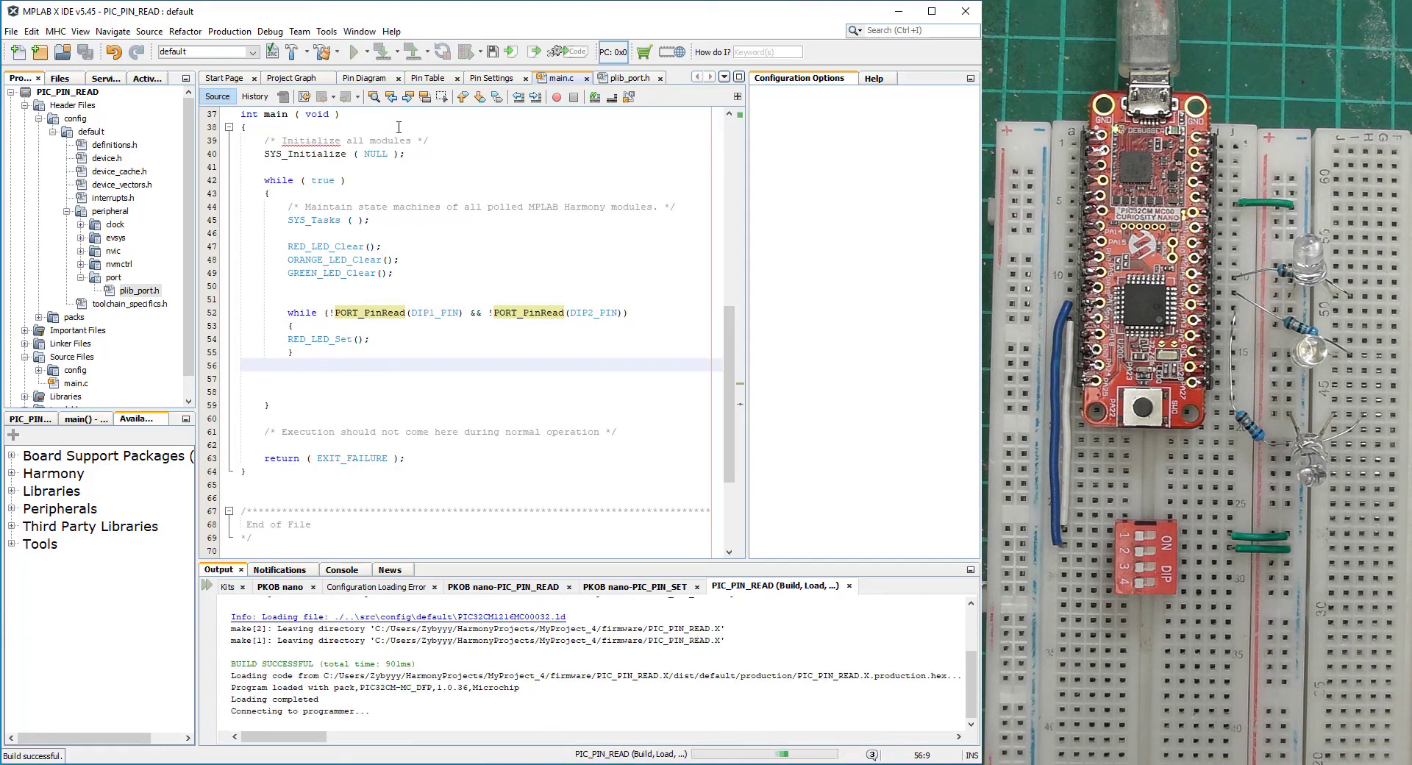
left_click(505, 586)
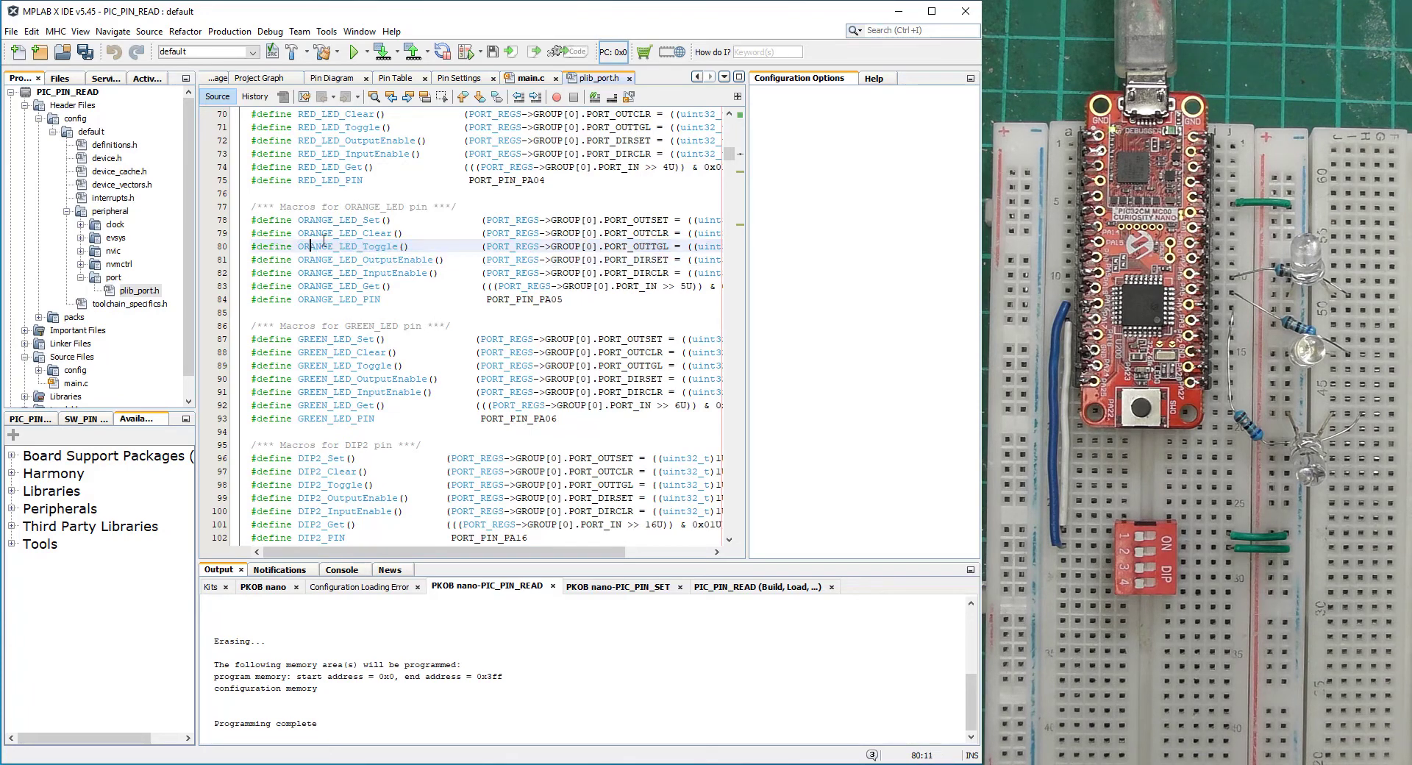
Select the ORANGE_LED_Toggle macro name in plib_port.h.
double_click(351, 246)
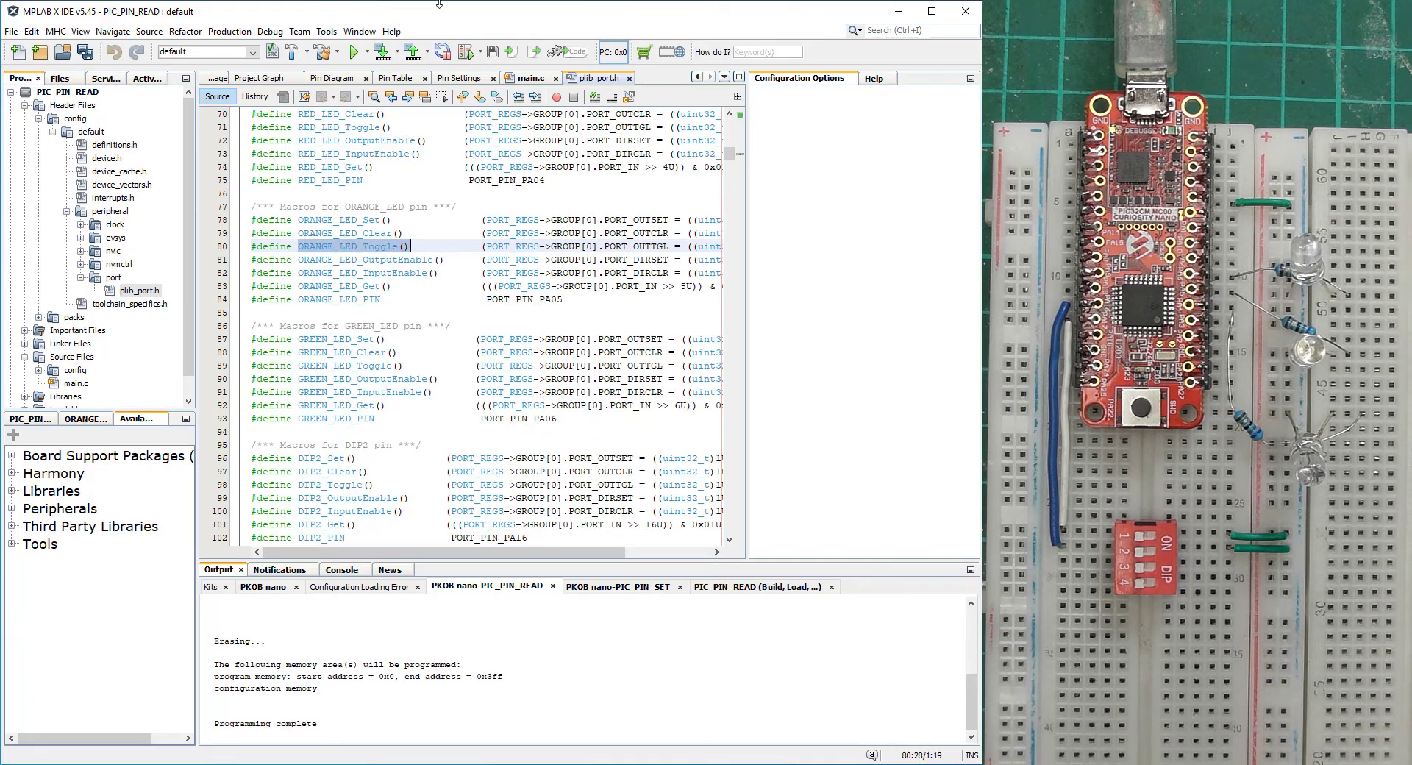
Put ORANGE_LED_Toggle(); in main.c's SW_PIN loop, then build and program the board.
left_click(530, 77)
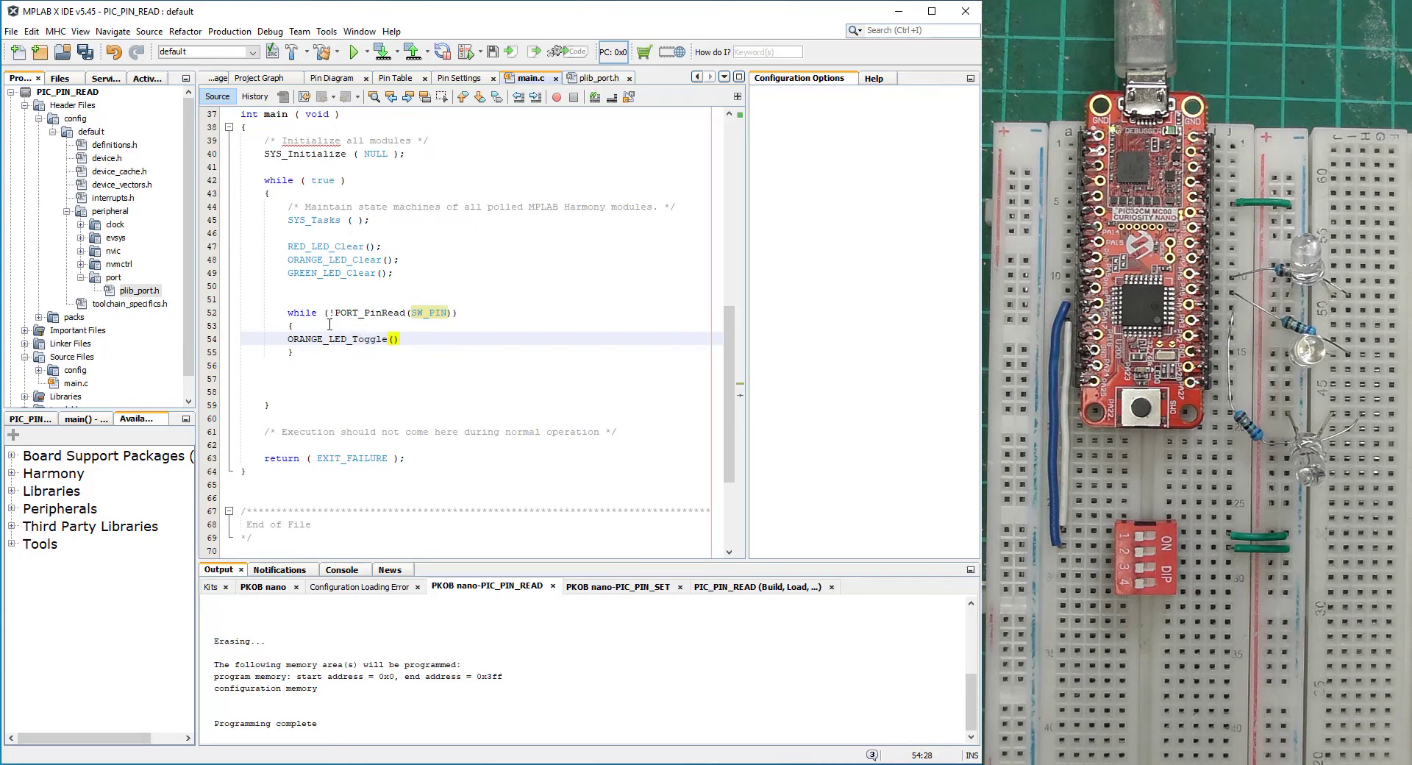
left_click(399, 339)
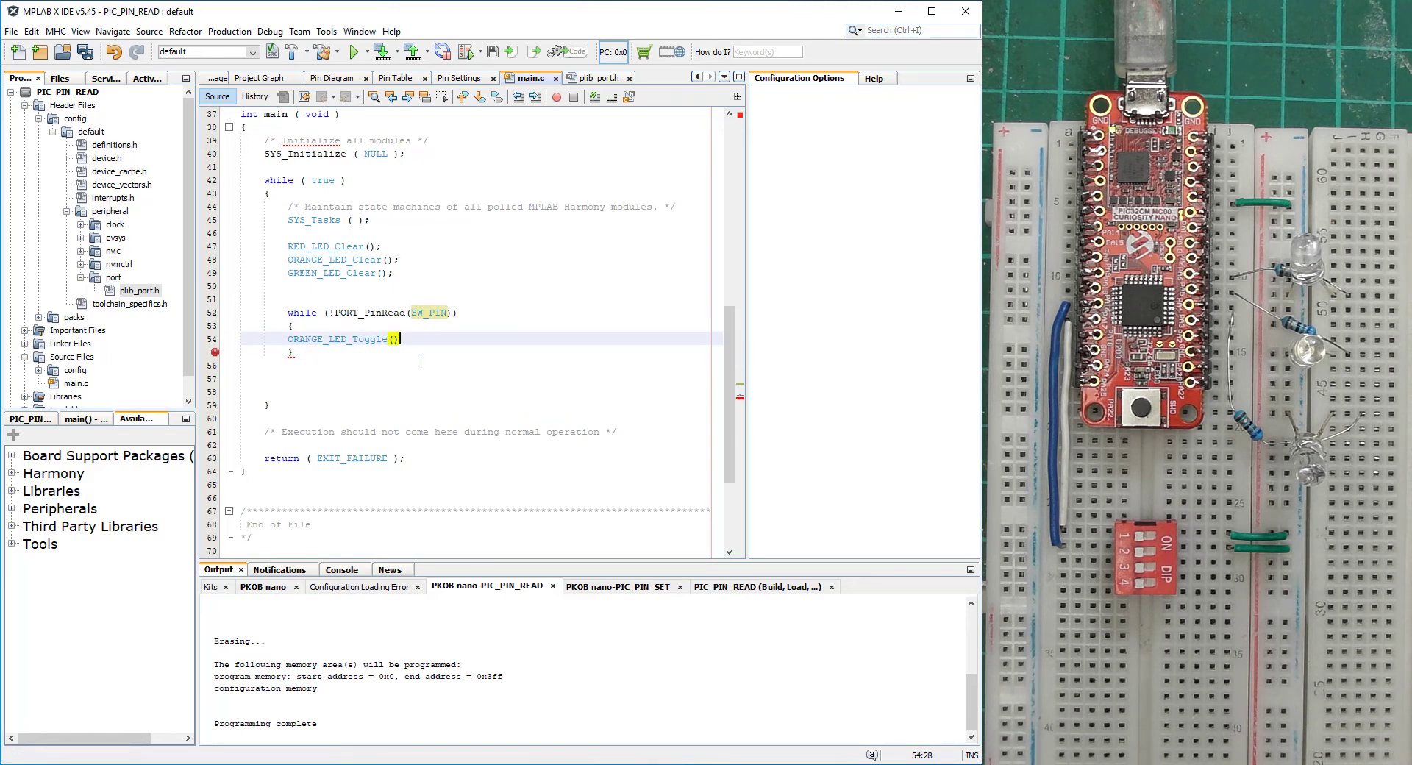
type(";")
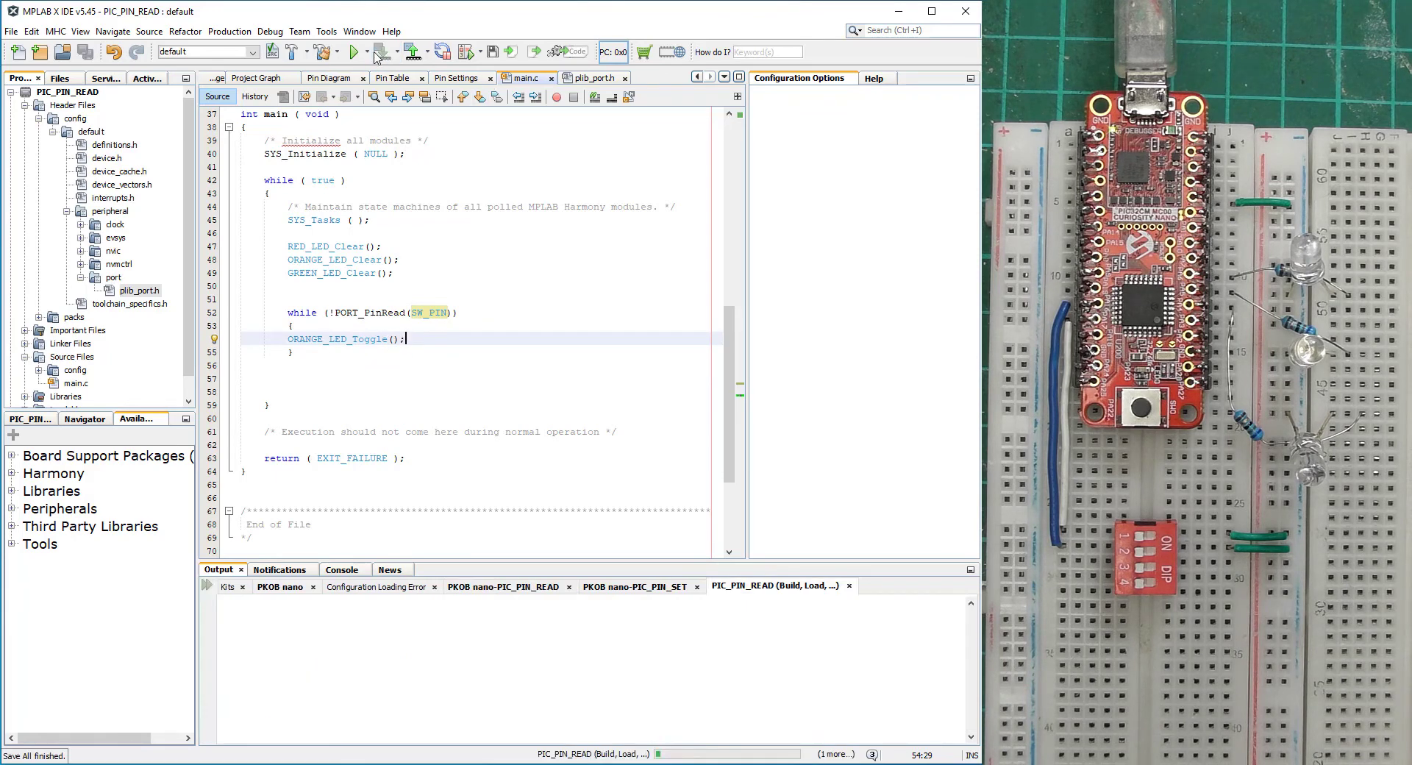
left_click(376, 52)
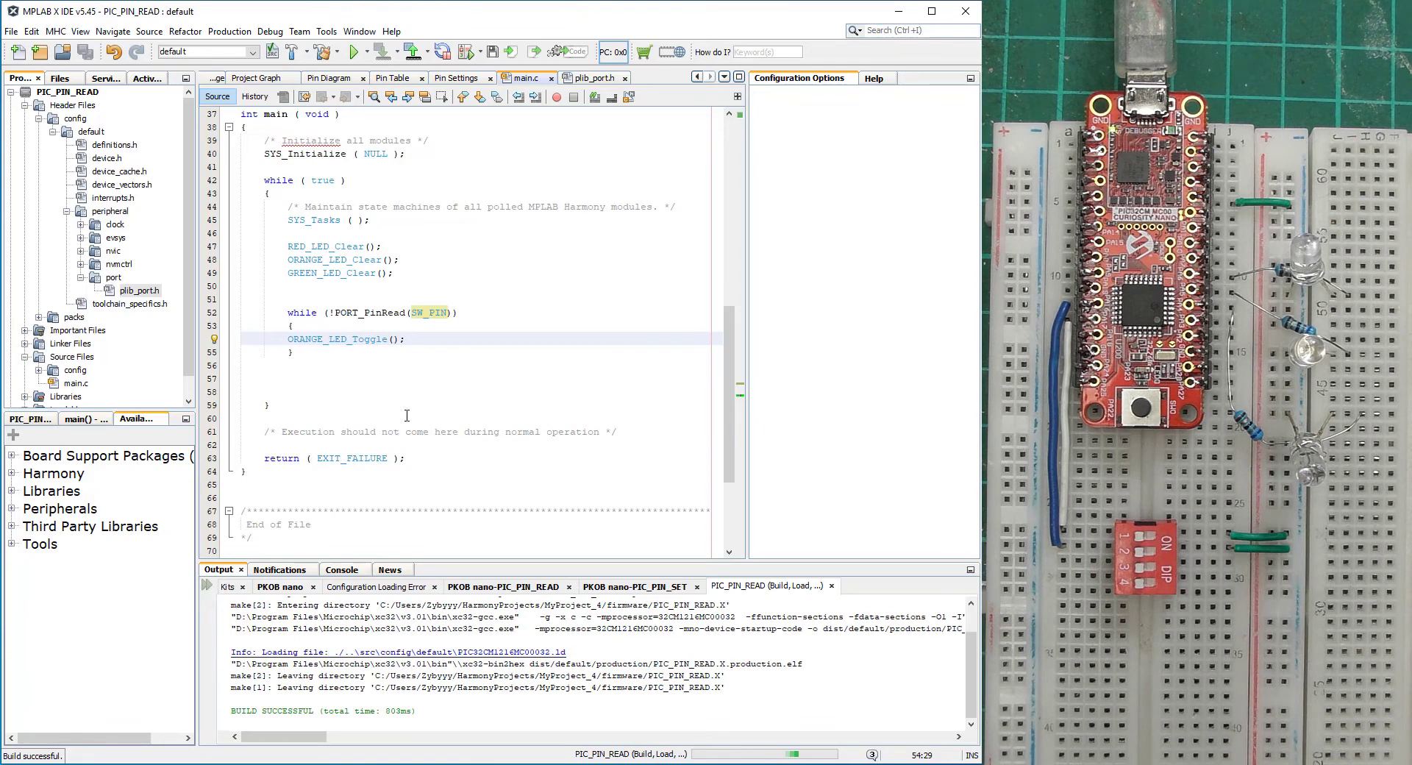